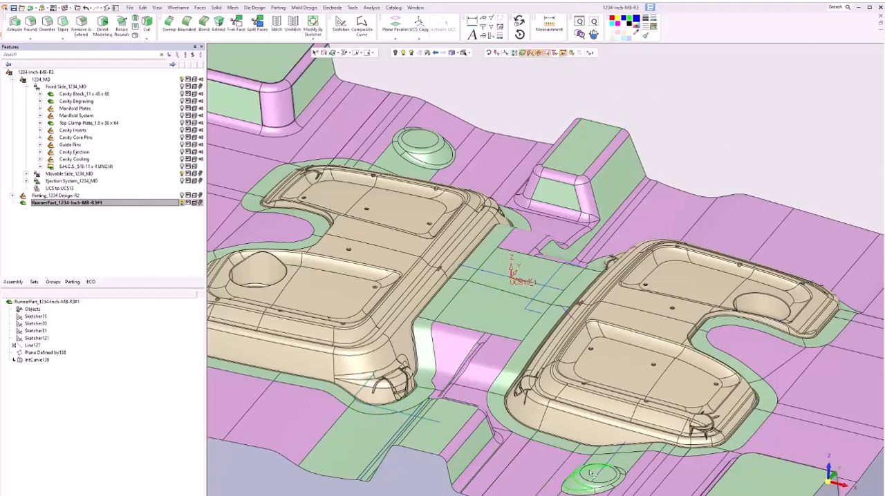
{"action": "mouse_move", "coordinate": [492, 309]}
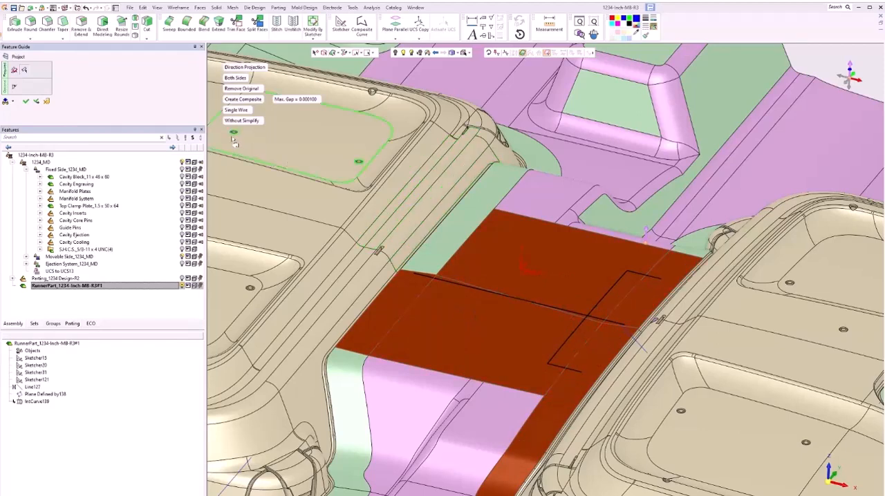
Set Remove Original for the sketch curves and confirm the projection onto the red parting faces
{"action": "left_click", "coordinate": [239, 88]}
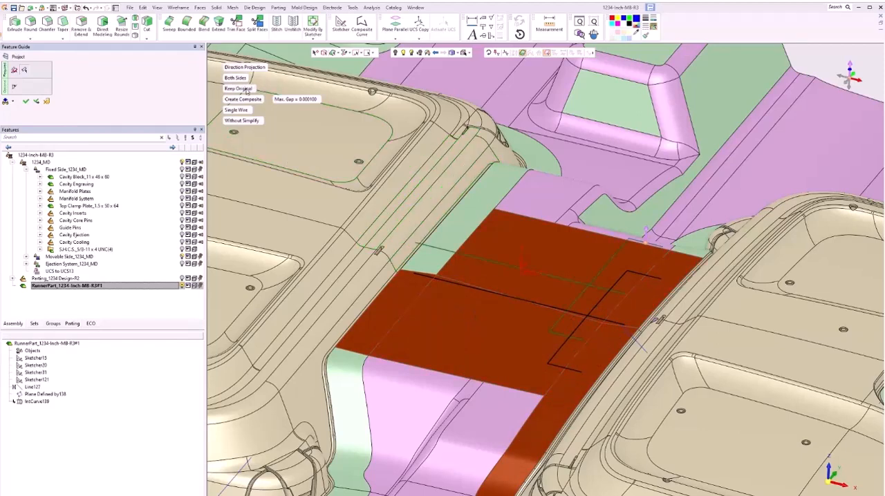
{"action": "left_click", "coordinate": [238, 88]}
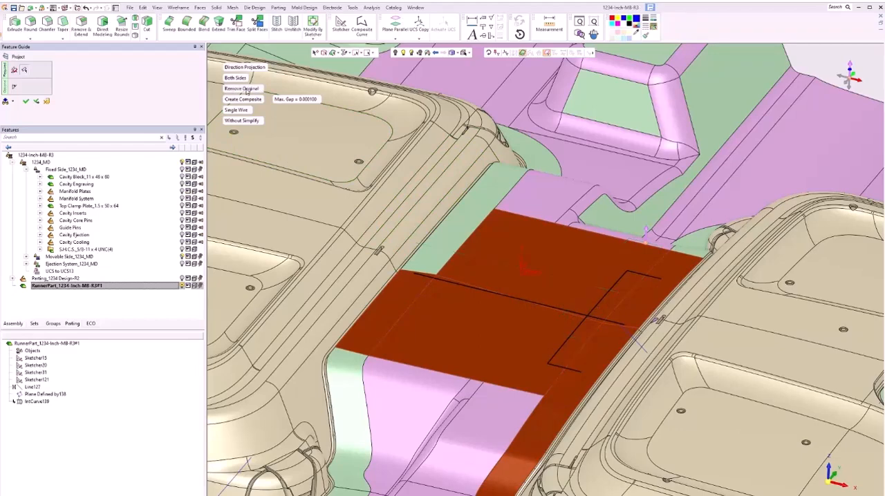
{"action": "left_click", "coordinate": [26, 101]}
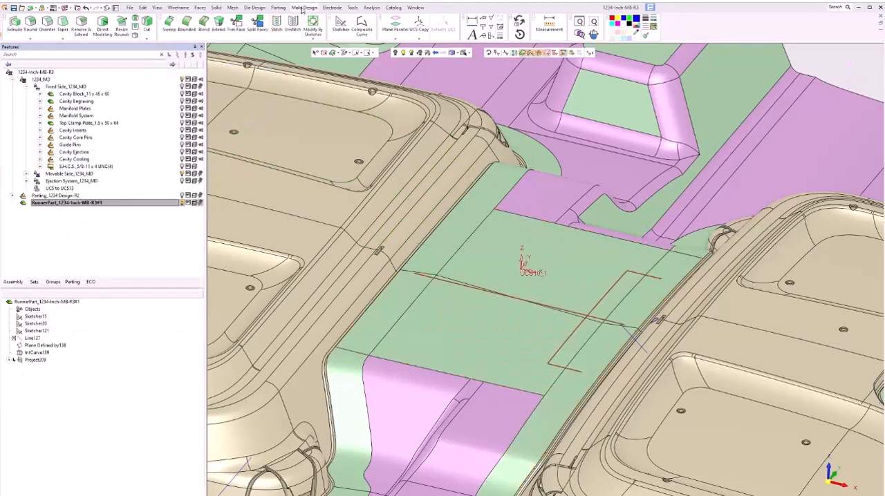
Begin Runner Bodies with a circular cross section, A and B both 0.375
{"action": "left_click", "coordinate": [303, 7]}
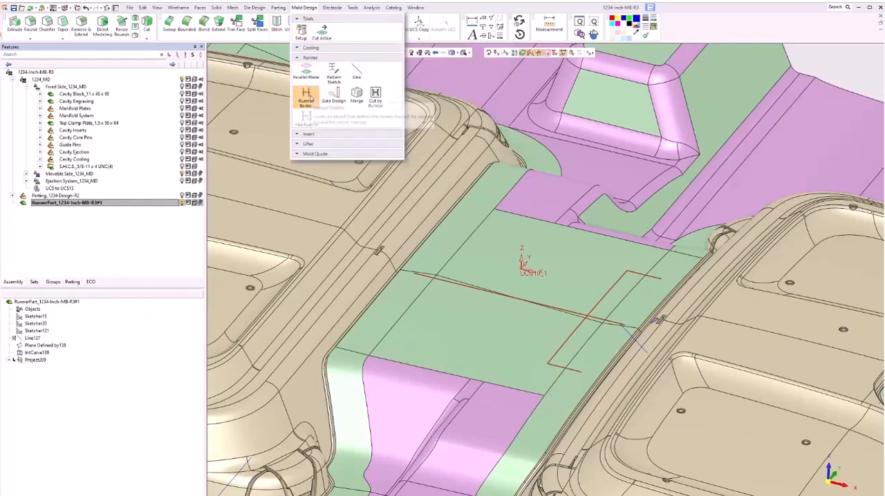
{"action": "left_click", "coordinate": [306, 97]}
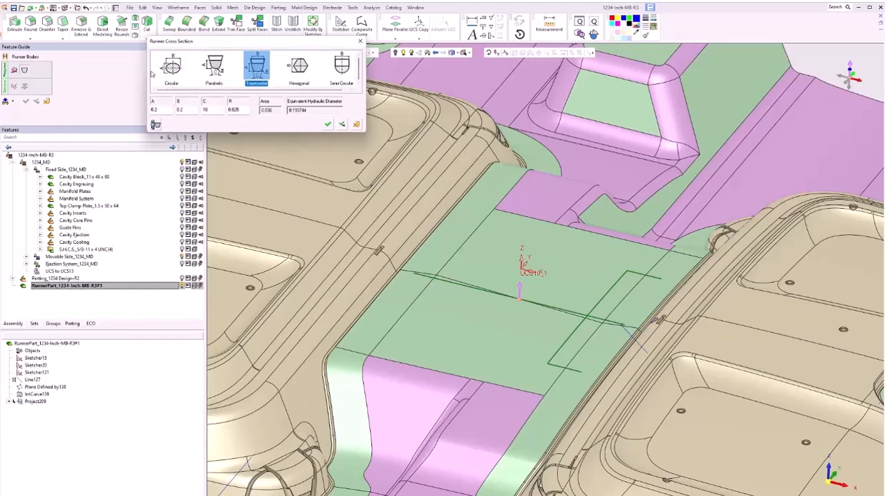
{"action": "left_click", "coordinate": [170, 67]}
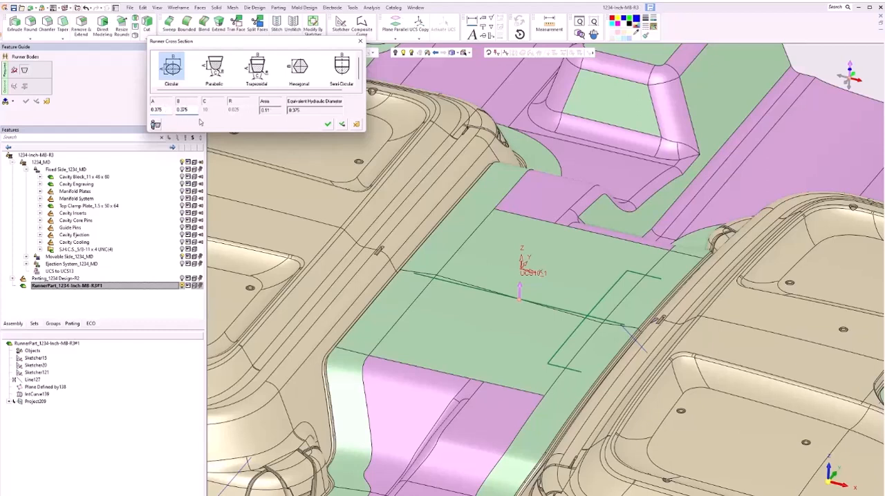
{"action": "mouse_move", "coordinate": [335, 137]}
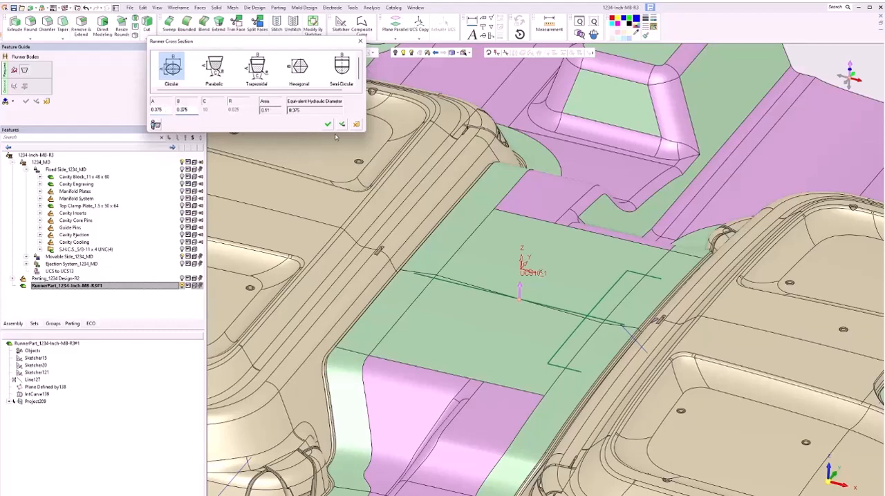
{"action": "left_click", "coordinate": [342, 125]}
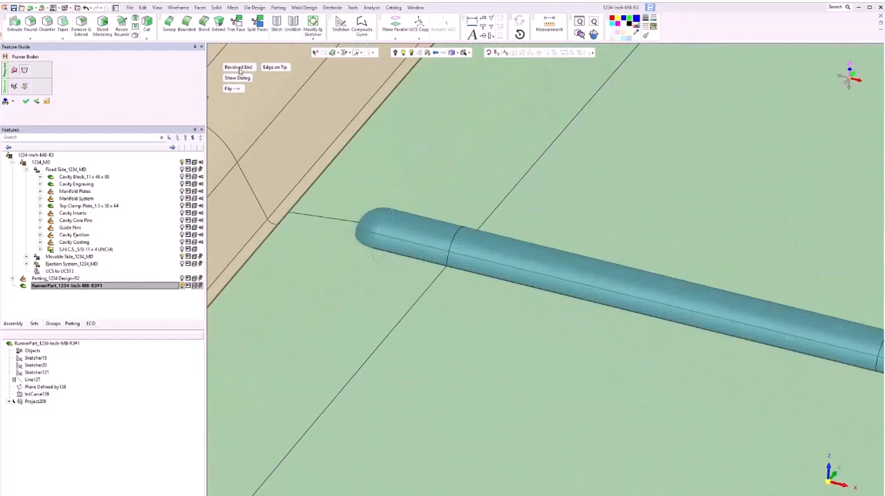
{"action": "left_click", "coordinate": [238, 67]}
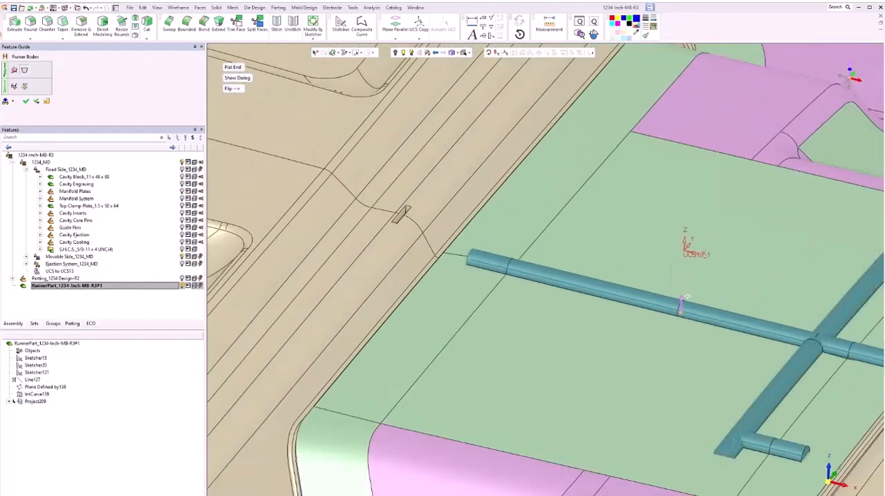
{"action": "mouse_move", "coordinate": [246, 120]}
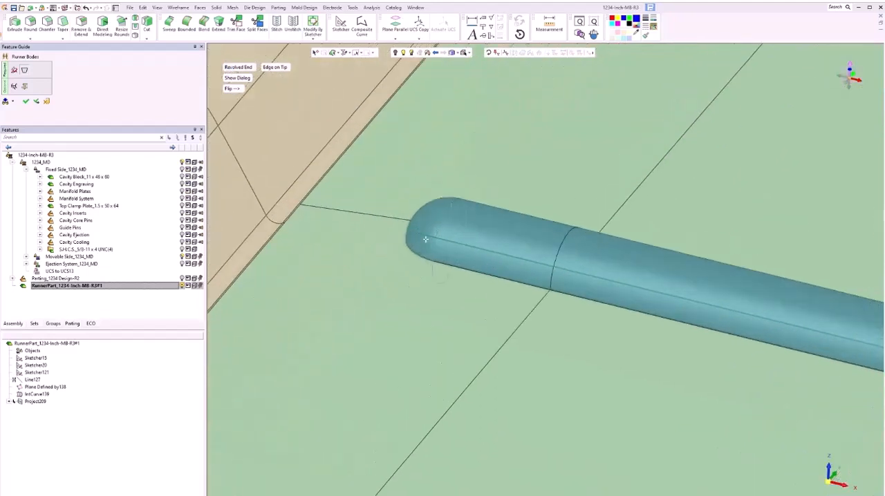
{"action": "mouse_move", "coordinate": [407, 246]}
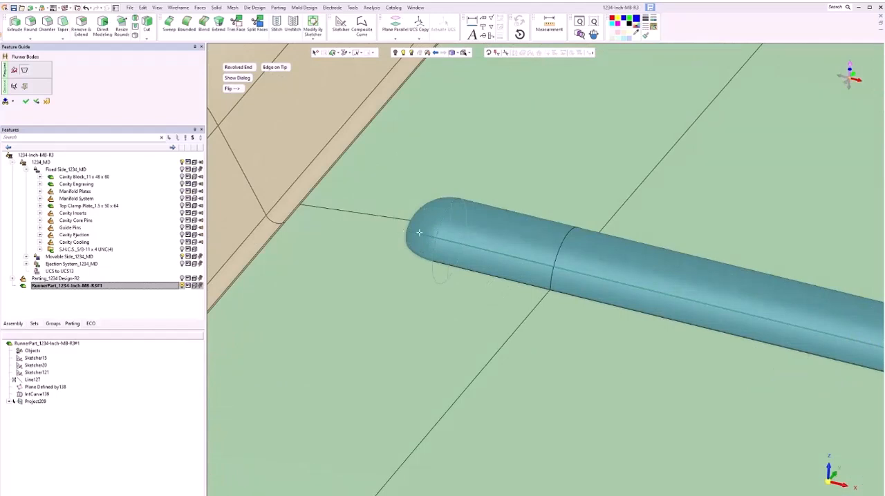
{"action": "mouse_move", "coordinate": [343, 149]}
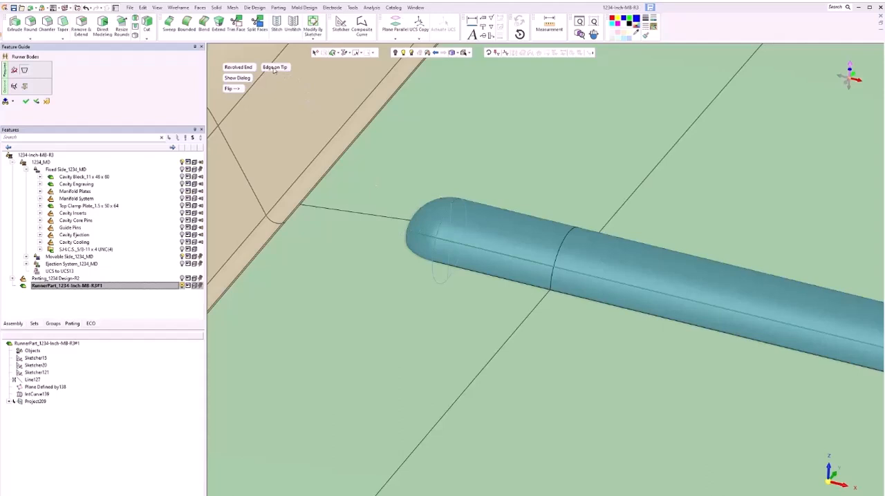
{"action": "left_click", "coordinate": [275, 67]}
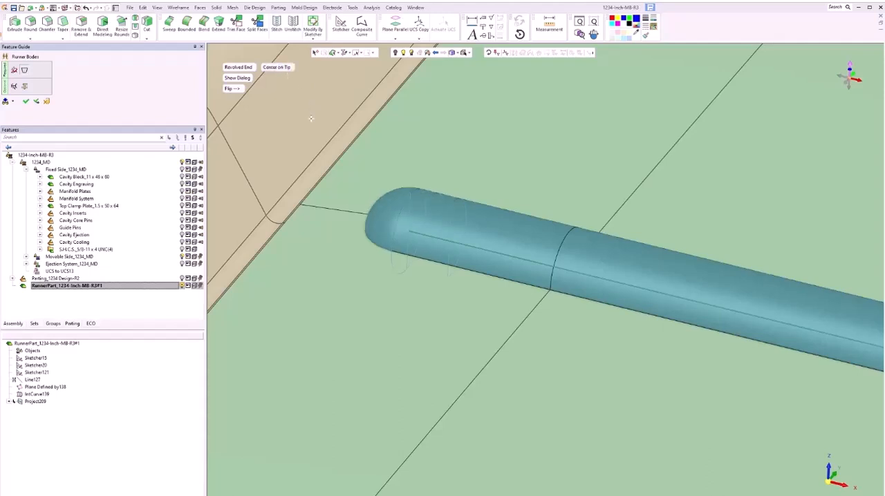
{"action": "mouse_move", "coordinate": [408, 232]}
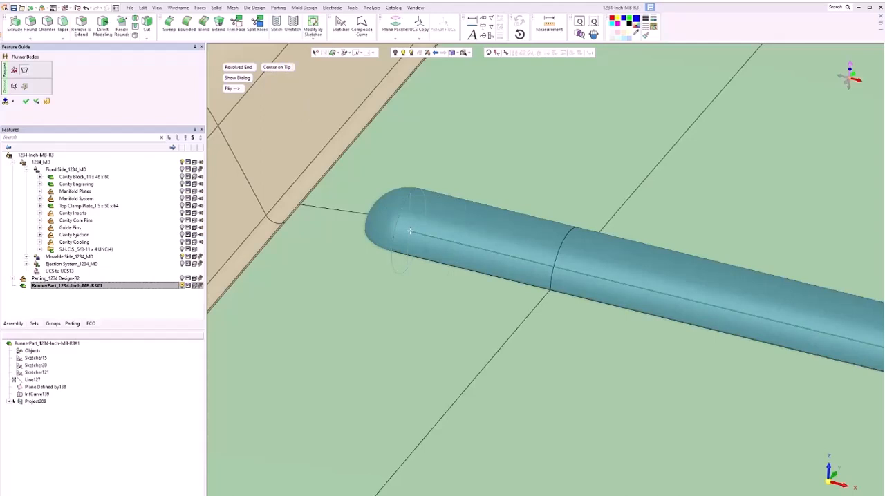
{"action": "mouse_move", "coordinate": [431, 237]}
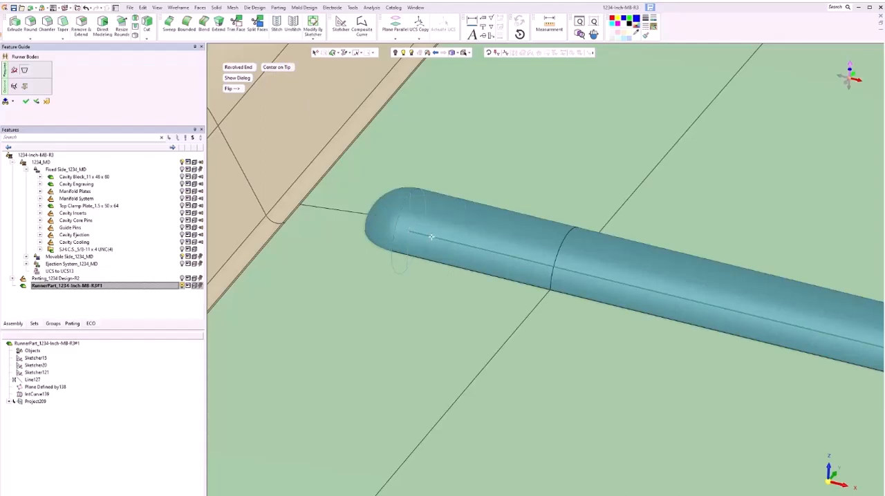
{"action": "mouse_move", "coordinate": [385, 224]}
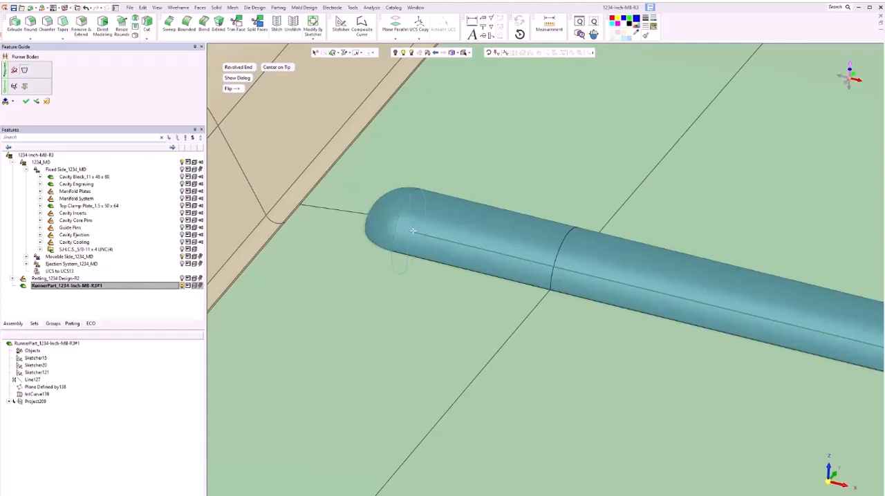
{"action": "mouse_move", "coordinate": [401, 229]}
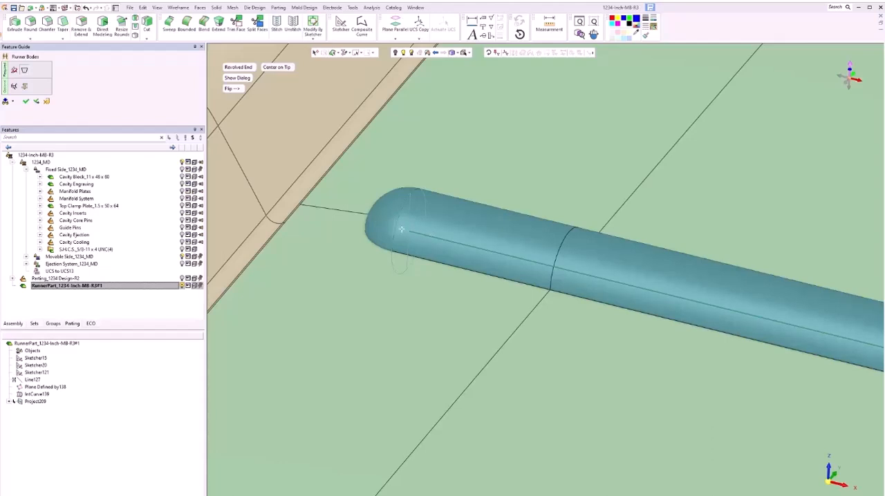
{"action": "left_click", "coordinate": [277, 67]}
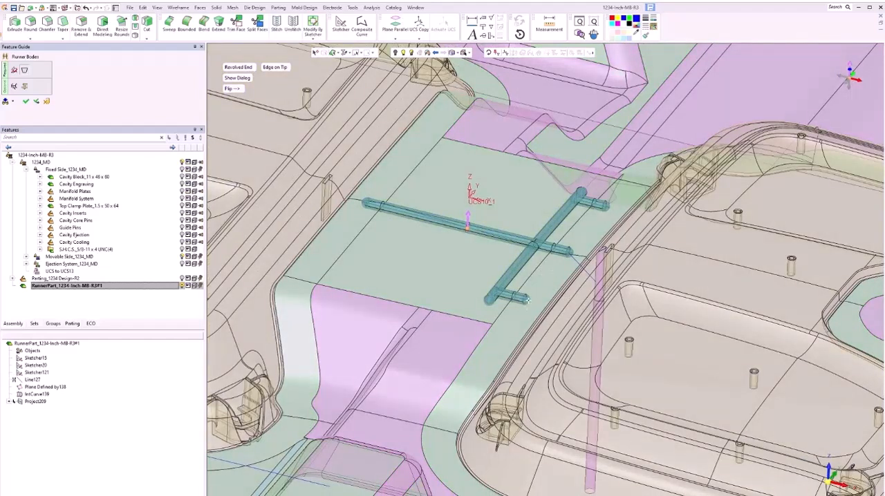
{"action": "mouse_move", "coordinate": [29, 93]}
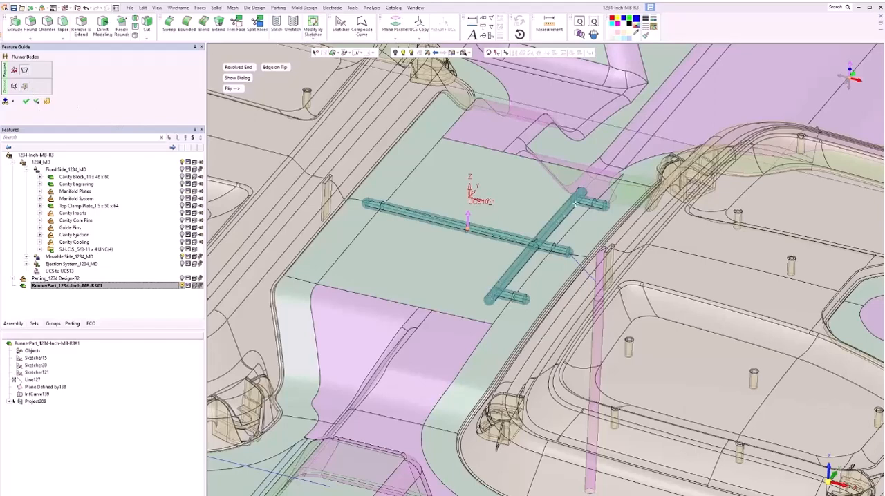
{"action": "mouse_move", "coordinate": [587, 190]}
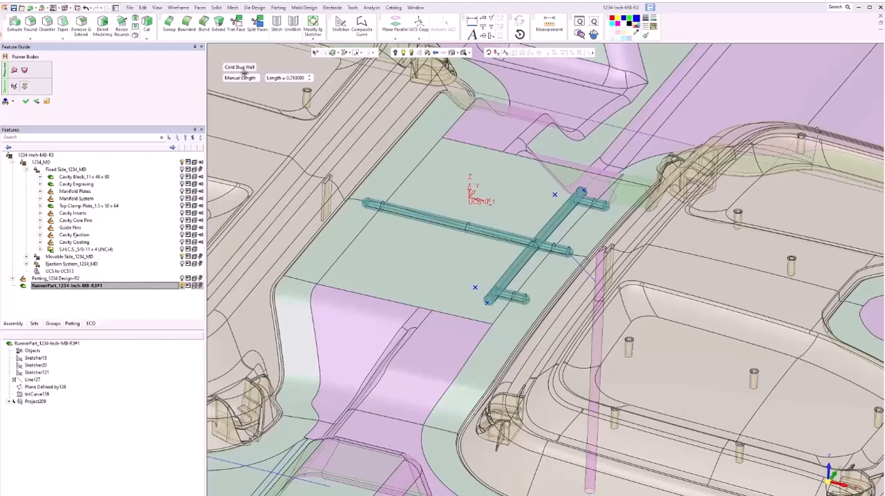
Add manual-length 0.625 cold slug wells at both runner ends and create the runner body
{"action": "left_click", "coordinate": [241, 78]}
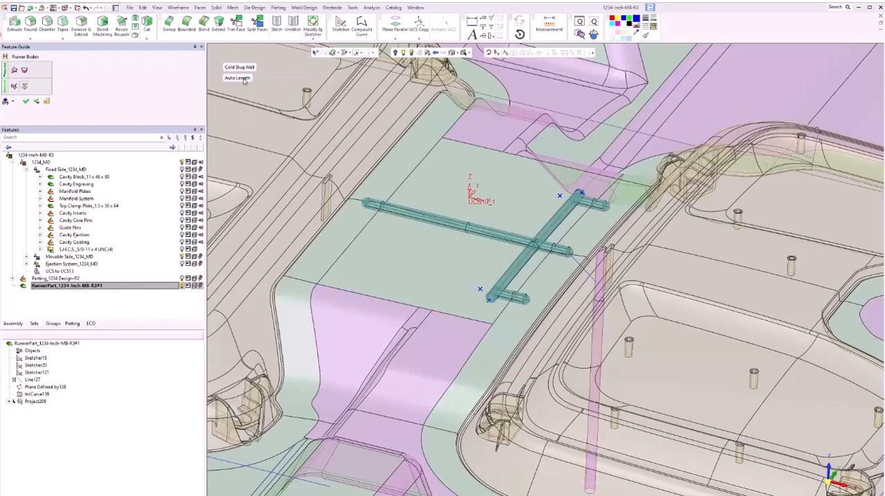
{"action": "left_click", "coordinate": [238, 77]}
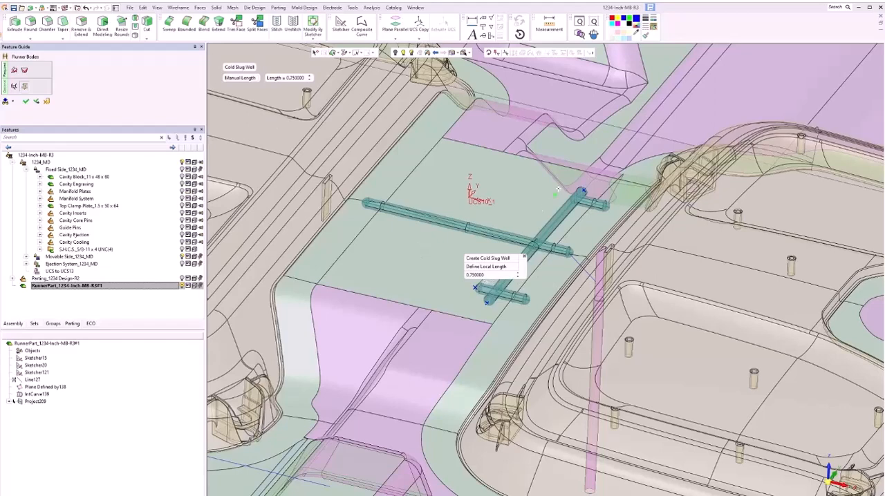
{"action": "left_click", "coordinate": [584, 206]}
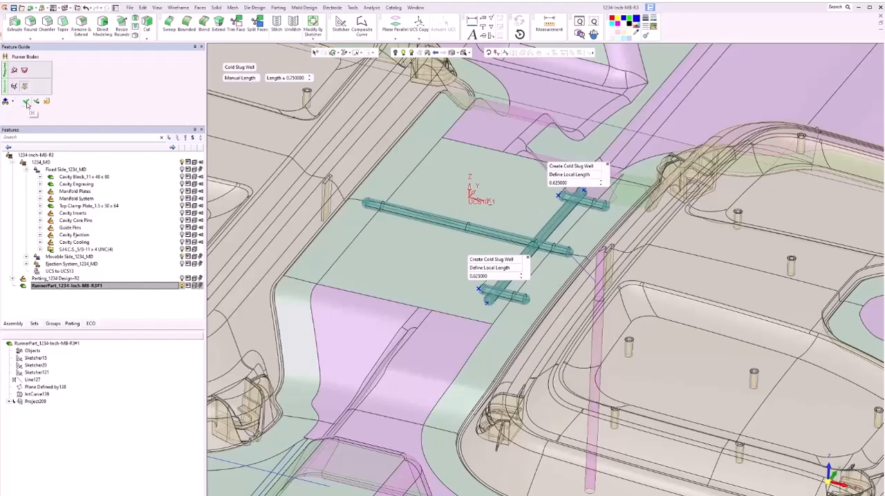
{"action": "left_click", "coordinate": [26, 101]}
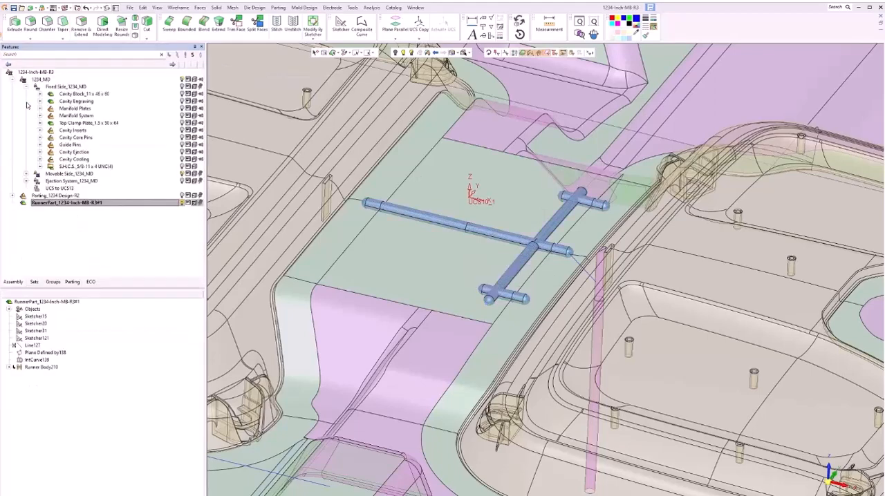
{"action": "mouse_move", "coordinate": [515, 53]}
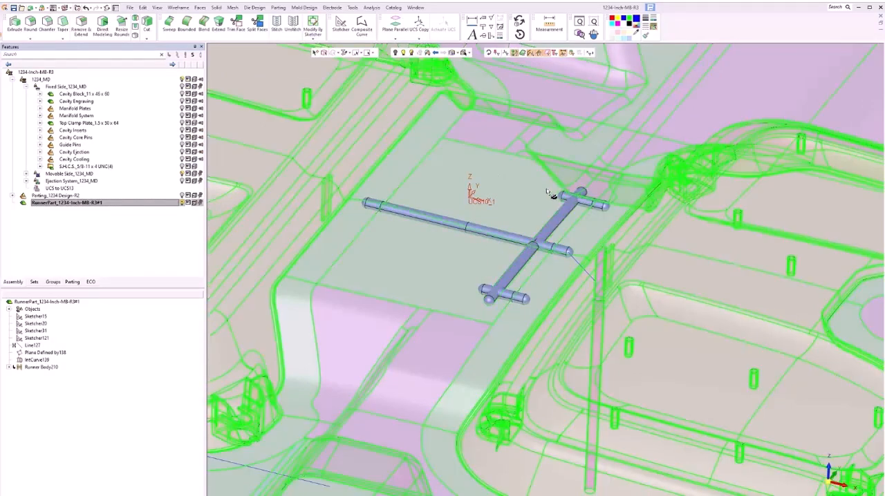
Merge the runner bodies into one solid as Merge211
{"action": "left_click", "coordinate": [217, 7]}
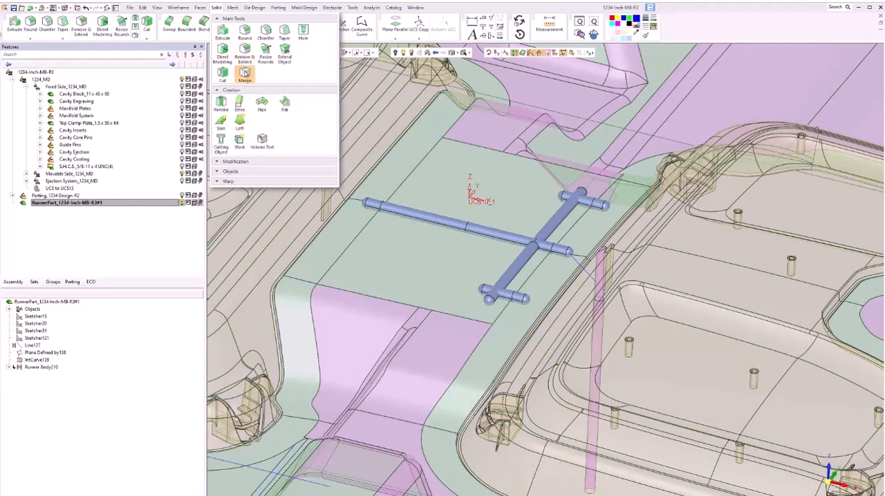
{"action": "left_click", "coordinate": [245, 74]}
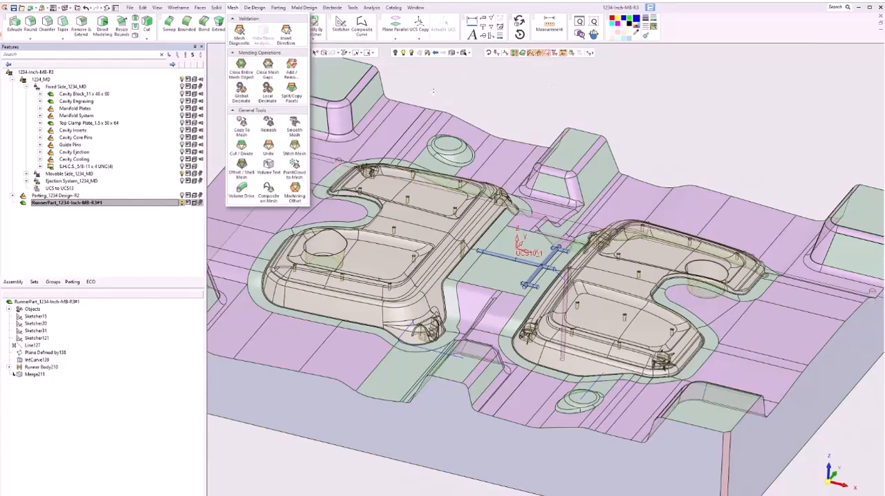
Cut by Runner into the Cavity Block with Don't Create Curve, then bring up the runner part's actions
{"action": "left_click", "coordinate": [303, 8]}
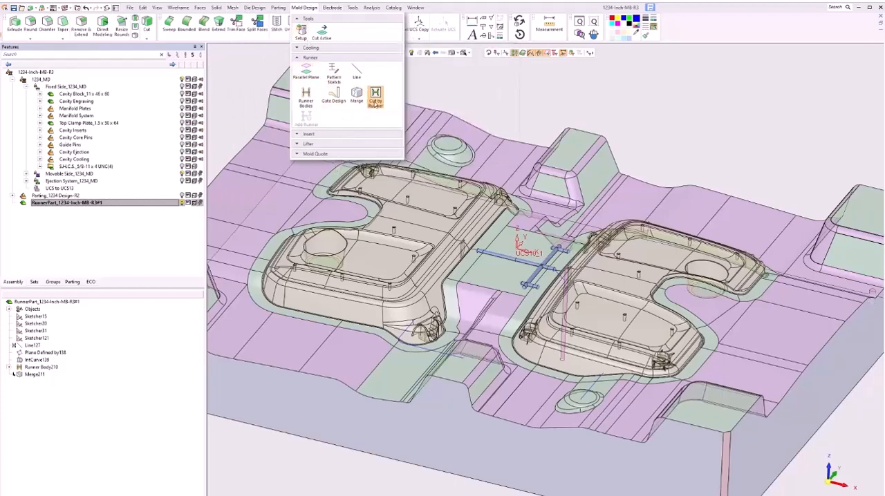
{"action": "mouse_move", "coordinate": [375, 95]}
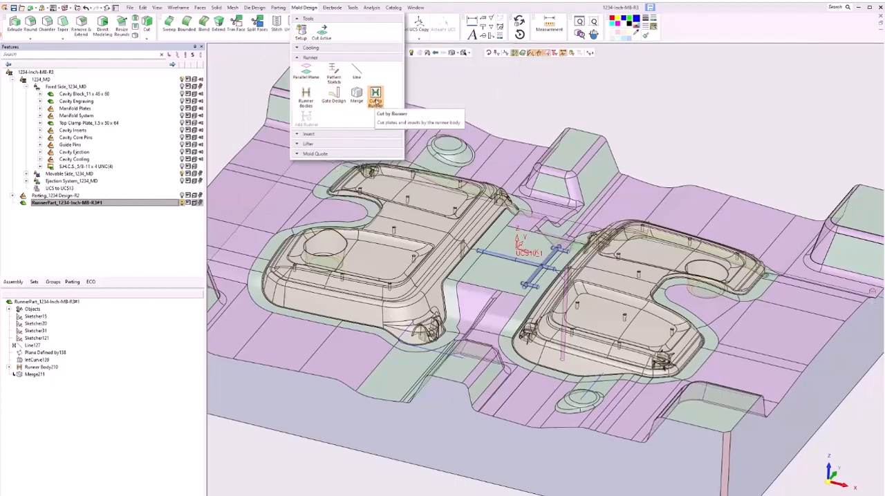
{"action": "left_click", "coordinate": [375, 97]}
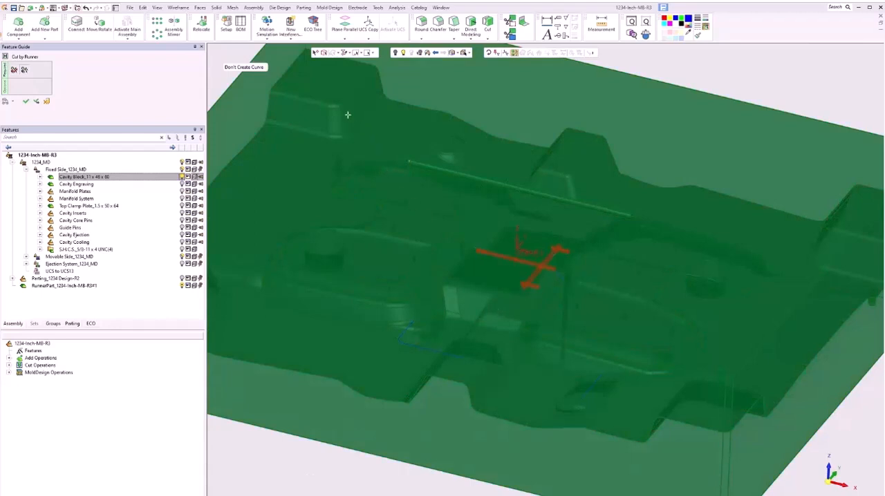
{"action": "mouse_move", "coordinate": [272, 59]}
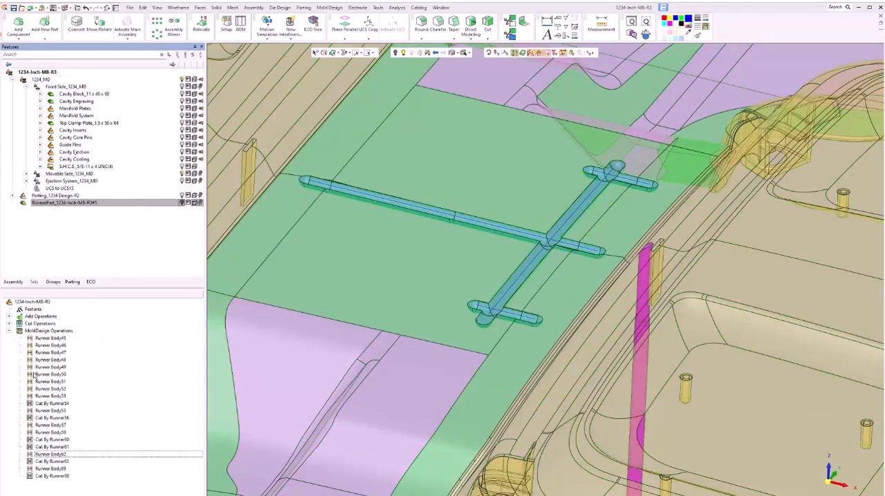
{"action": "right_click", "coordinate": [52, 475]}
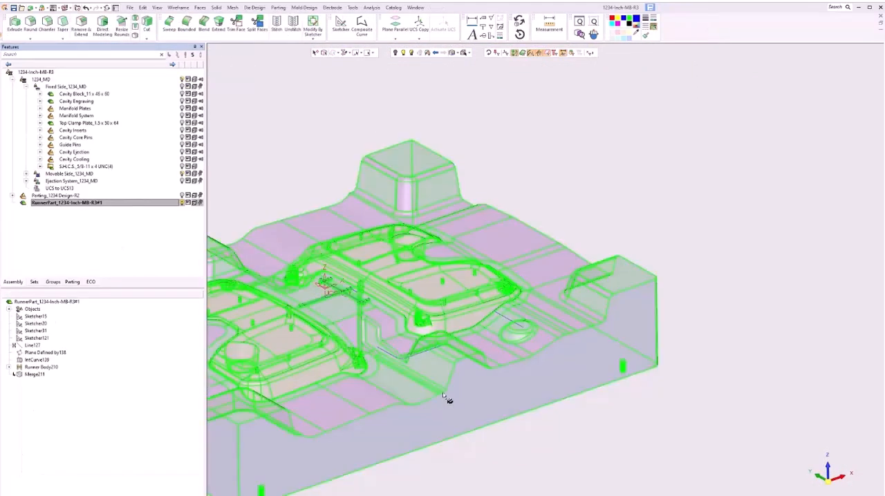
Project the sketched line onto the angled faces and begin a runner along the new curve
{"action": "scroll", "scroll_direction": "up", "scroll_amount": 3}
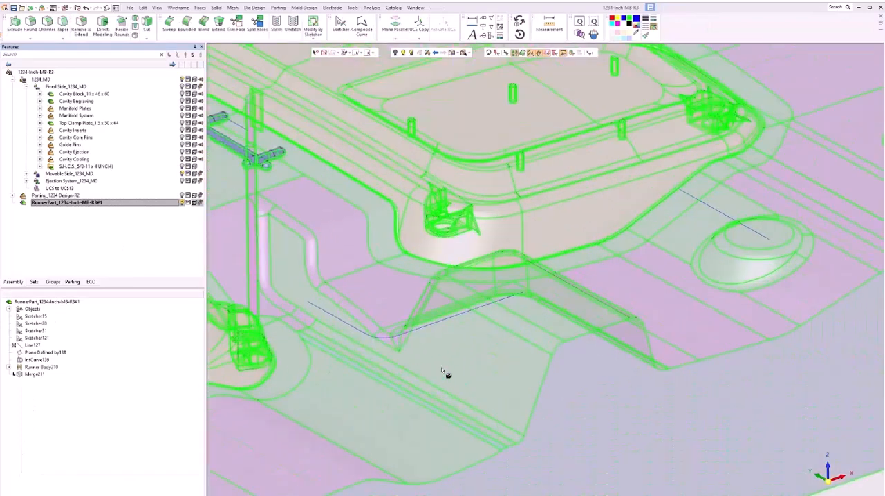
{"action": "mouse_move", "coordinate": [497, 353]}
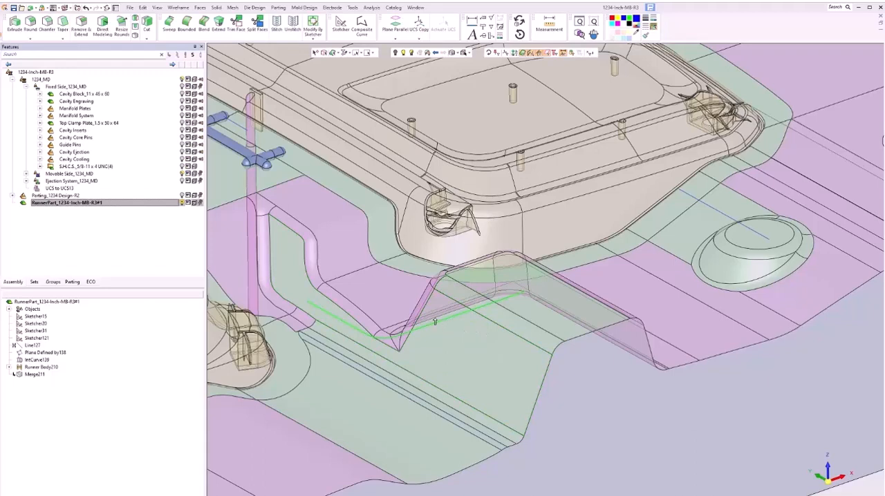
{"action": "left_click", "coordinate": [178, 8]}
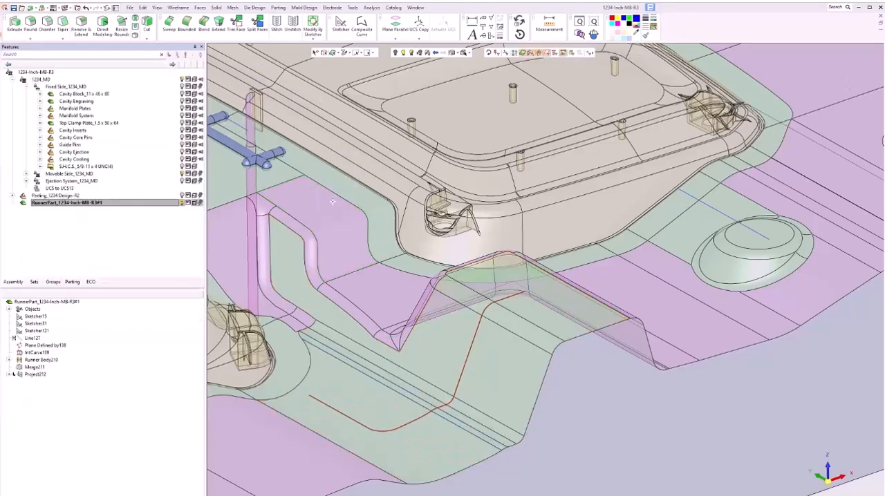
{"action": "left_click", "coordinate": [304, 8]}
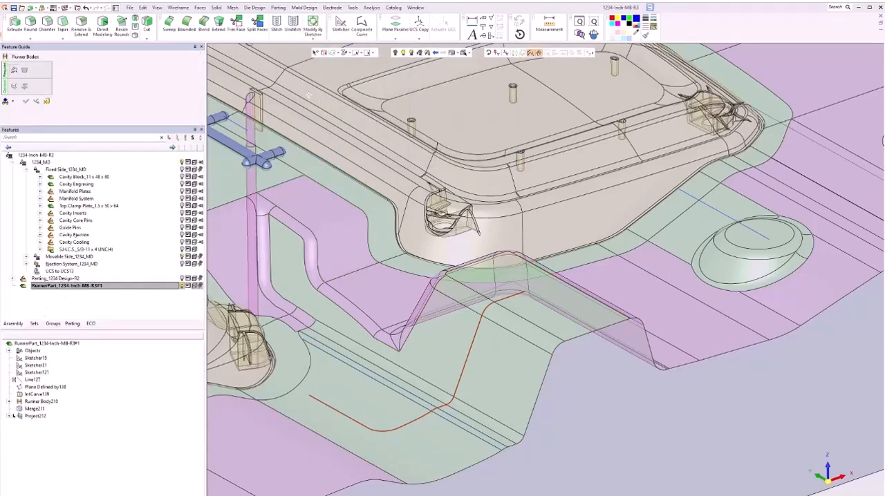
Use the projected curve as the path and accept a trapezoidal cross section with A, B, C, R values
{"action": "left_click", "coordinate": [256, 69]}
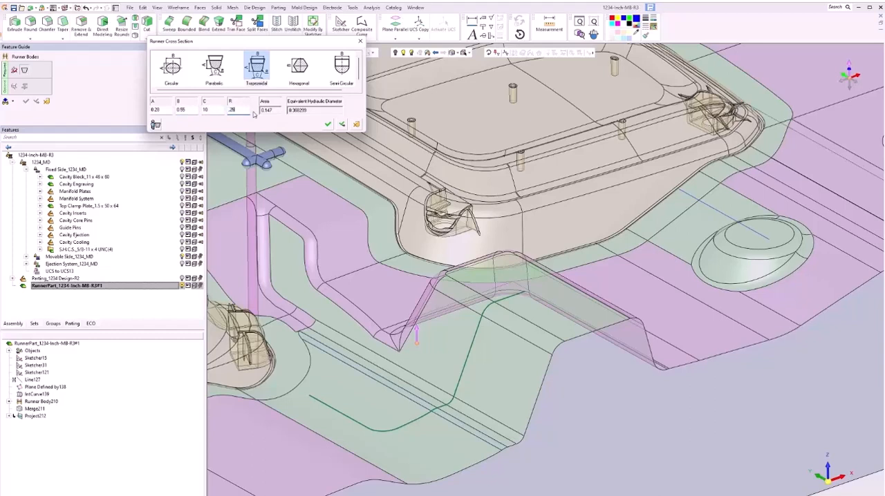
{"action": "left_click", "coordinate": [342, 124]}
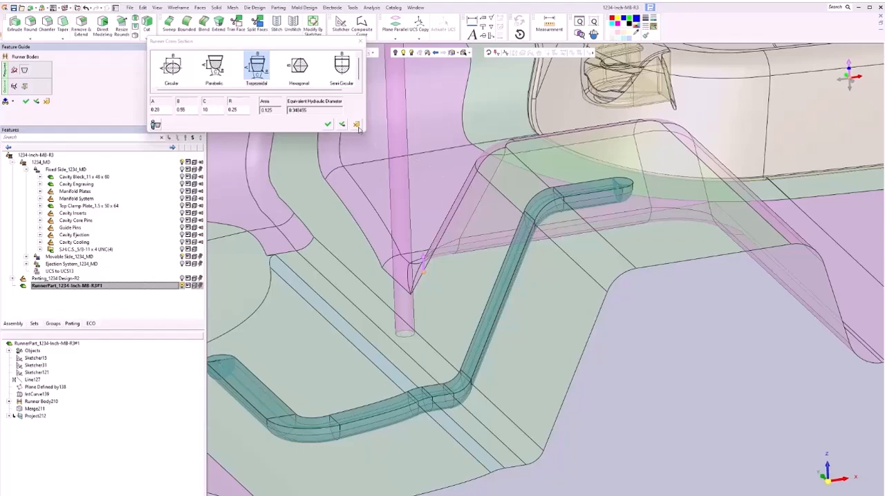
{"action": "mouse_move", "coordinate": [357, 125]}
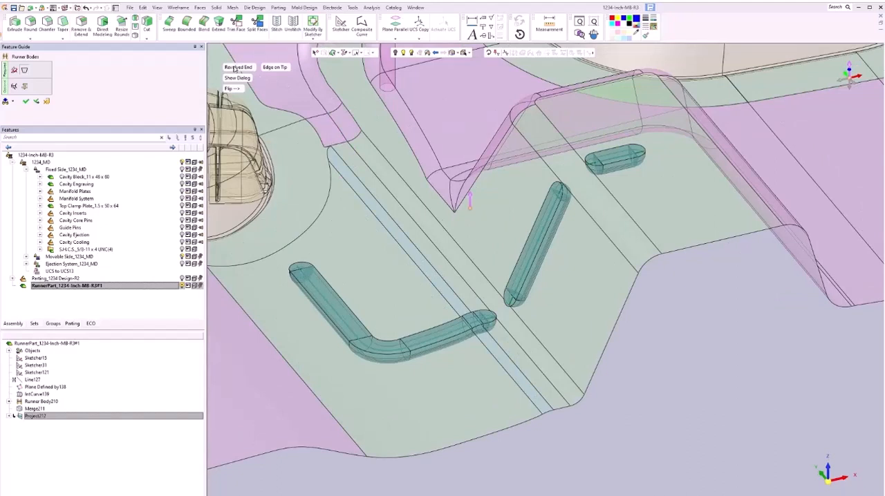
Choose Remove End so the trapezoidal runner finishes with flat tips
{"action": "left_click", "coordinate": [238, 67]}
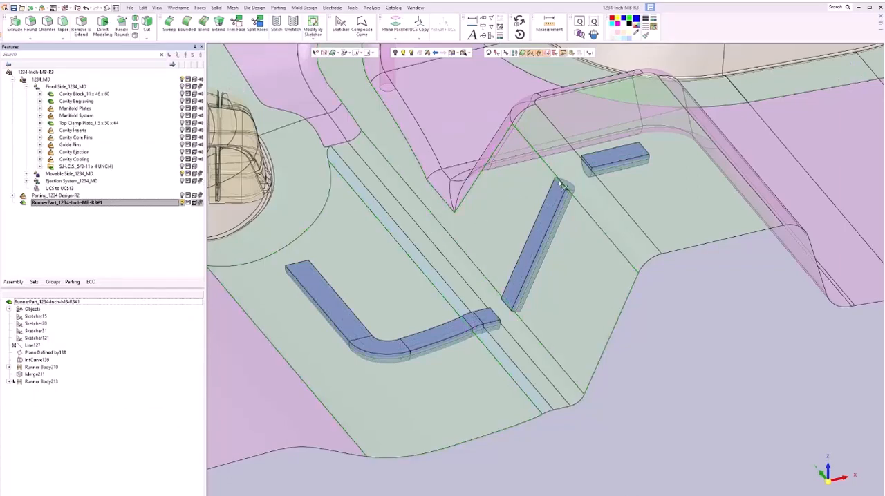
Loft between the first pair of runner end faces with tangent ends to bridge the upper gap
{"action": "left_click", "coordinate": [532, 235]}
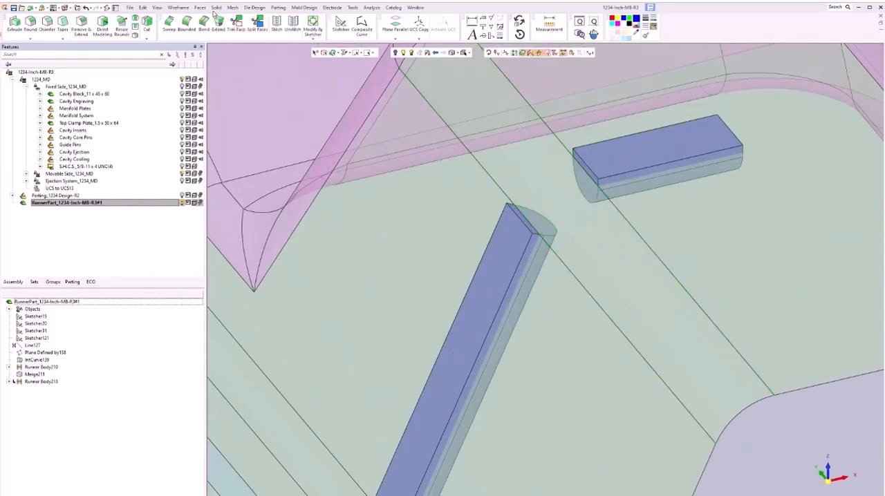
{"action": "left_click", "coordinate": [216, 7]}
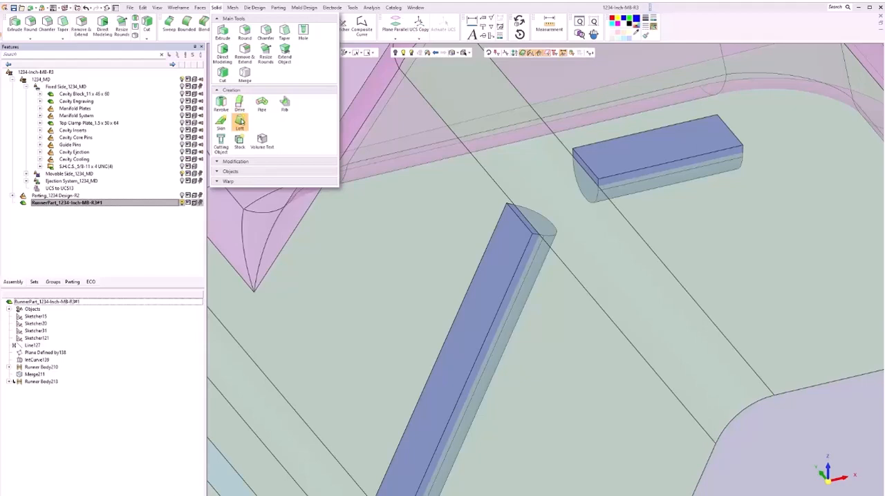
{"action": "left_click", "coordinate": [240, 128]}
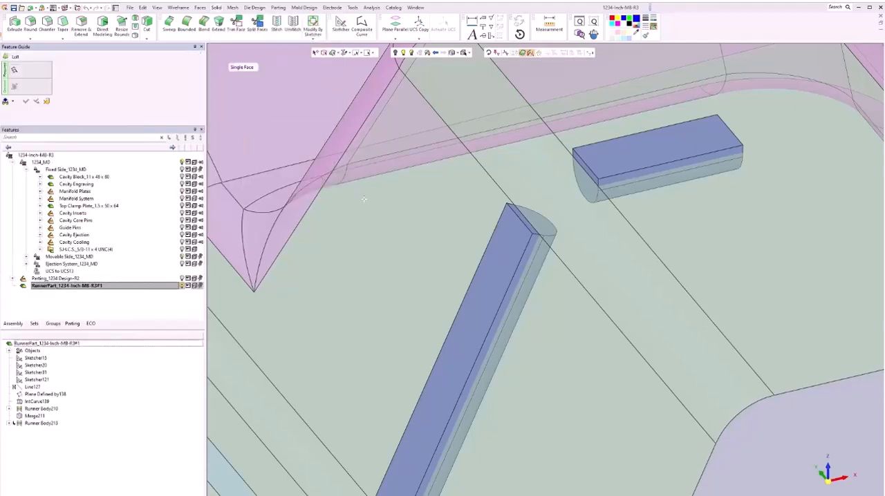
{"action": "left_click", "coordinate": [529, 218]}
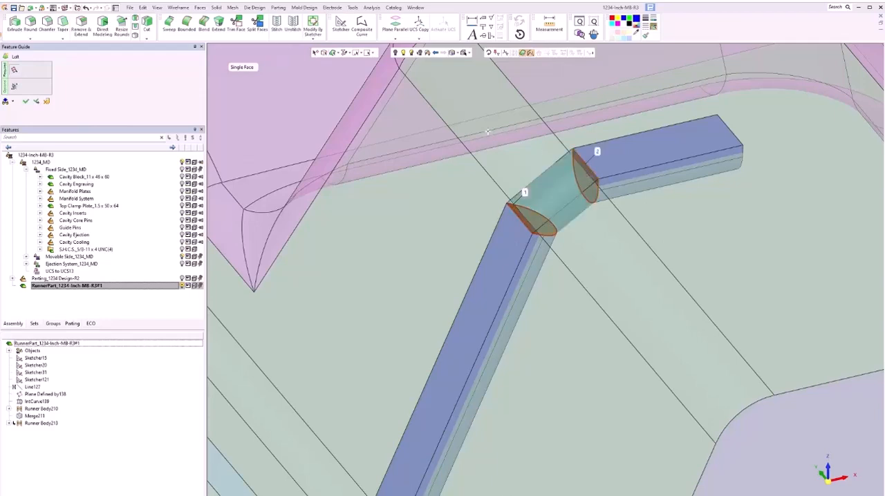
{"action": "mouse_move", "coordinate": [474, 120]}
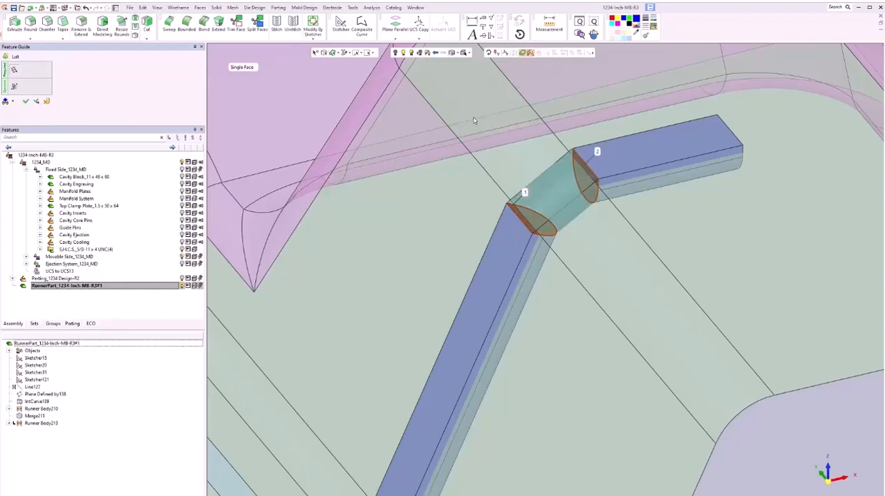
{"action": "left_click", "coordinate": [524, 193]}
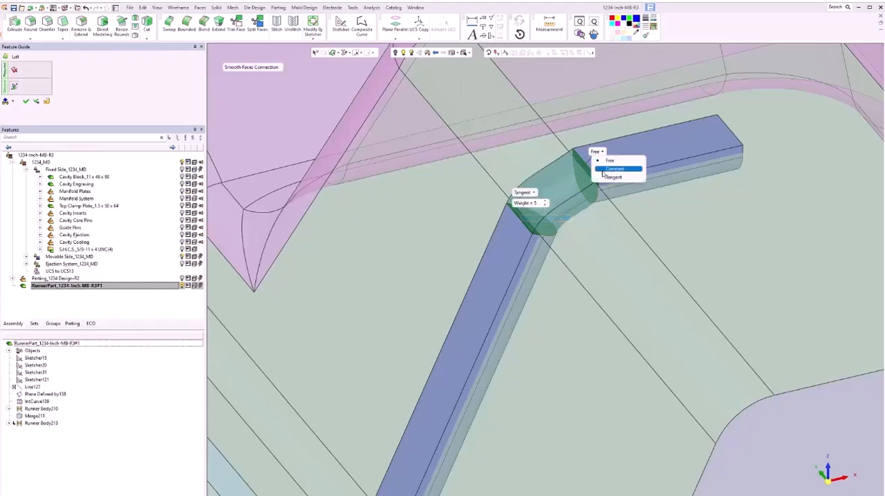
{"action": "left_click", "coordinate": [612, 169]}
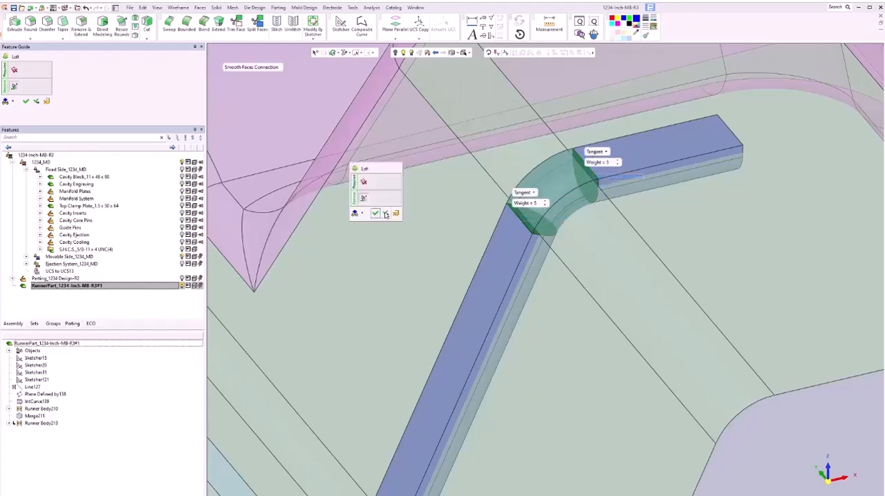
{"action": "left_click", "coordinate": [375, 213]}
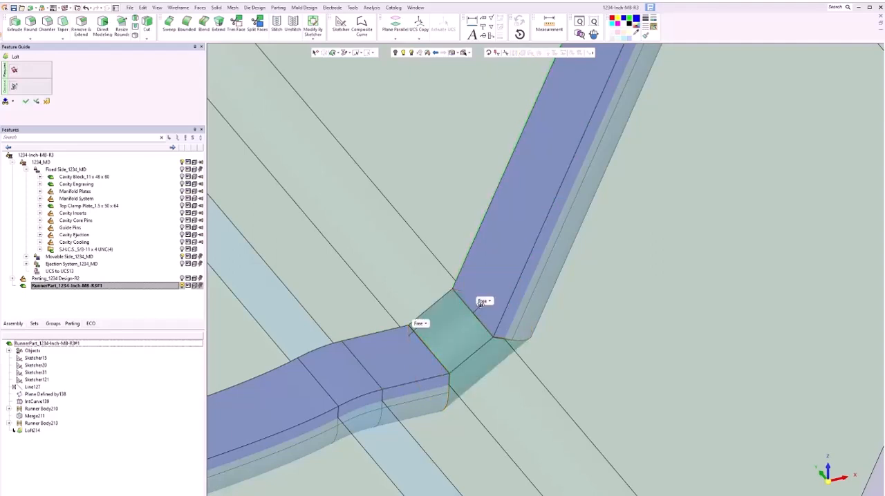
Set tangent end conditions for the loft bridging the lower gap
{"action": "left_click", "coordinate": [420, 323]}
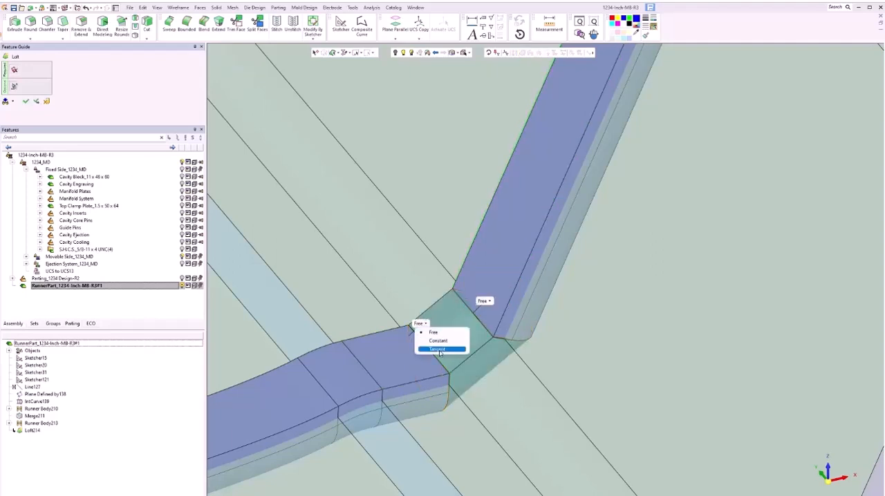
{"action": "left_click", "coordinate": [437, 350]}
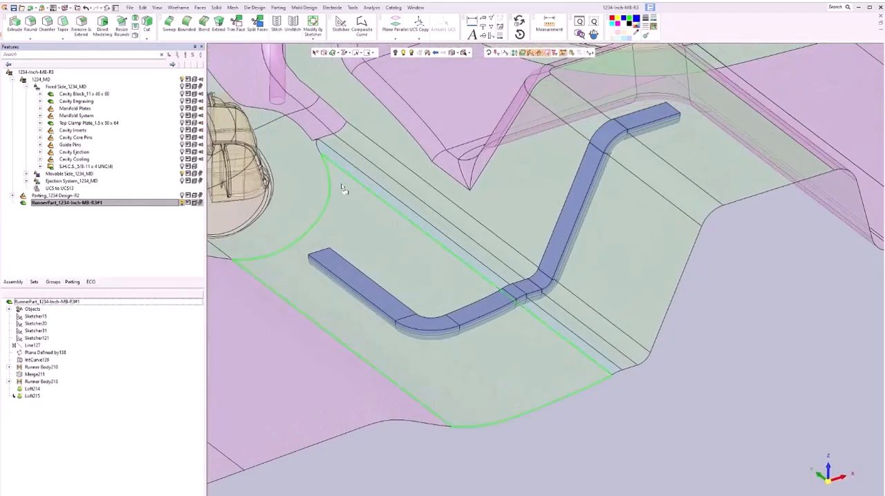
Activate the main mold assembly to view the continuous runner in the plate
{"action": "right_click", "coordinate": [346, 191]}
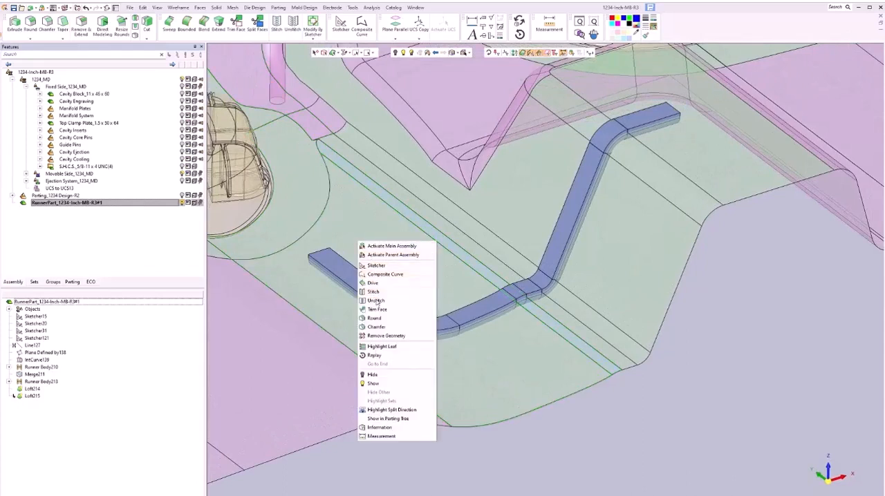
{"action": "left_click", "coordinate": [375, 318]}
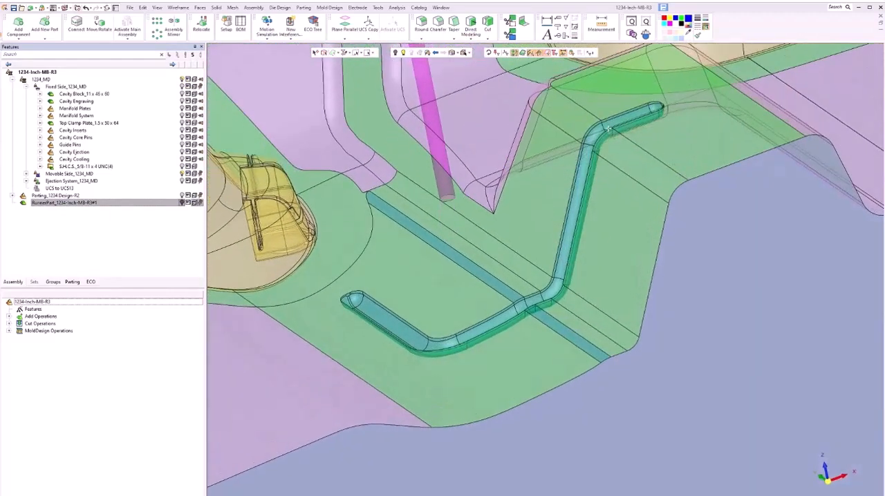
{"action": "mouse_move", "coordinate": [635, 140]}
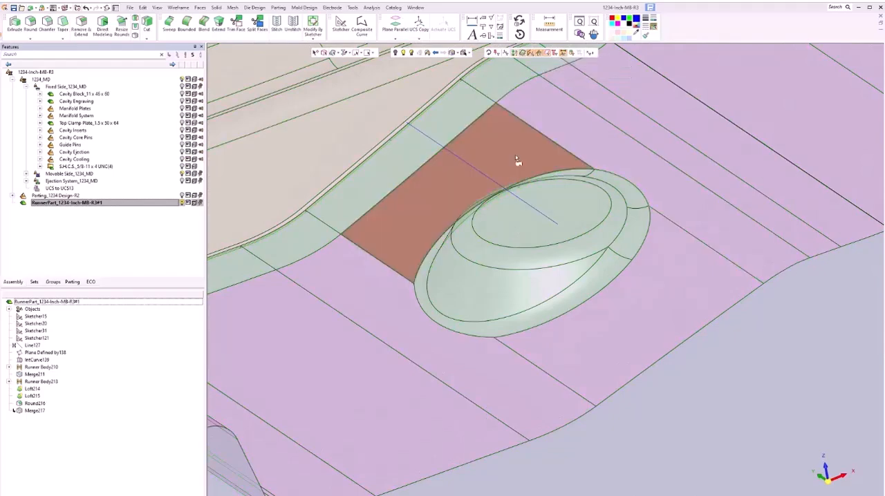
Project the runner line onto the angled face as a curve over the bump
{"action": "left_click_drag", "start_coordinate": [516, 159], "coordinate": [543, 197]}
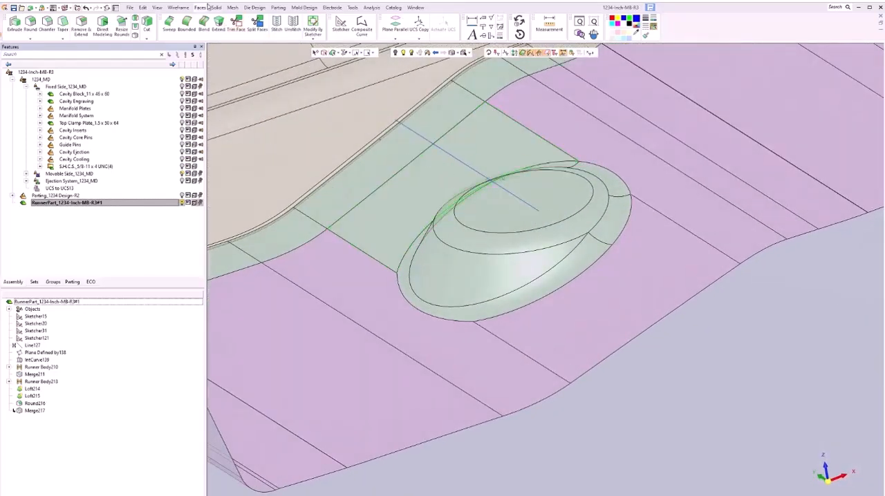
{"action": "left_click", "coordinate": [179, 7]}
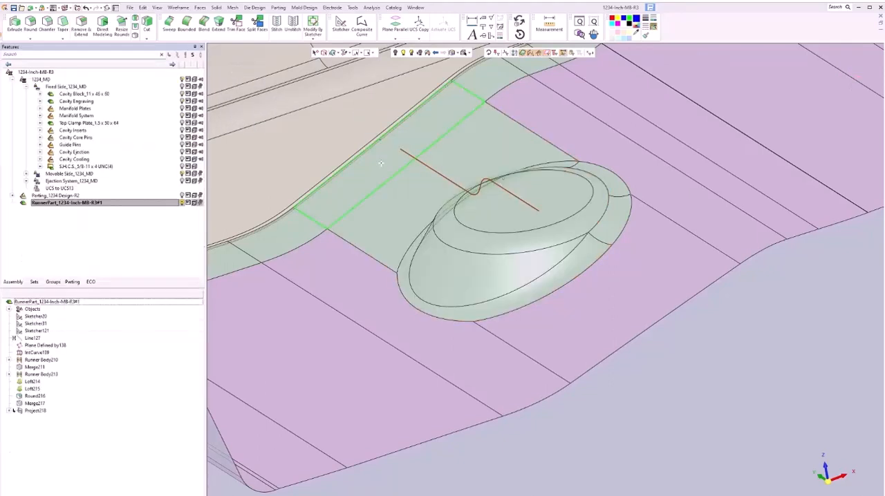
{"action": "left_click", "coordinate": [304, 7]}
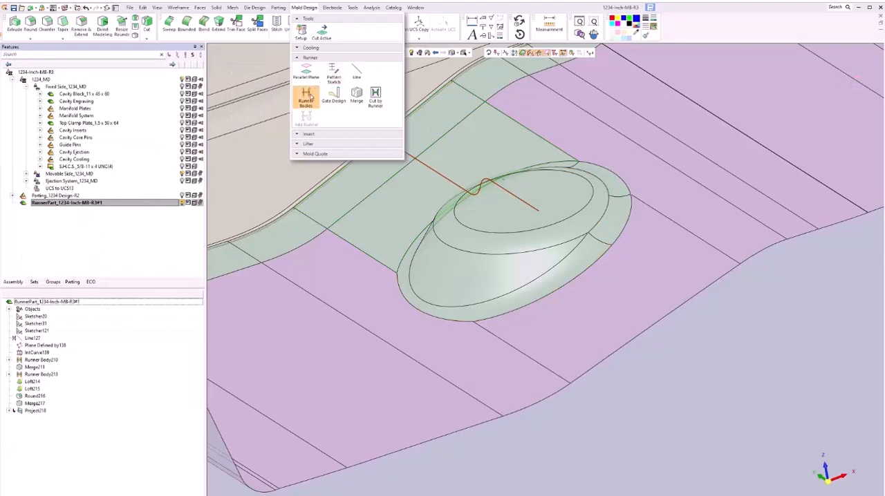
Create a circular runner body, A=B=0.75, along the projected curve
{"action": "left_click", "coordinate": [305, 96]}
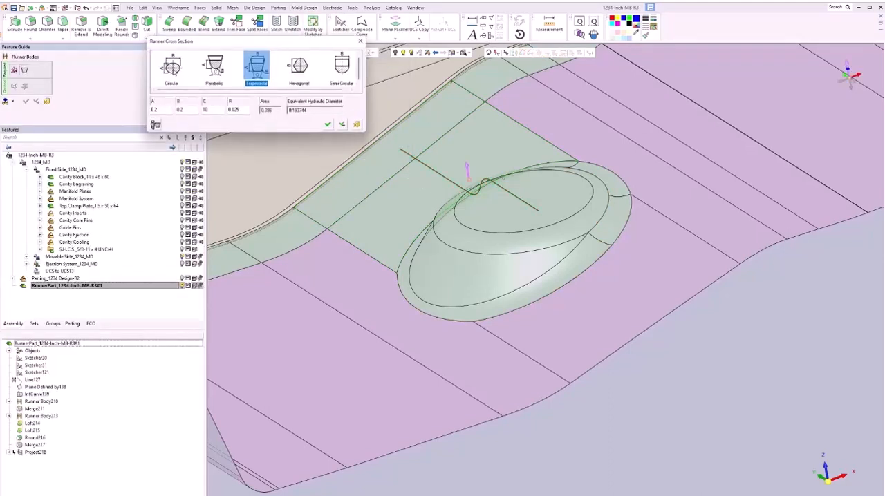
{"action": "left_click", "coordinate": [170, 67]}
{"action": "type", "text": ".75"}
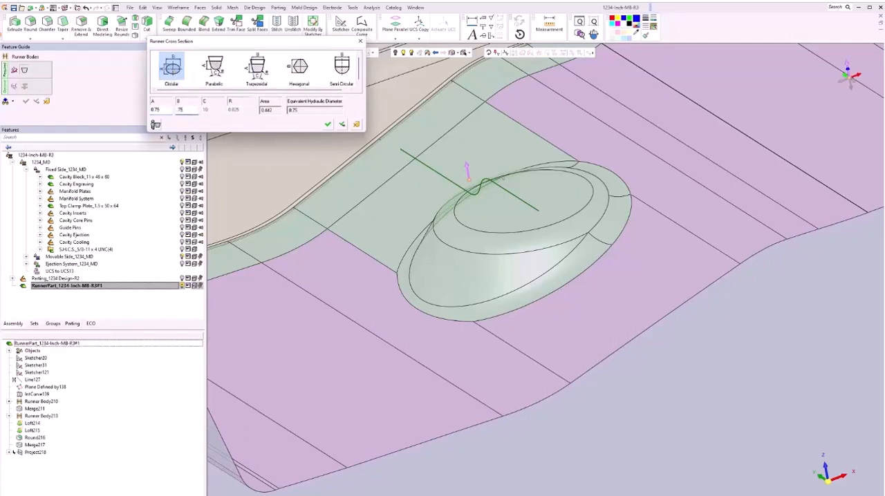
{"action": "left_click", "coordinate": [341, 125]}
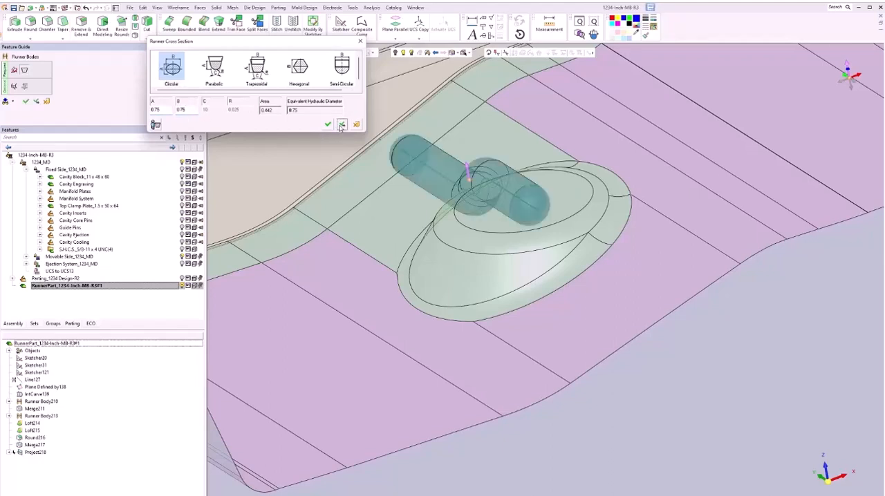
{"action": "left_click", "coordinate": [327, 124]}
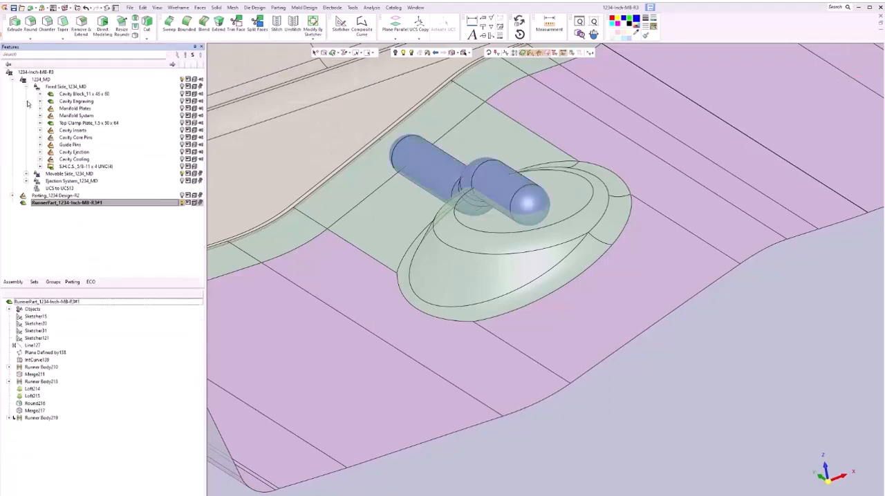
Cut the round runner bodies into the cavity block with Cut by Runner
{"action": "left_click", "coordinate": [304, 20]}
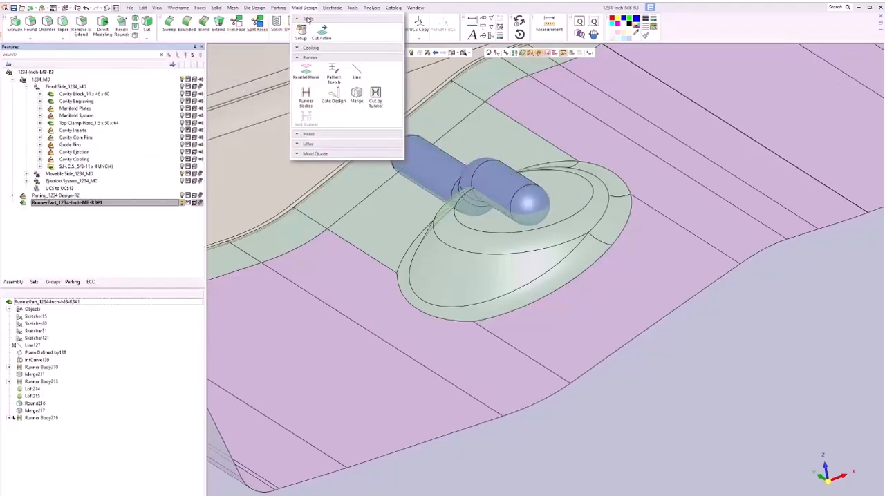
{"action": "left_click", "coordinate": [375, 96]}
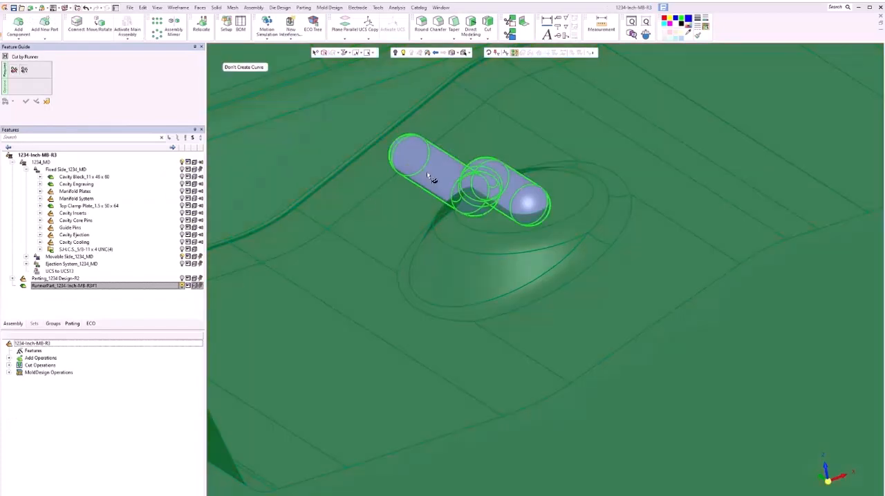
{"action": "left_click", "coordinate": [426, 171]}
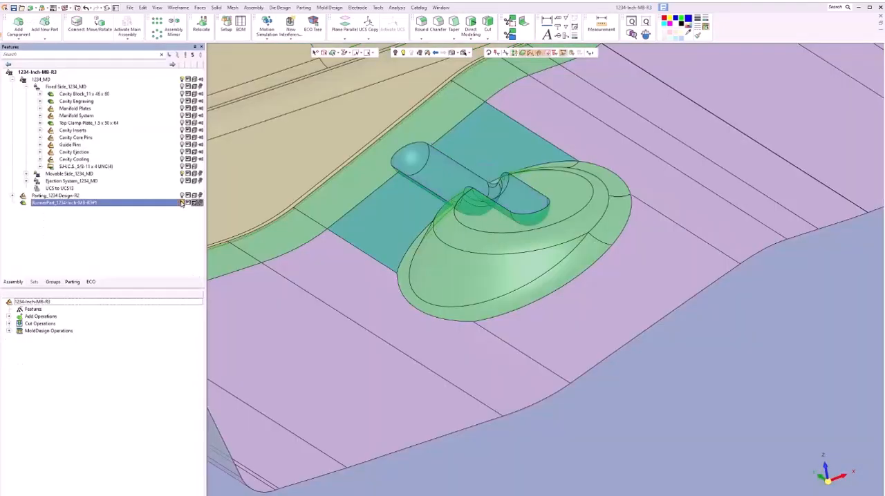
{"action": "left_click", "coordinate": [397, 8]}
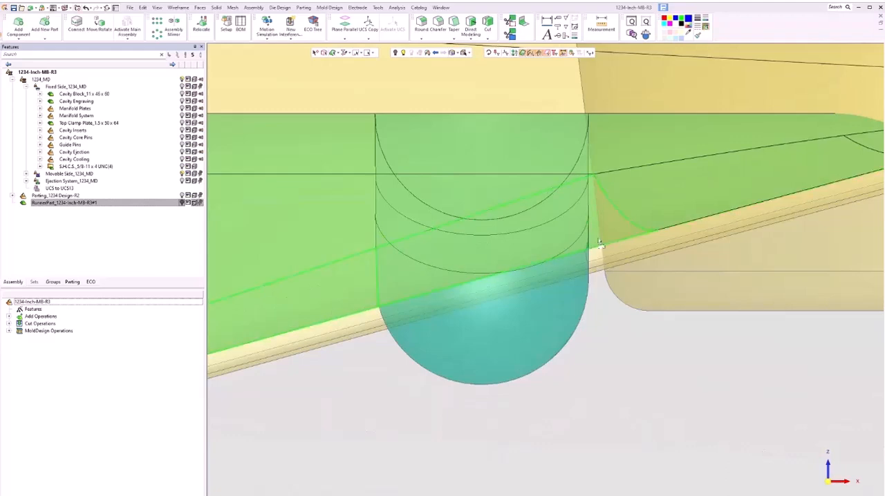
{"action": "mouse_move", "coordinate": [587, 251]}
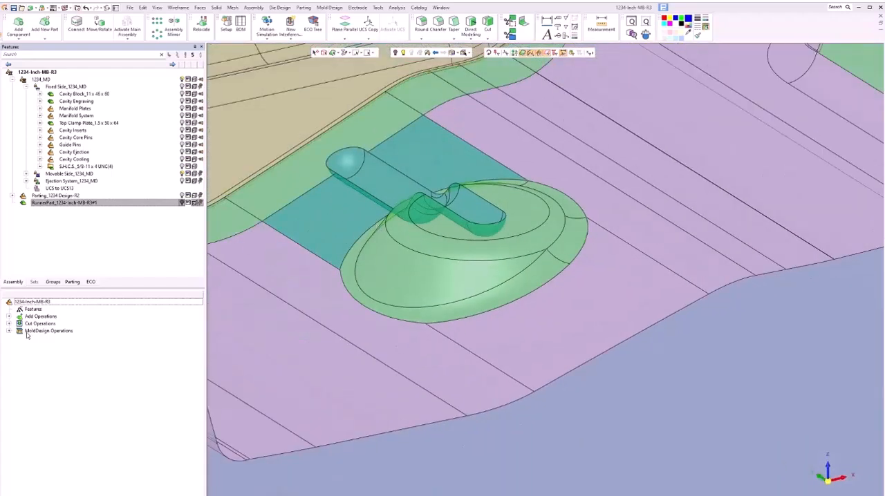
{"action": "left_click", "coordinate": [21, 324]}
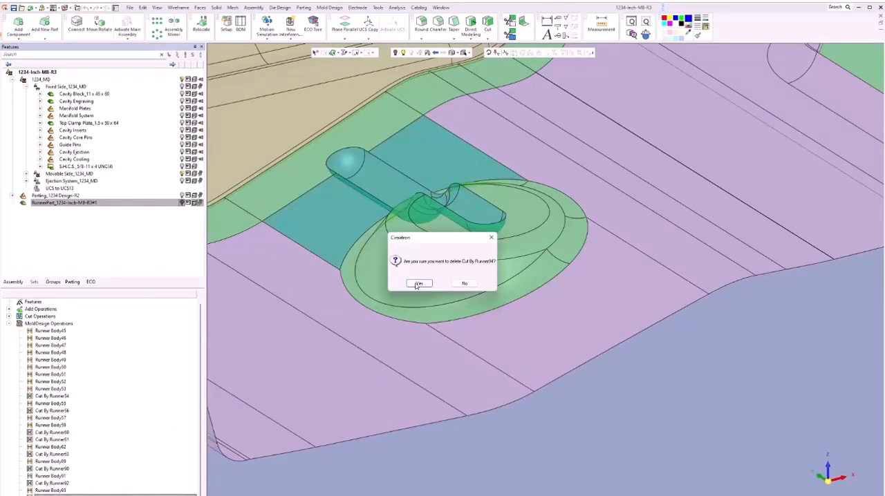
Delete the Cut By Runner feature and the round Runner Body, keeping the path line
{"action": "left_click", "coordinate": [419, 283]}
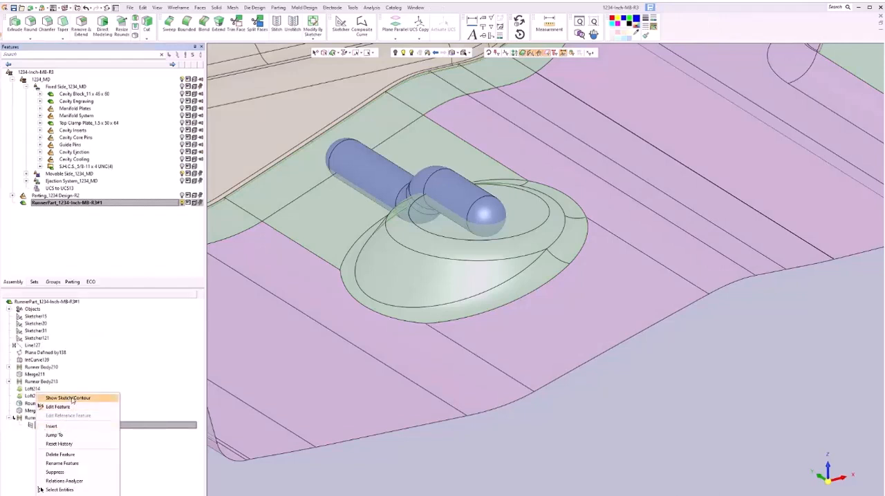
{"action": "left_click", "coordinate": [68, 398]}
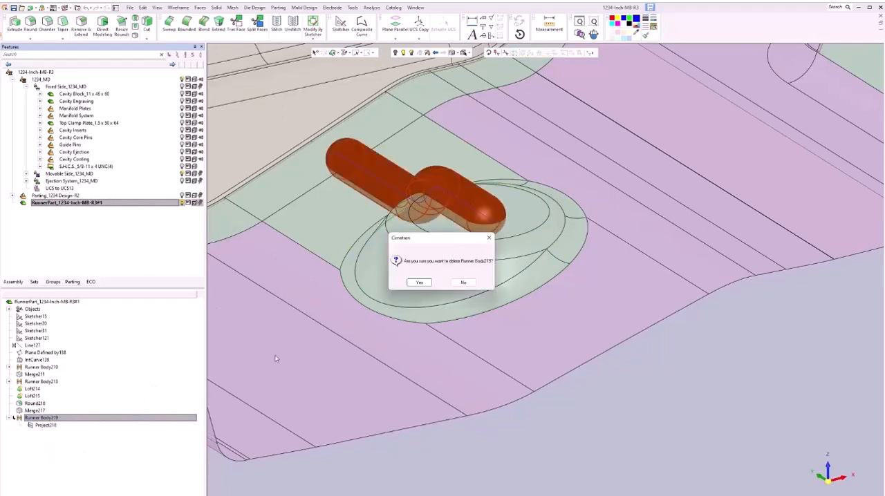
{"action": "left_click", "coordinate": [419, 283]}
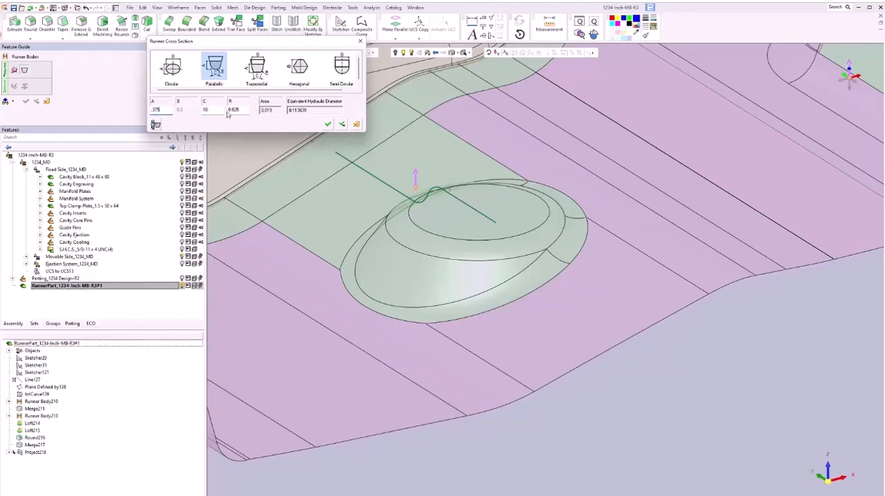
Create a parabolic runner body with A 0.375, C 0.85, R 0.375 along the path
{"action": "triple_click", "coordinate": [233, 109]}
{"action": "type", "text": ".375"}
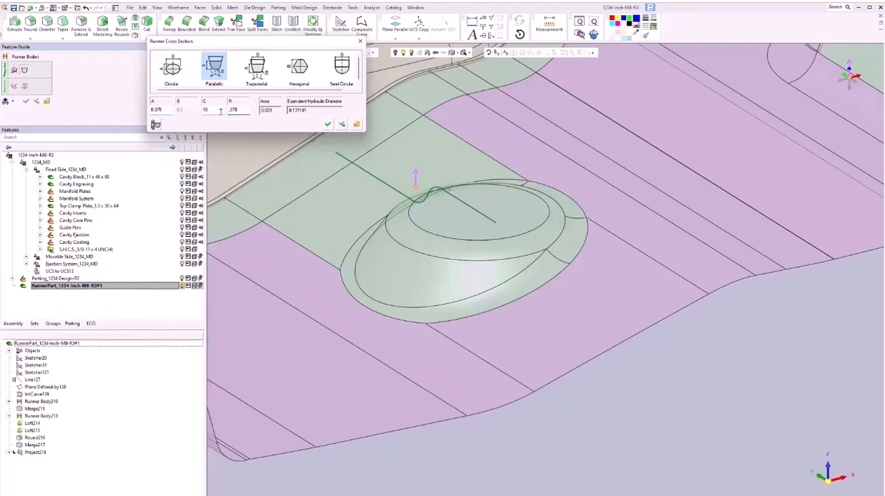
{"action": "triple_click", "coordinate": [205, 111]}
{"action": "type", "text": "0.65"}
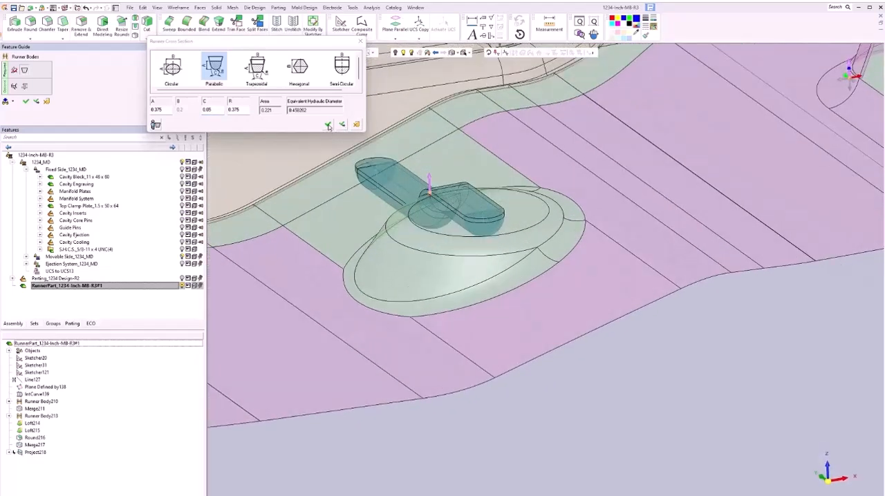
{"action": "left_click", "coordinate": [328, 125]}
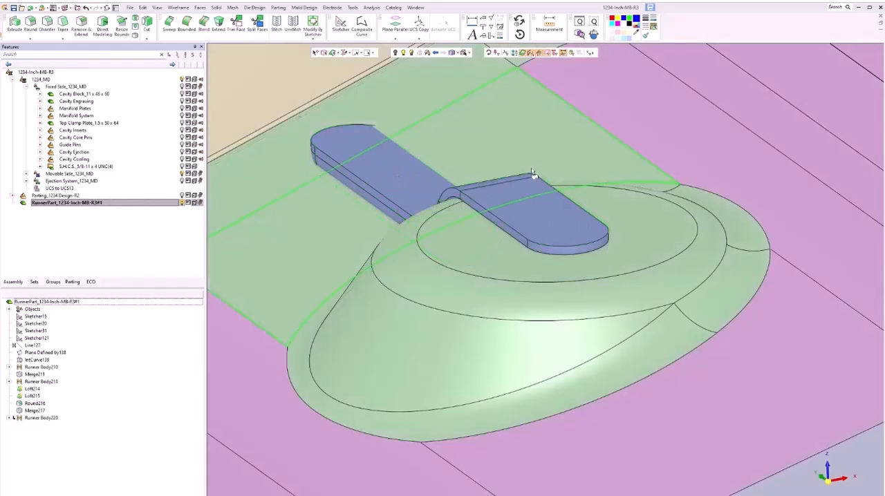
Extend the runner's top face linearly by delta 0.1 to thicken it
{"action": "left_click", "coordinate": [216, 8]}
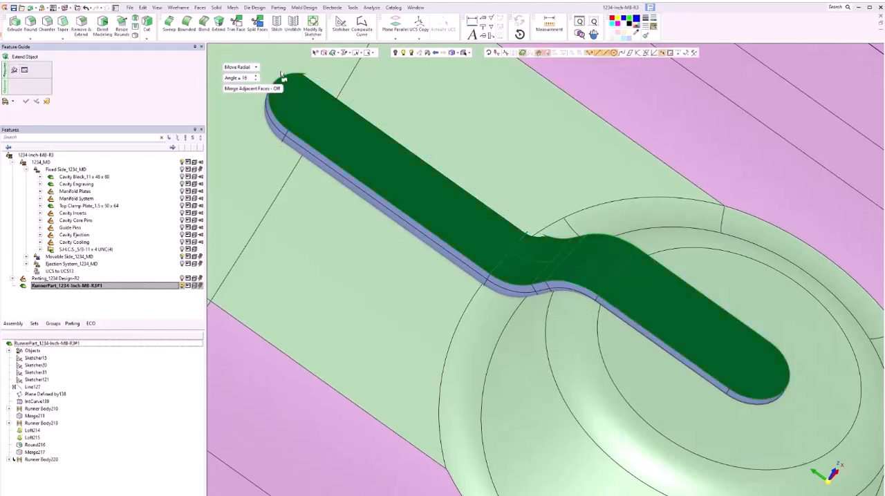
{"action": "left_click", "coordinate": [240, 67]}
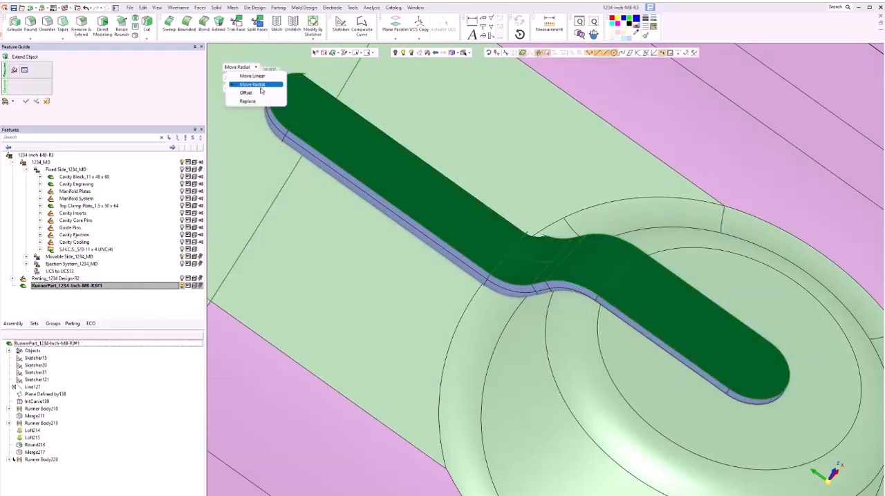
{"action": "left_click", "coordinate": [253, 76]}
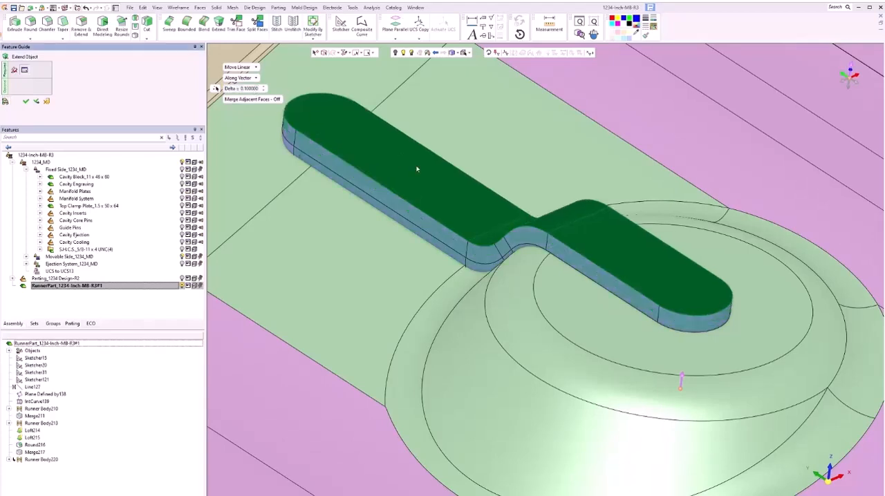
{"action": "left_click_drag", "start_coordinate": [484, 242], "coordinate": [429, 207]}
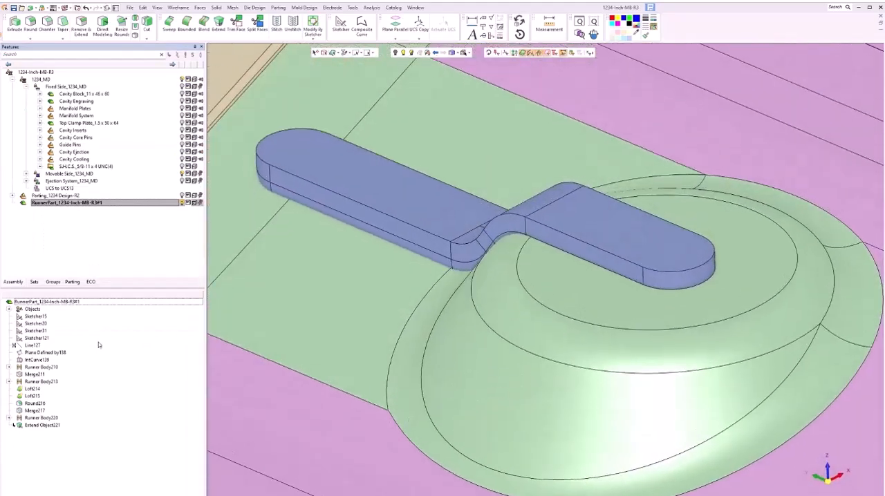
Build a second runner body on the Project218 curve of Runner Body220
{"action": "left_click", "coordinate": [10, 418]}
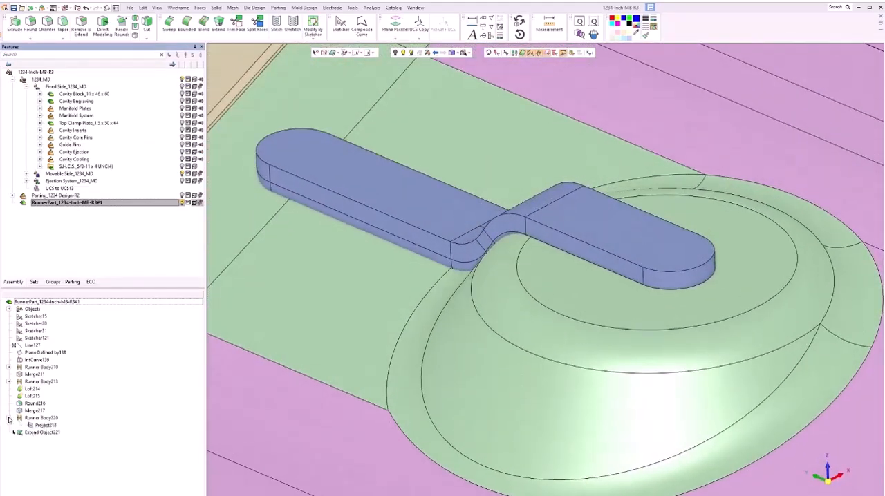
{"action": "right_click", "coordinate": [45, 425]}
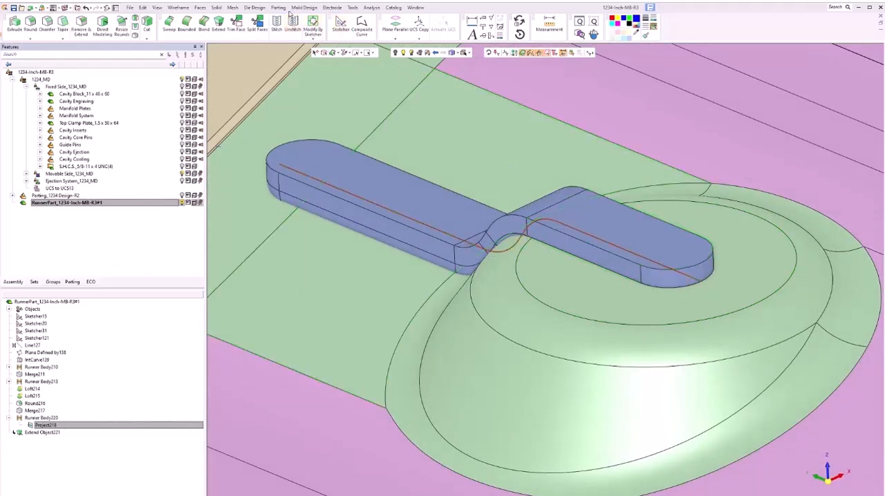
{"action": "left_click", "coordinate": [278, 8]}
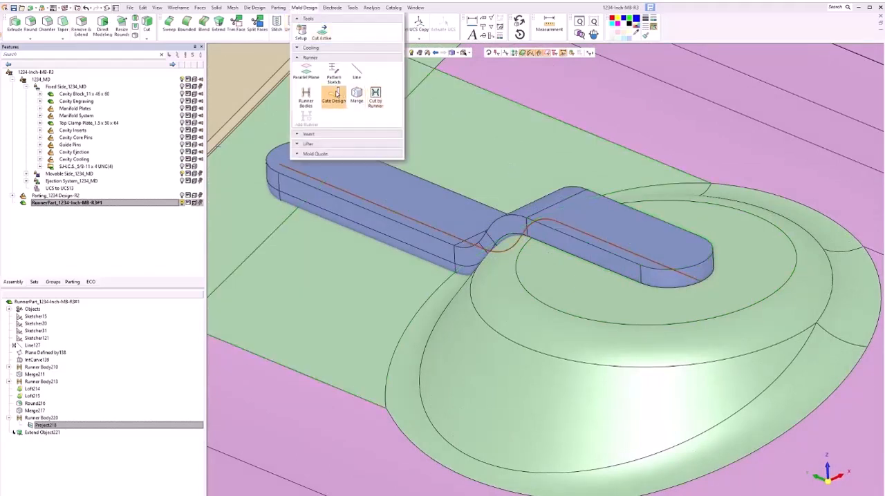
{"action": "mouse_move", "coordinate": [375, 94]}
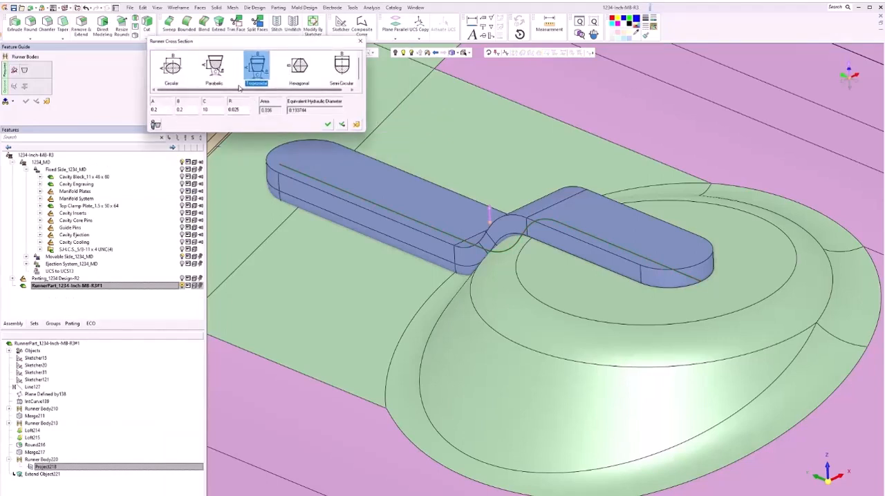
{"action": "left_click", "coordinate": [214, 65]}
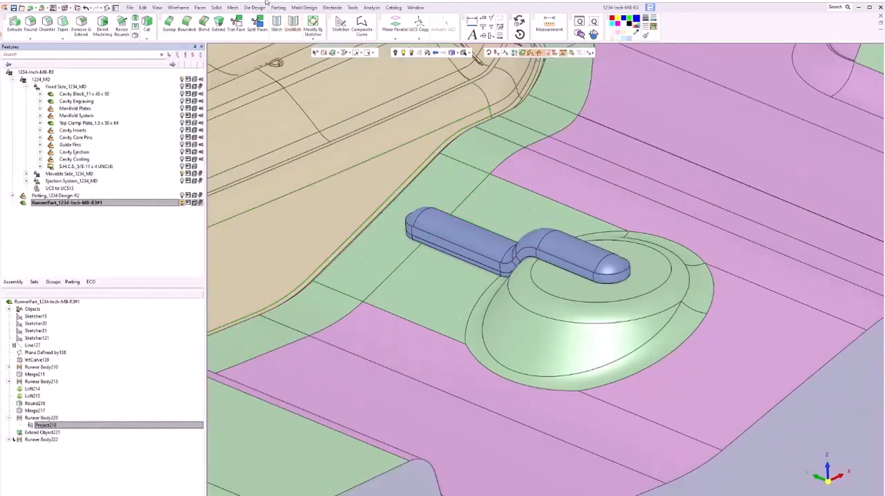
Begin Cut by Runner, isolate and inspect the runner, and start extending its face
{"action": "left_click", "coordinate": [304, 7]}
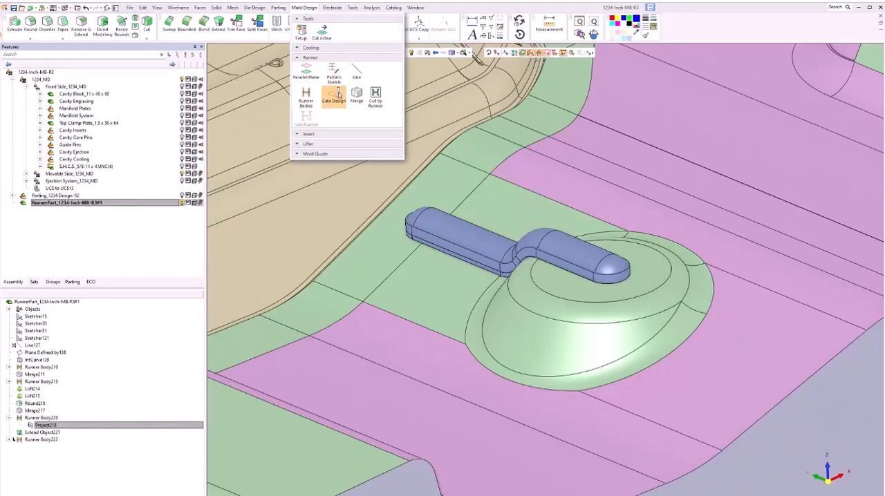
{"action": "left_click", "coordinate": [375, 97]}
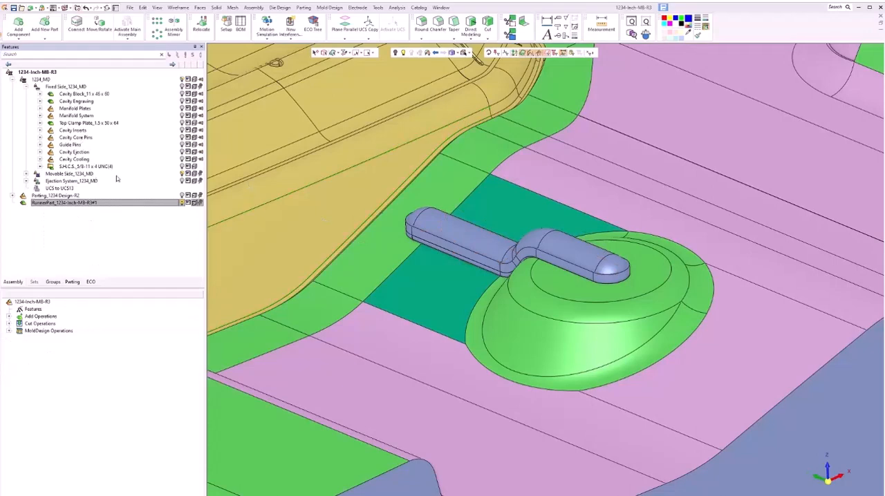
{"action": "mouse_move", "coordinate": [396, 52]}
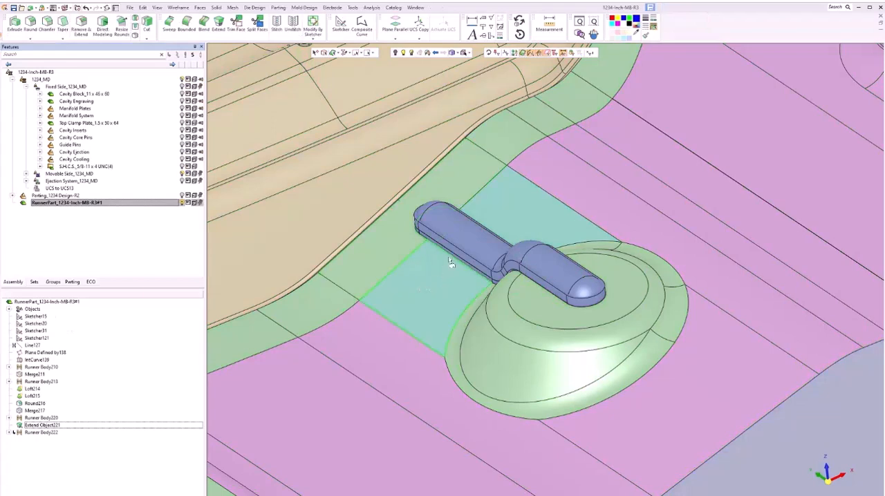
{"action": "mouse_move", "coordinate": [515, 53]}
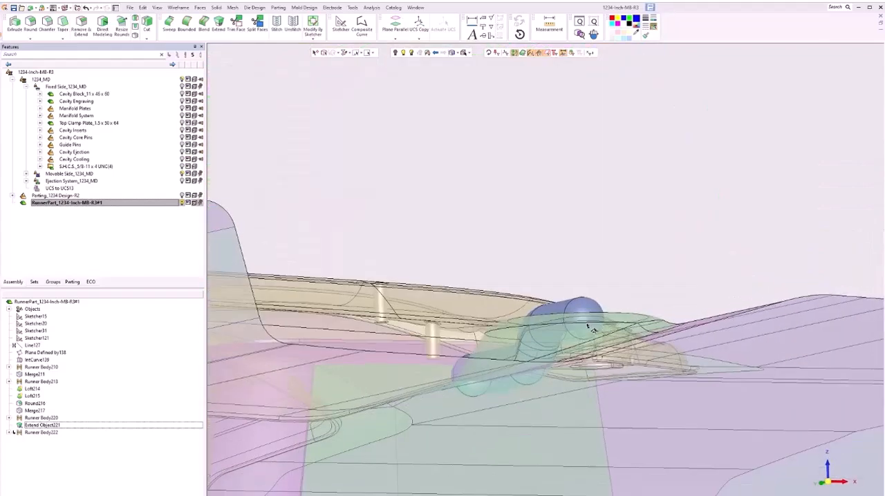
{"action": "left_click_drag", "start_coordinate": [588, 328], "coordinate": [377, 211]}
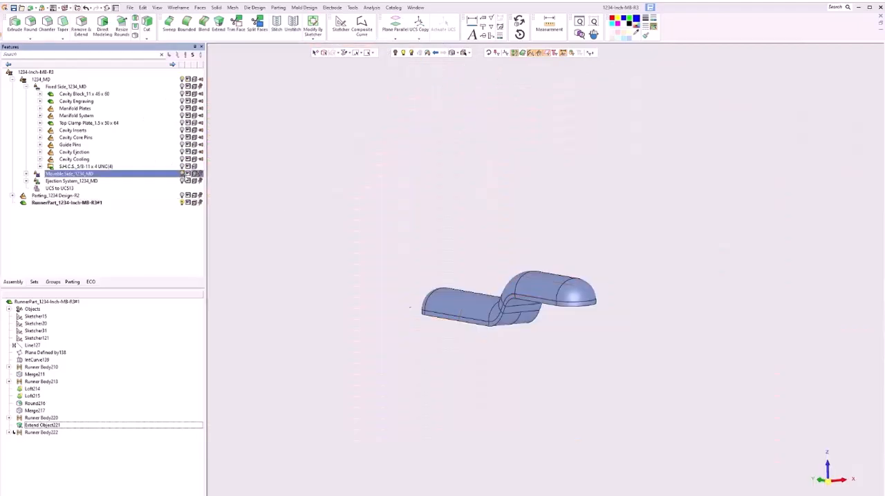
{"action": "left_click_drag", "start_coordinate": [508, 301], "coordinate": [532, 349]}
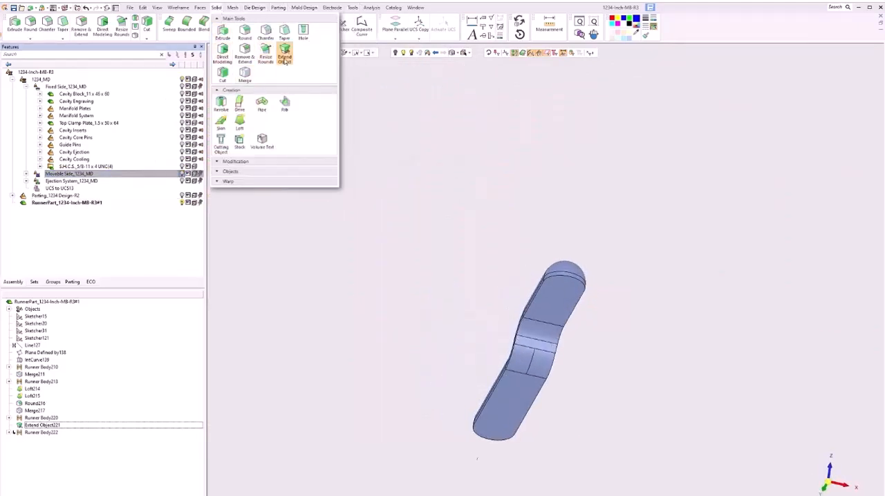
{"action": "left_click", "coordinate": [284, 51]}
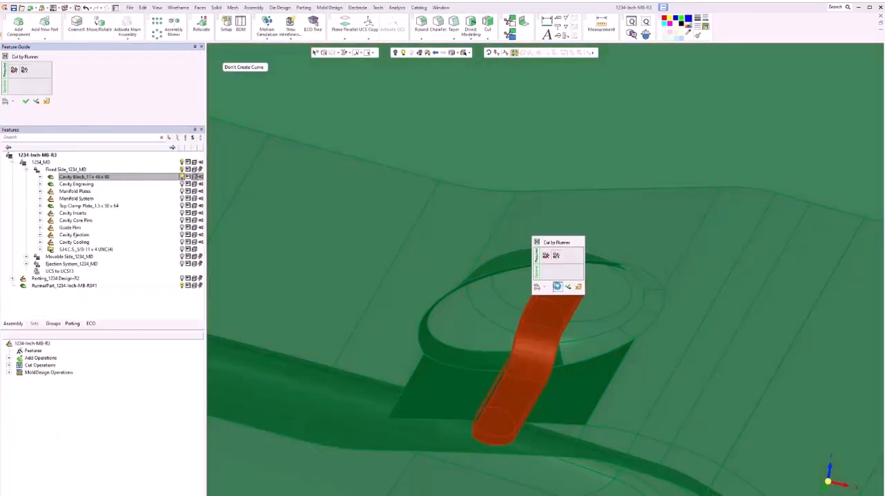
Select the runner body and cut it into the Cavity Block
{"action": "left_click", "coordinate": [568, 286]}
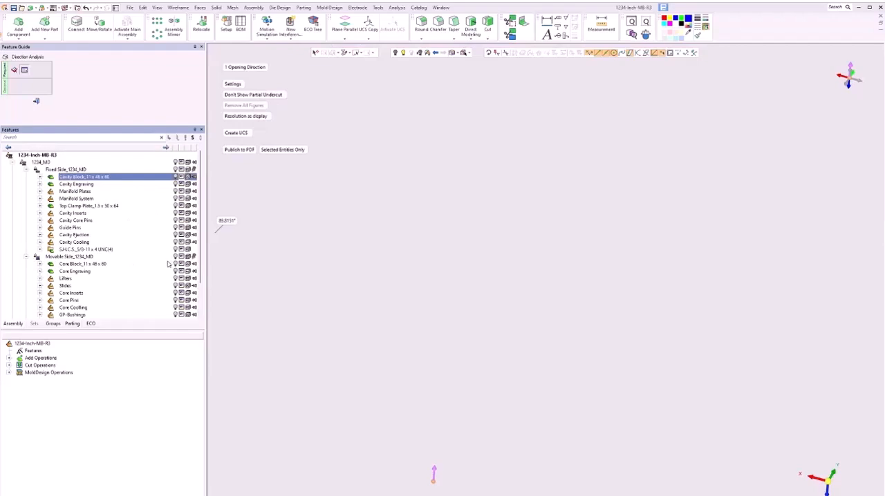
Cut the runner into the Core Block under Movable Side, then reactivate the RunnerPart
{"action": "left_click", "coordinate": [83, 264]}
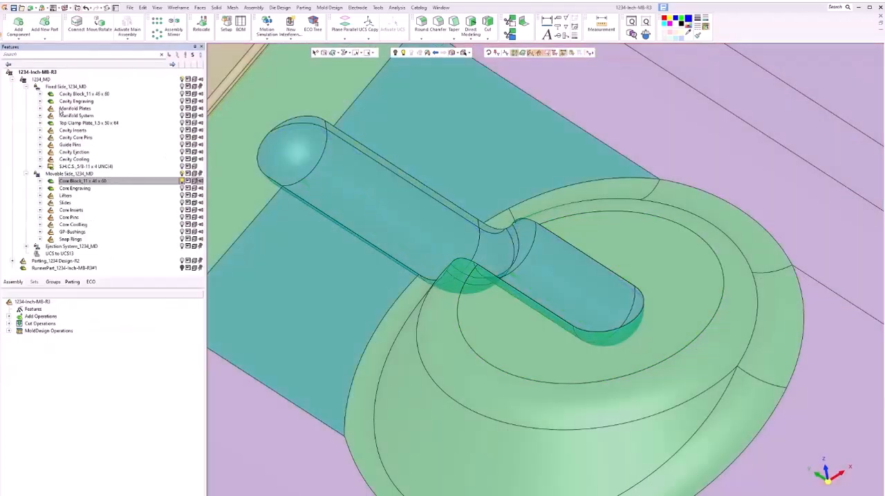
{"action": "left_click", "coordinate": [84, 93]}
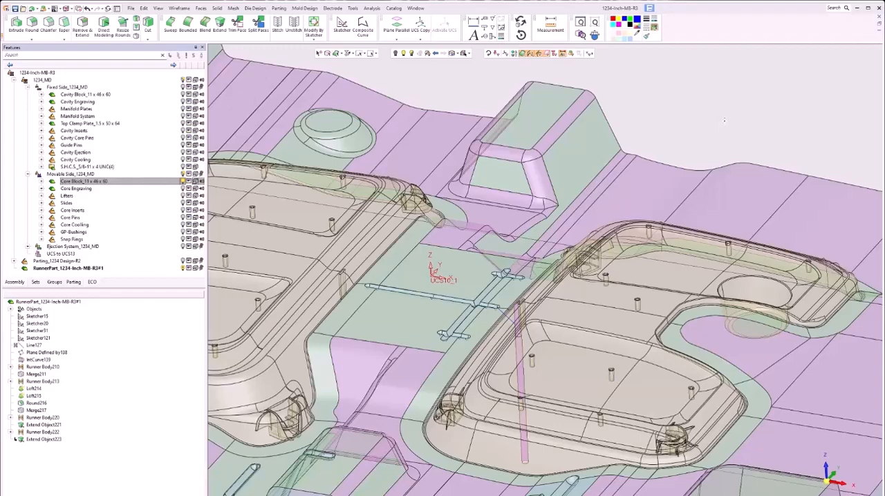
{"action": "mouse_move", "coordinate": [243, 288]}
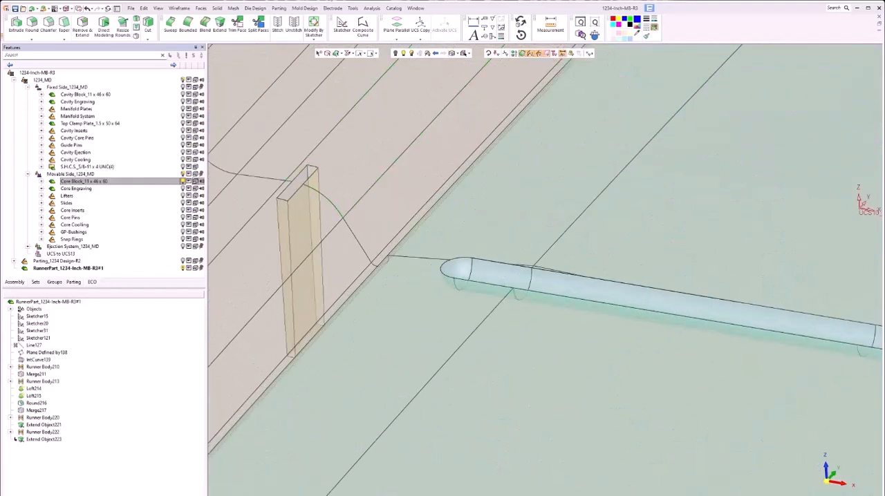
Start an Edge Gate in Gate Design with spine set to Point And Direction at the runner end
{"action": "left_click", "coordinate": [305, 8]}
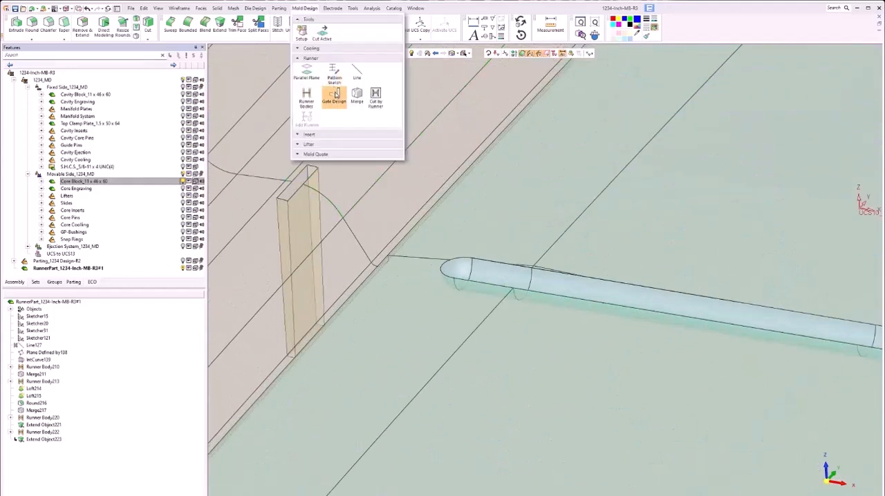
{"action": "left_click", "coordinate": [334, 97]}
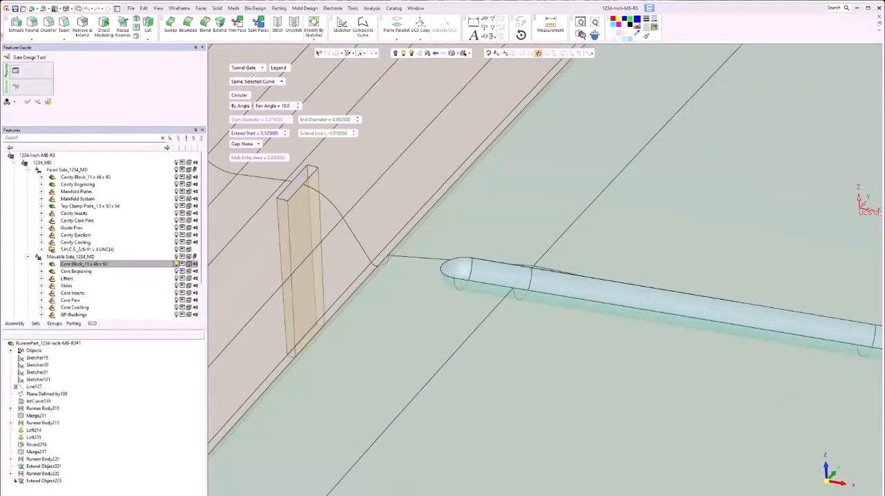
{"action": "left_click", "coordinate": [246, 67]}
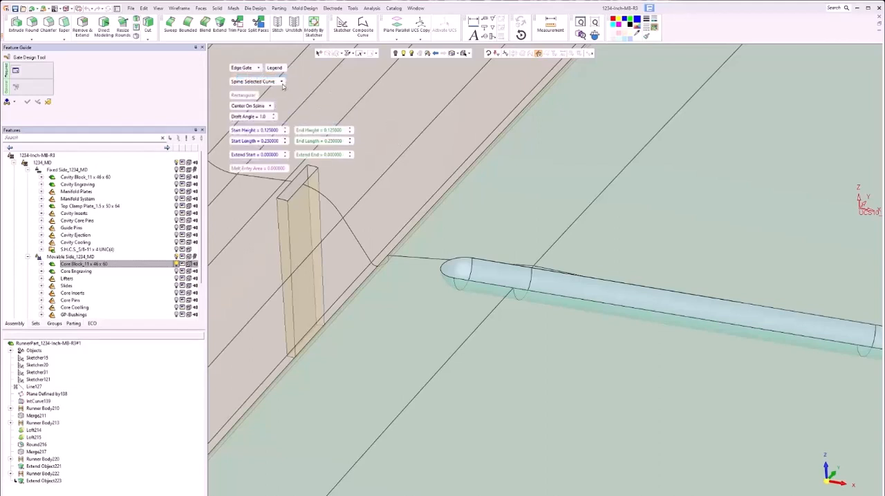
{"action": "left_click", "coordinate": [280, 82]}
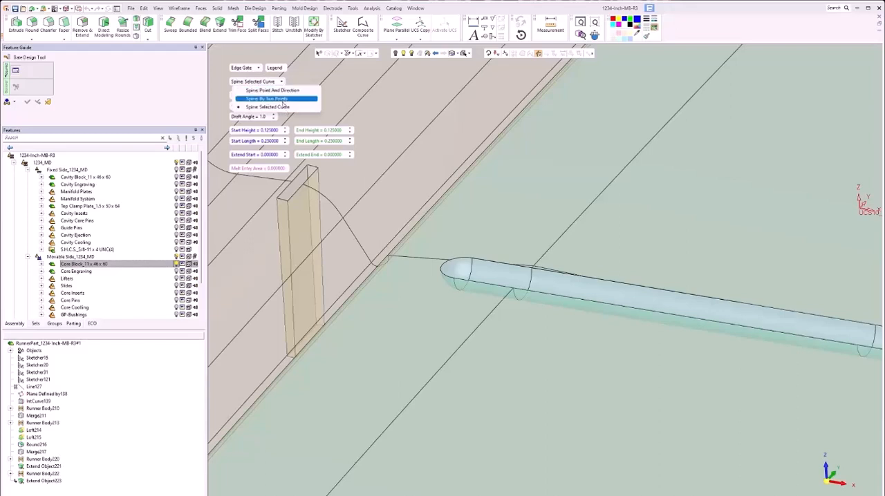
{"action": "left_click", "coordinate": [273, 90]}
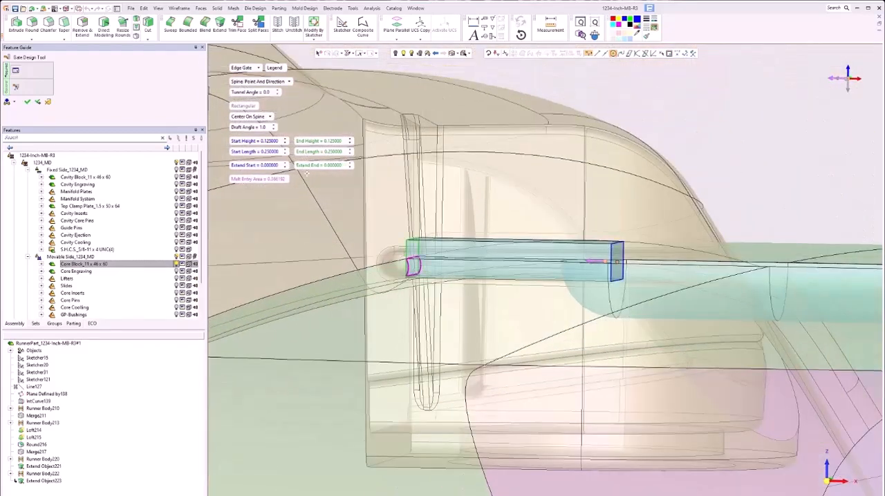
Position the edge gate Top On Spine with Draft Angle 0.0 and Start Height 0.187
{"action": "left_click", "coordinate": [269, 116]}
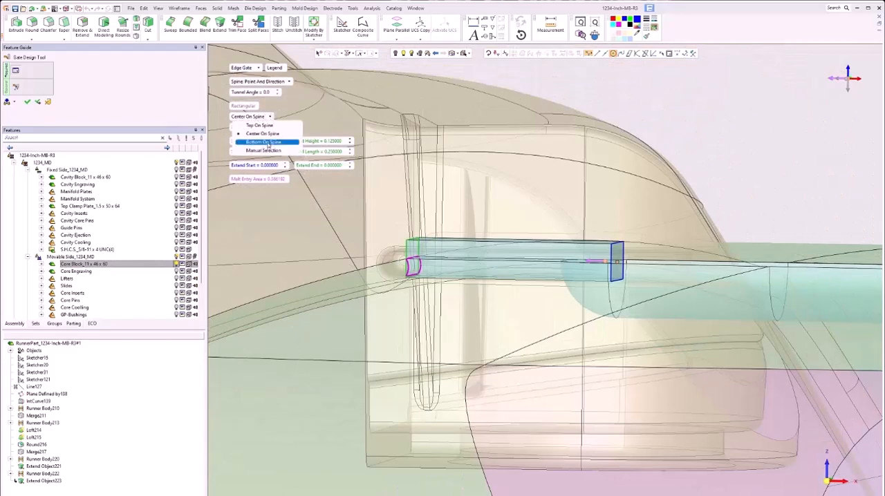
{"action": "left_click", "coordinate": [263, 142]}
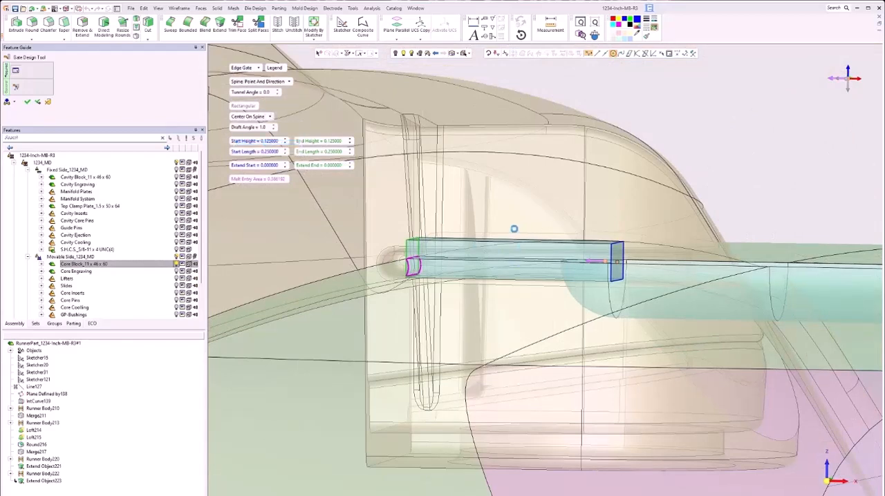
{"action": "left_click", "coordinate": [269, 116]}
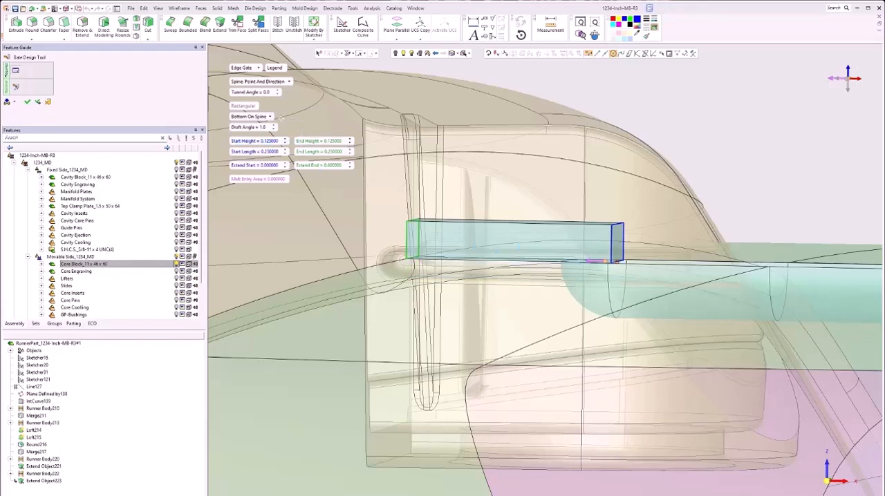
{"action": "left_click", "coordinate": [270, 116]}
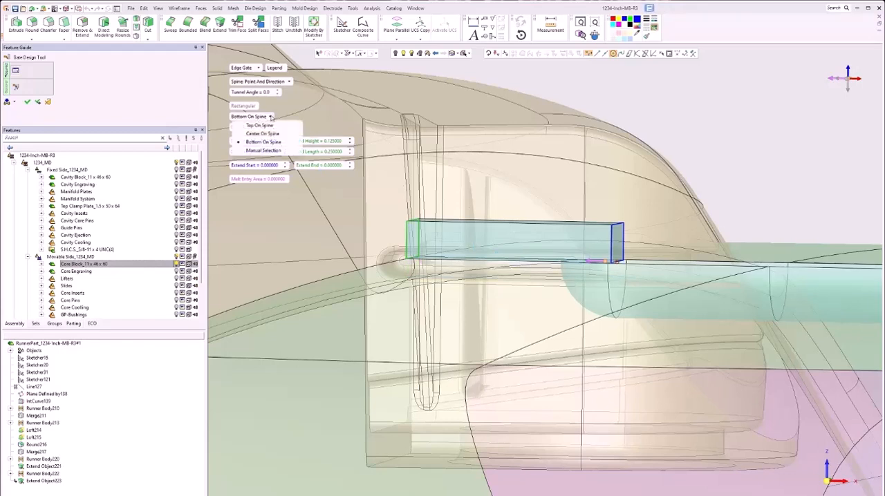
{"action": "left_click", "coordinate": [263, 141]}
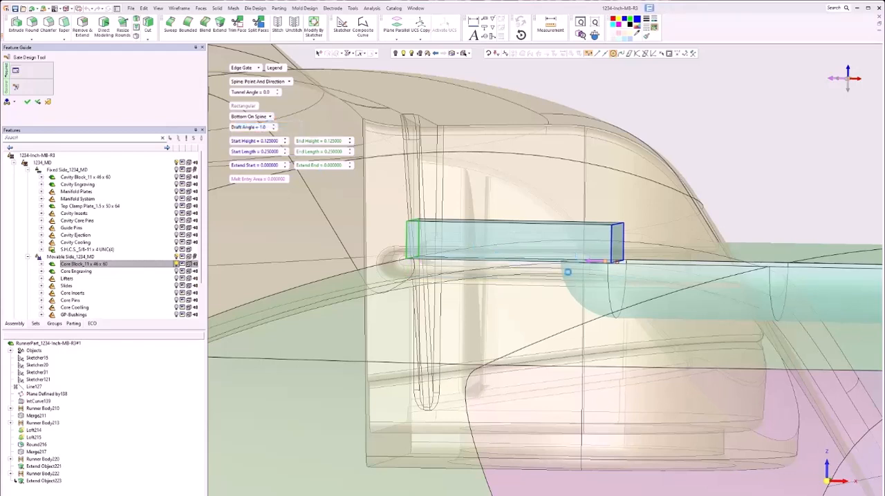
{"action": "left_click", "coordinate": [261, 116]}
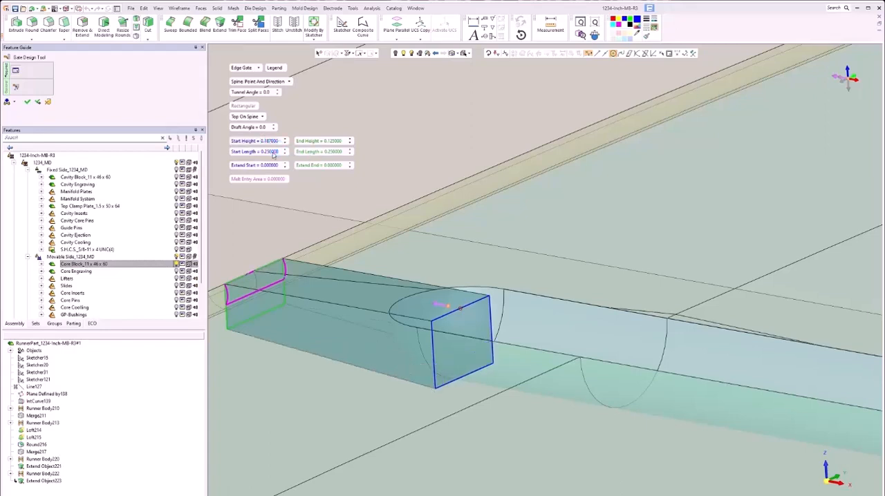
Set Start Length 0.375, End Height 0, End Length 0.875, adjust Extend End and create the fan gate
{"action": "triple_click", "coordinate": [256, 152]}
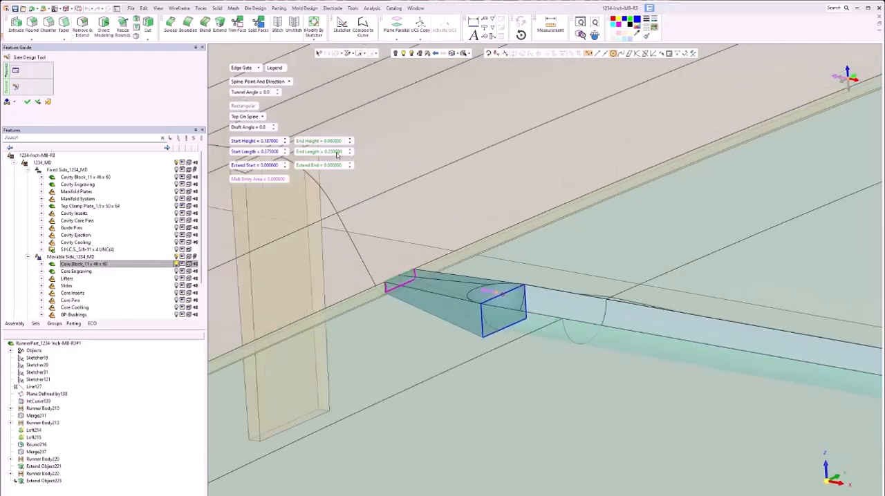
{"action": "triple_click", "coordinate": [318, 152]}
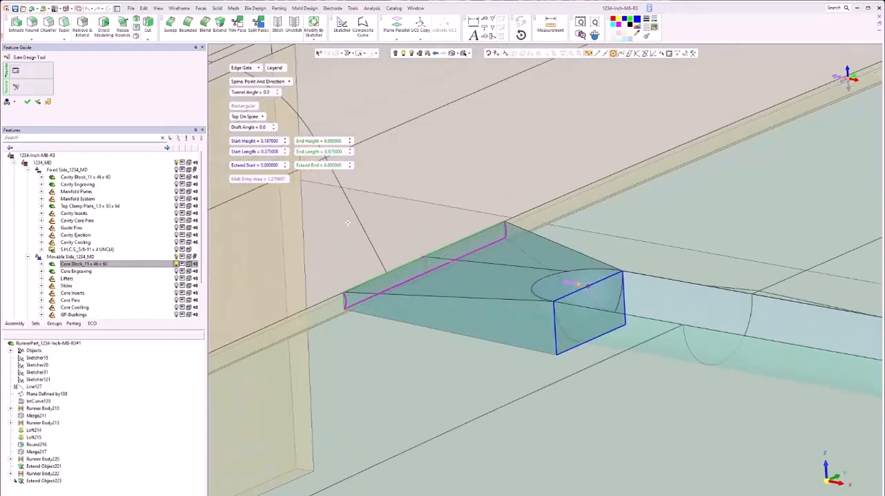
{"action": "triple_click", "coordinate": [318, 165]}
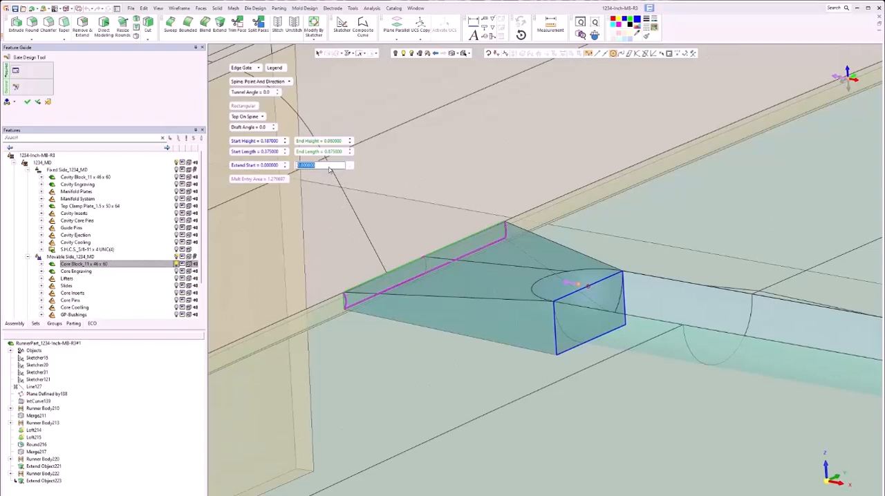
{"action": "left_click", "coordinate": [332, 164]}
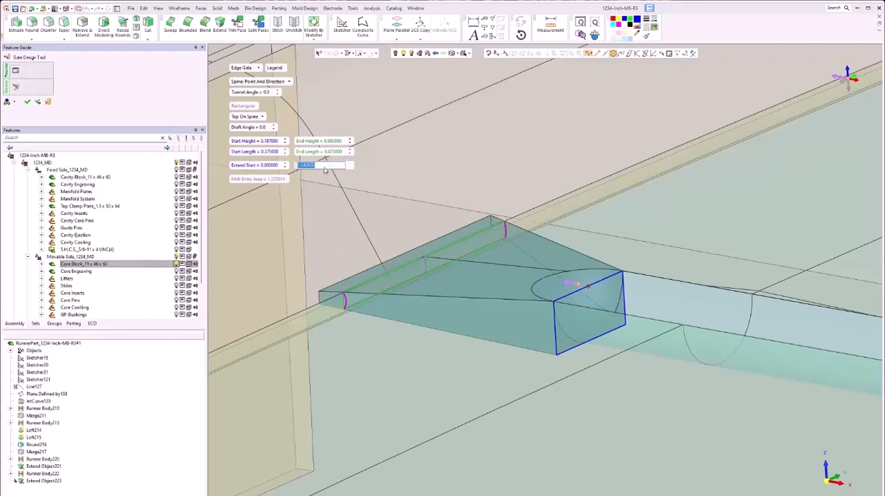
{"action": "left_click", "coordinate": [323, 165]}
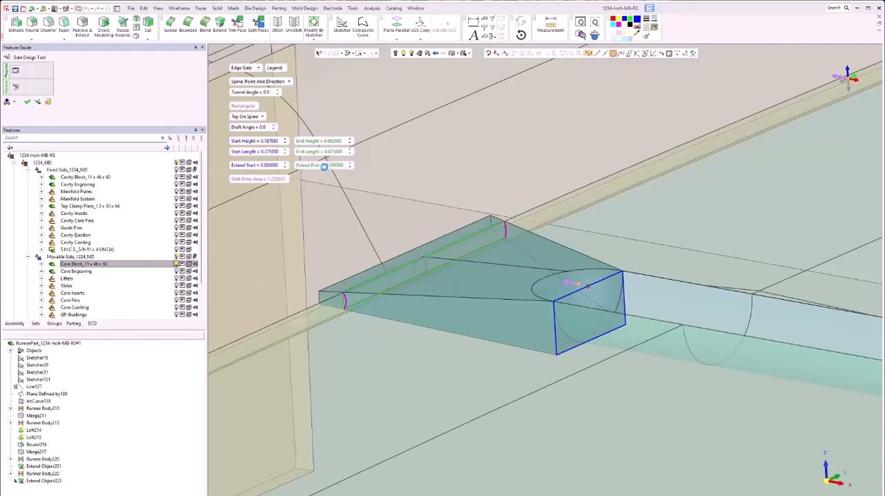
{"action": "left_click", "coordinate": [349, 167]}
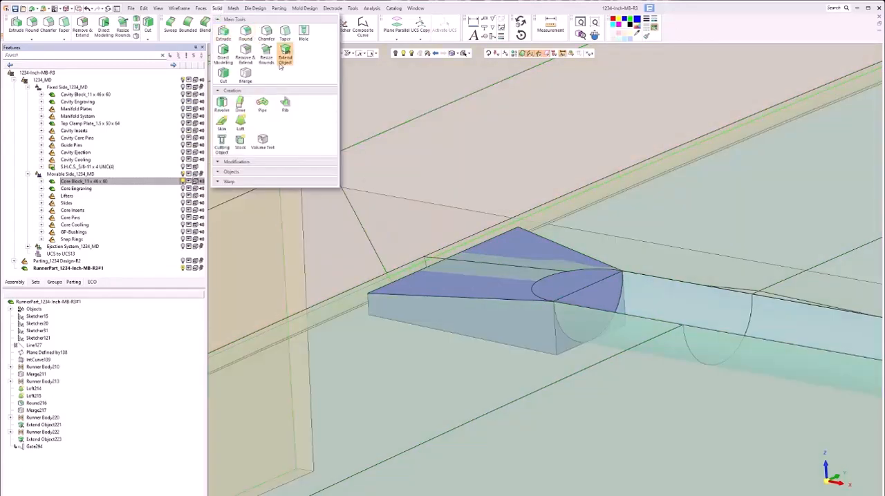
Apply Extend Object to the gate faces, then extrude the gate's outer edges into added solid
{"action": "left_click", "coordinate": [285, 58]}
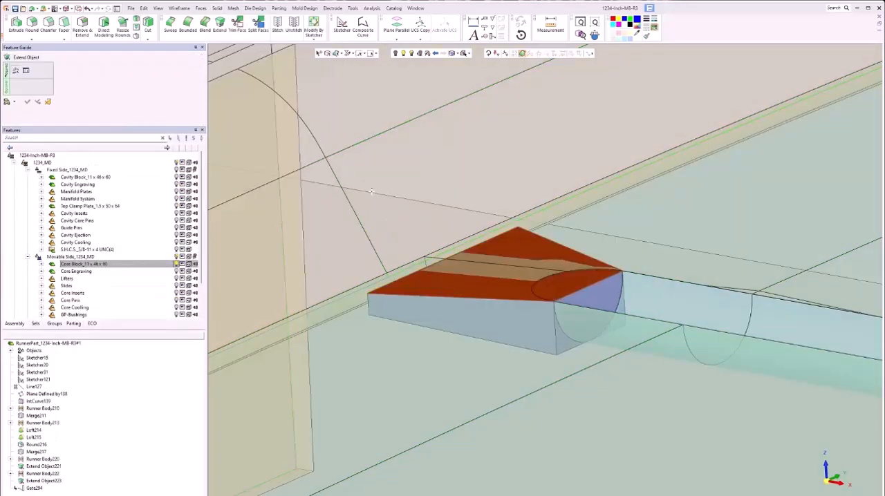
{"action": "left_click", "coordinate": [27, 102]}
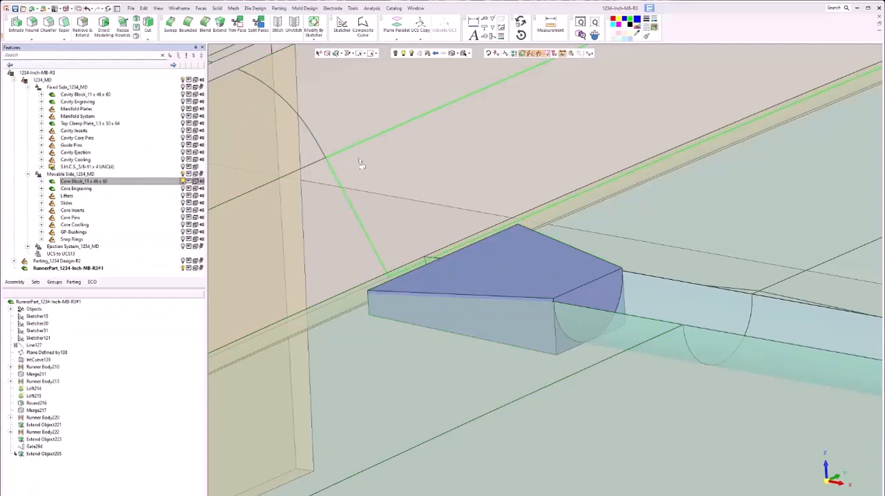
{"action": "left_click", "coordinate": [223, 27]}
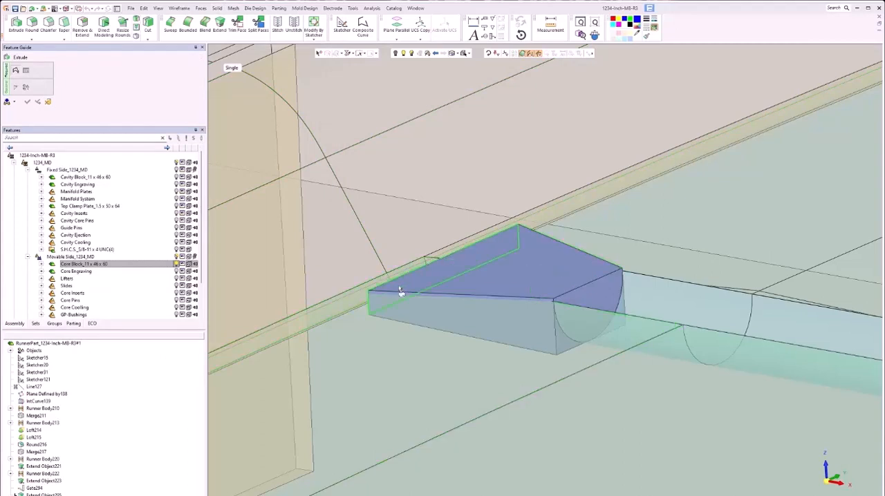
{"action": "left_click", "coordinate": [401, 290]}
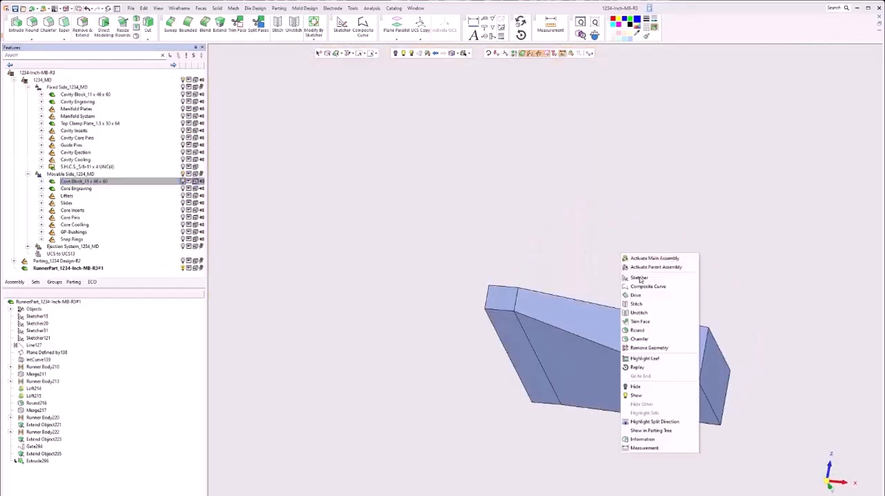
Round the fan gate's edges with three Round features, then show the mold components again
{"action": "left_click", "coordinate": [637, 329]}
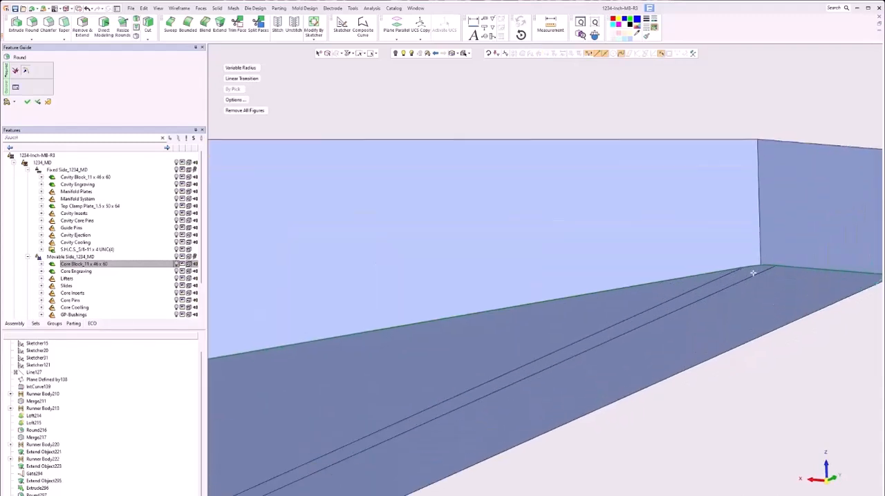
{"action": "left_click", "coordinate": [735, 272]}
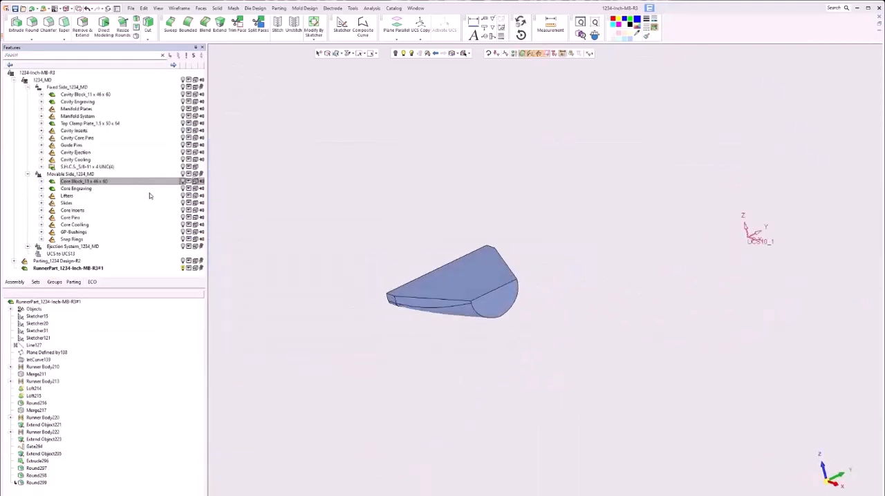
{"action": "left_click", "coordinate": [76, 189]}
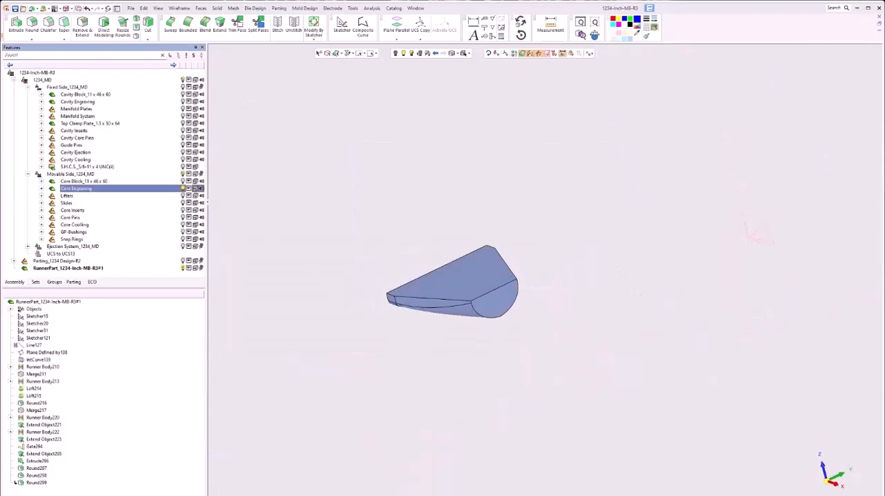
{"action": "left_click", "coordinate": [83, 181]}
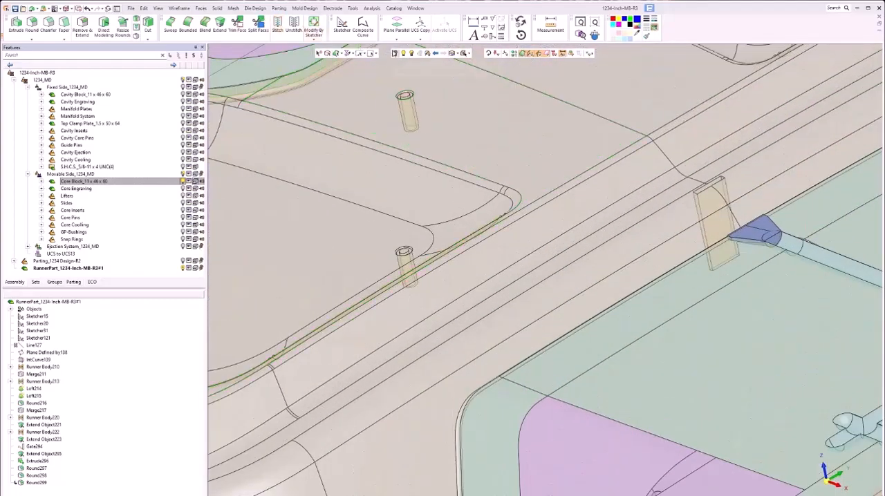
Begin a Tunnel Gate with a point-and-direction spine at the other runner's tip
{"action": "left_click", "coordinate": [753, 231]}
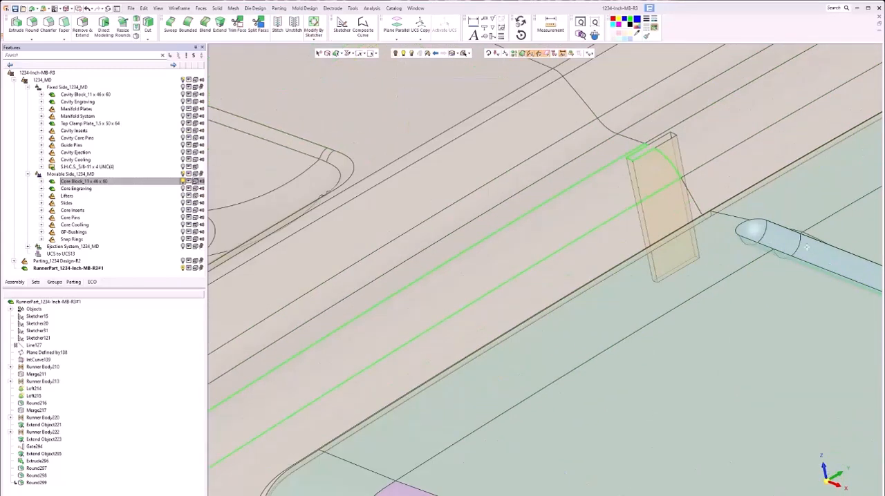
{"action": "left_click", "coordinate": [305, 8]}
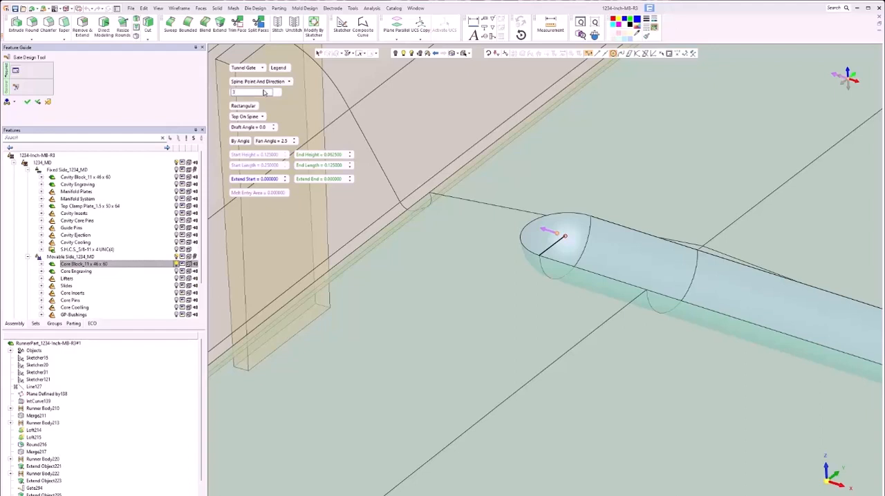
Keep the tunnel gate top-on-spine, make it Circular, sized By Diameter with Start Diameter 0.375
{"action": "left_click", "coordinate": [252, 92]}
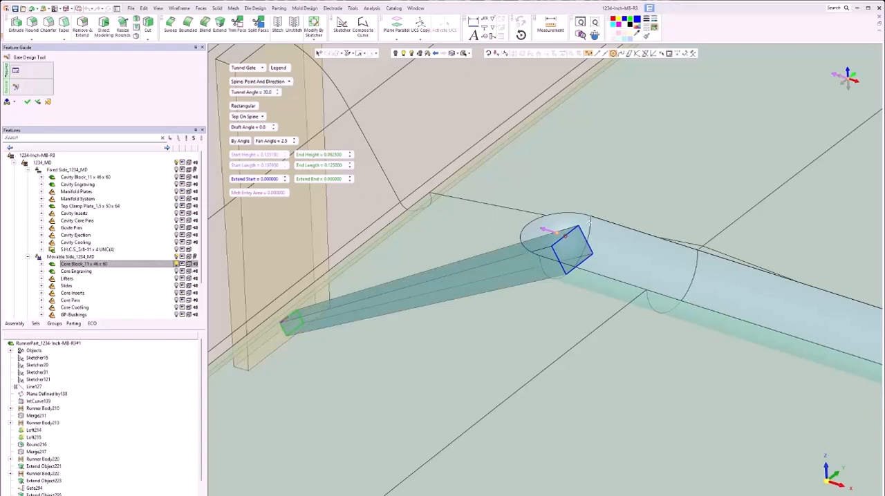
{"action": "left_click", "coordinate": [247, 116]}
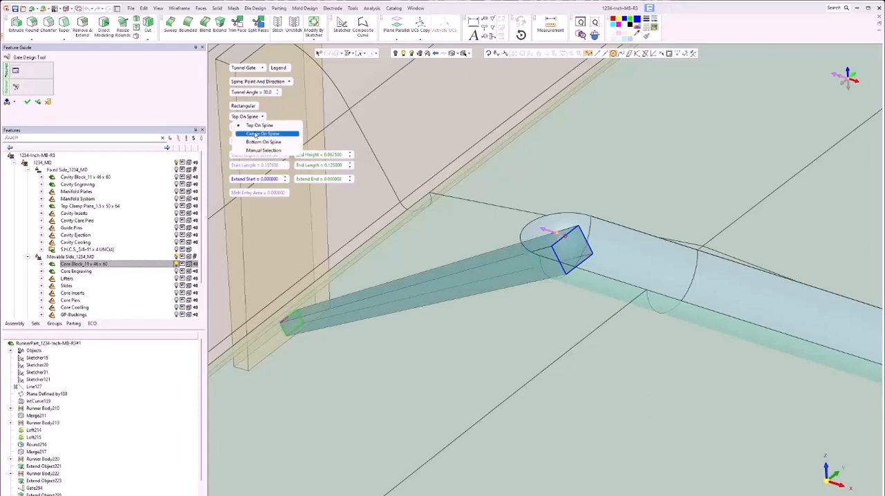
{"action": "left_click", "coordinate": [262, 125]}
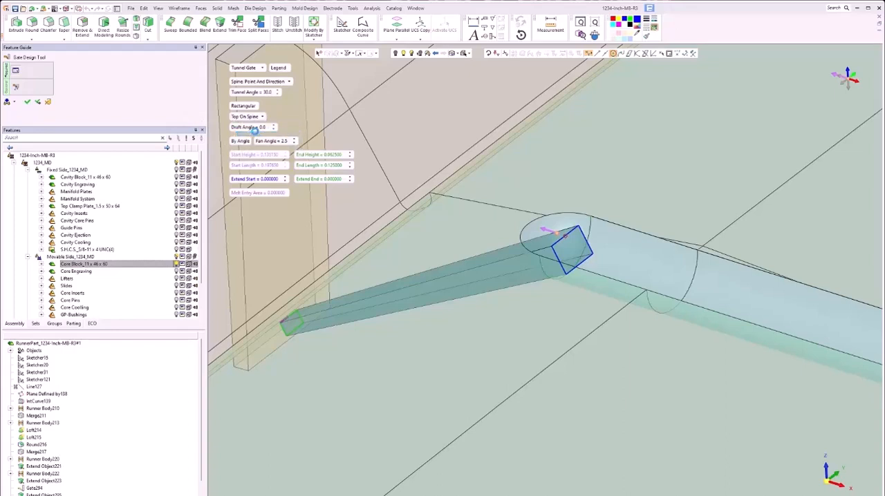
{"action": "left_click", "coordinate": [270, 116]}
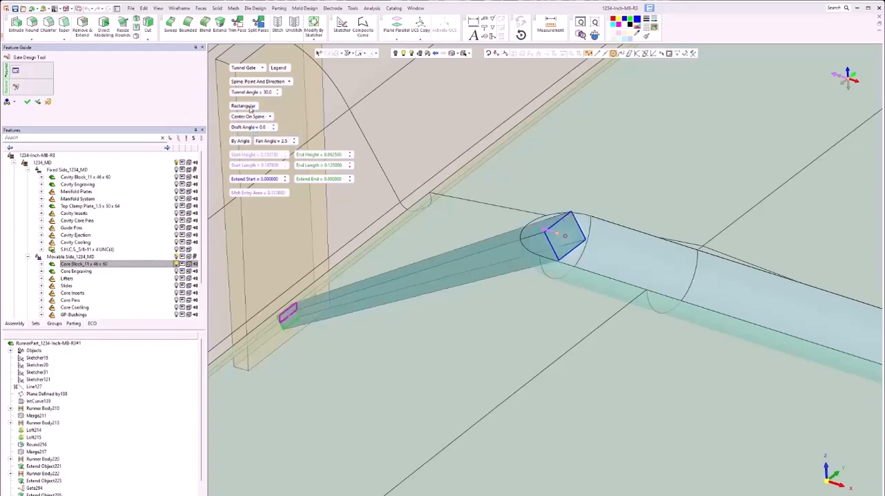
{"action": "left_click", "coordinate": [252, 105]}
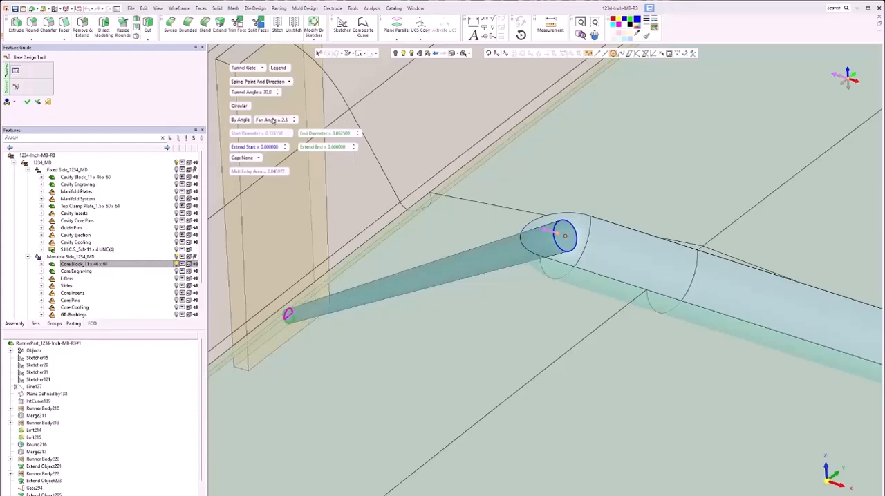
{"action": "triple_click", "coordinate": [269, 120]}
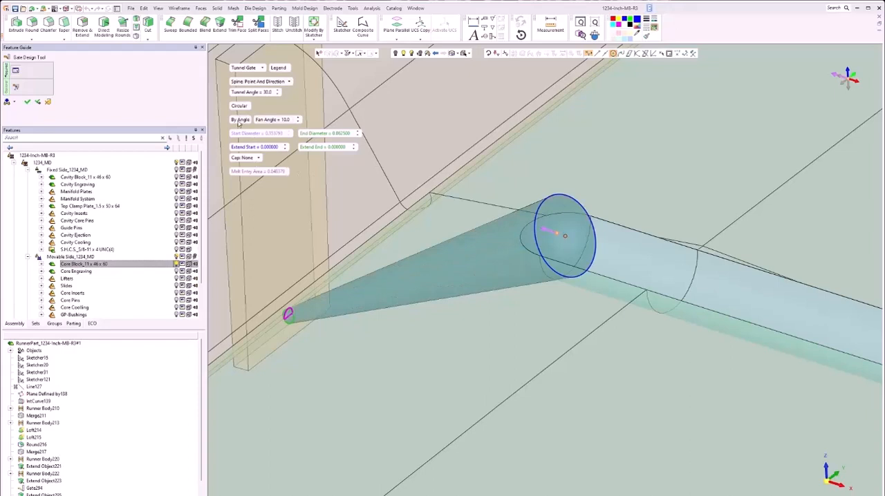
{"action": "left_click", "coordinate": [240, 119]}
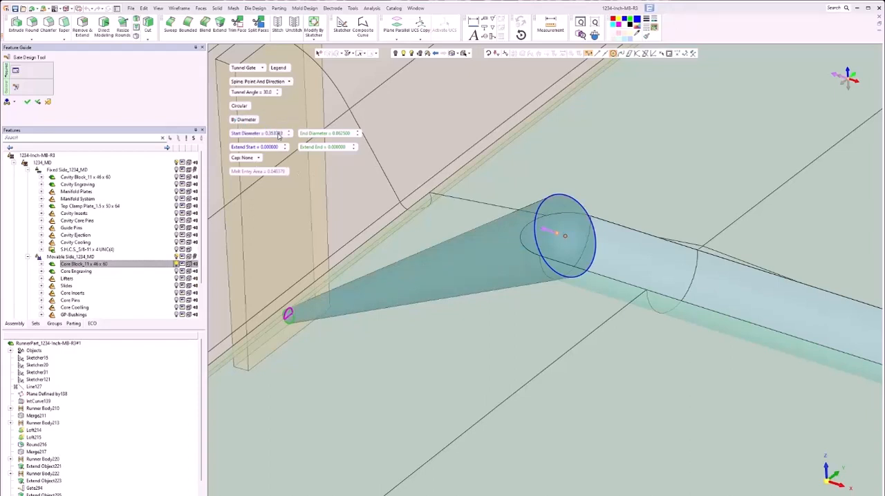
{"action": "triple_click", "coordinate": [259, 132]}
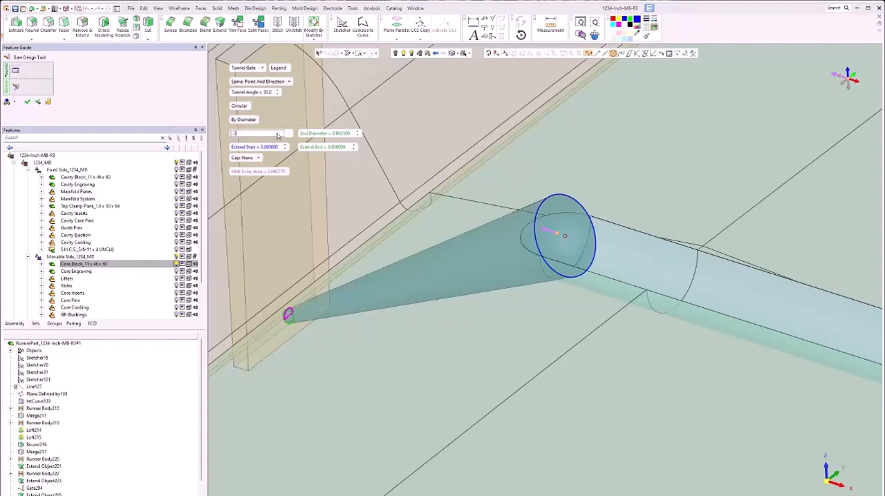
{"action": "left_click", "coordinate": [259, 133]}
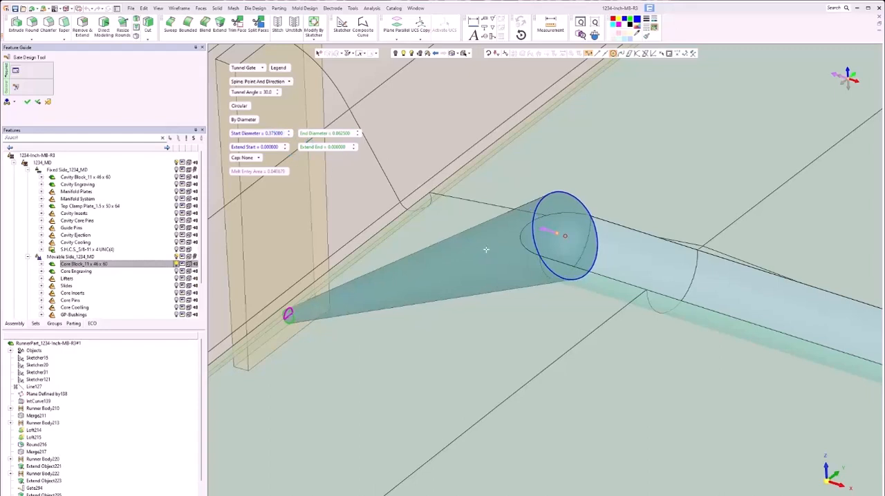
{"action": "mouse_move", "coordinate": [310, 310]}
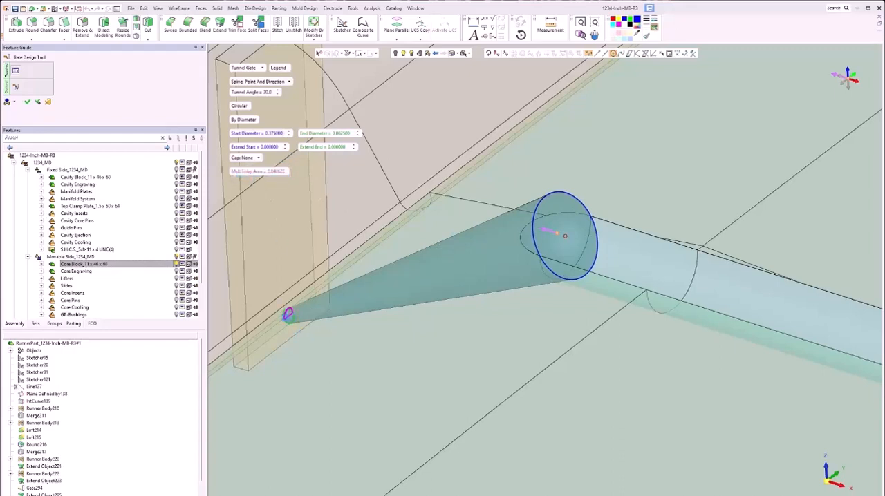
{"action": "left_click", "coordinate": [258, 157]}
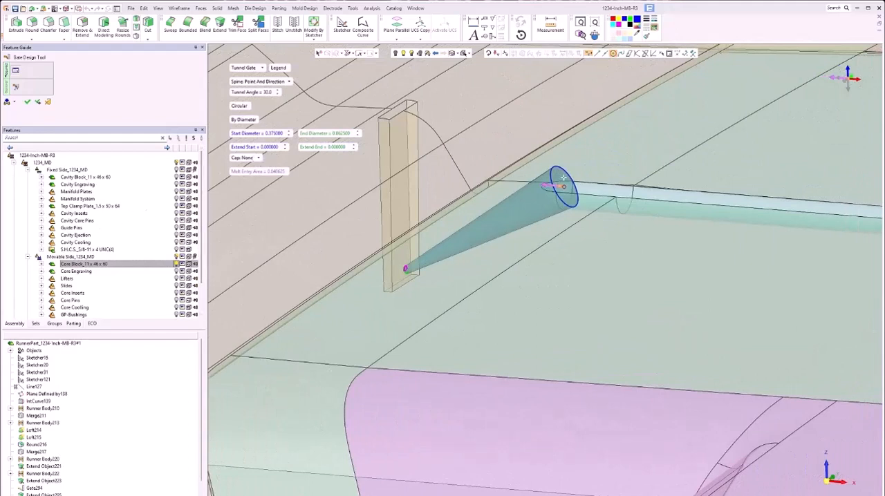
Confirm the Gate Design Tool to add the conical tunnel gate to the runner part
{"action": "left_click", "coordinate": [284, 146]}
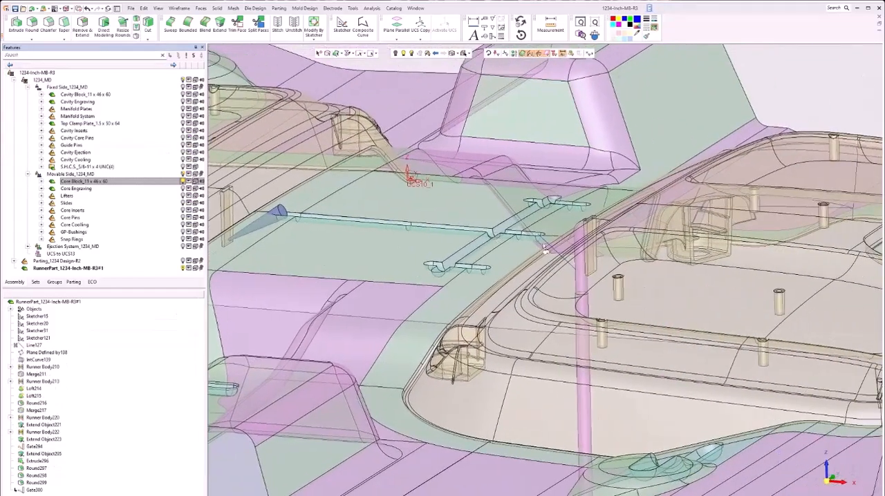
{"action": "left_click", "coordinate": [353, 8]}
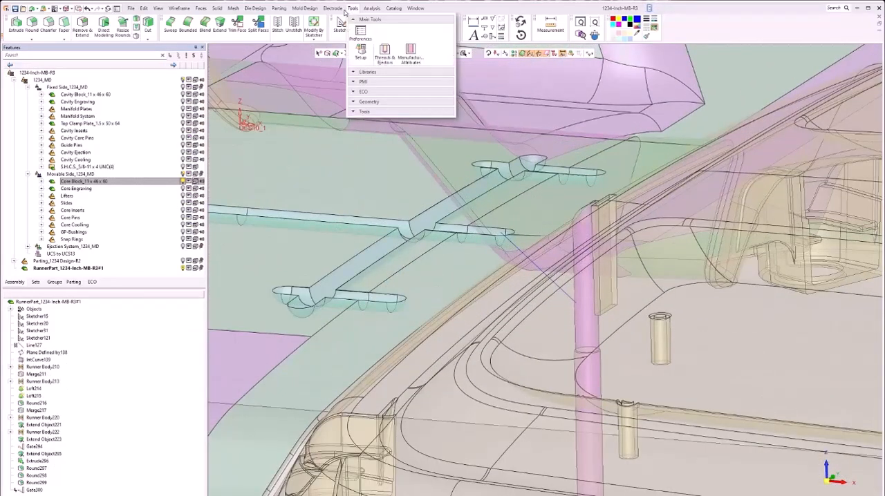
{"action": "left_click", "coordinate": [305, 8]}
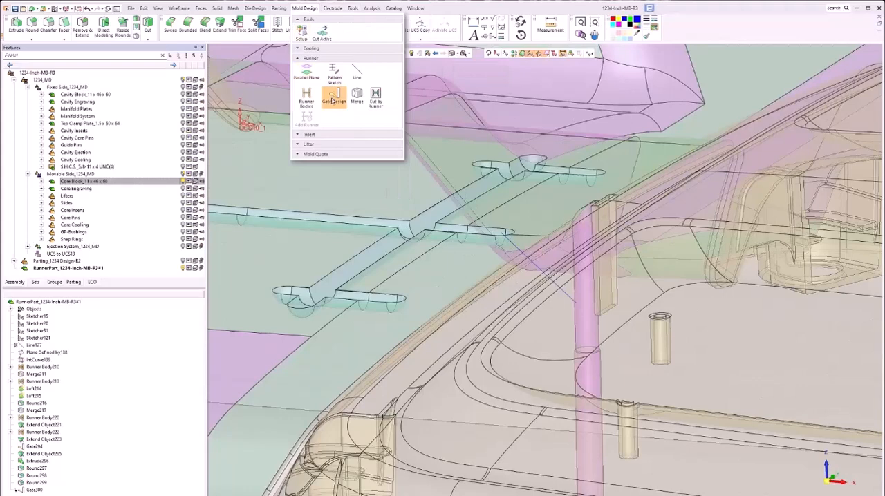
{"action": "left_click", "coordinate": [334, 97]}
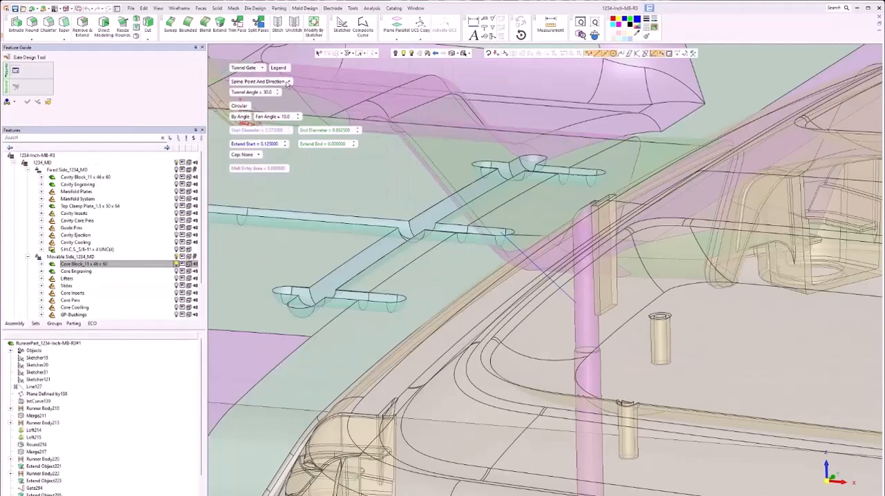
{"action": "left_click", "coordinate": [289, 82]}
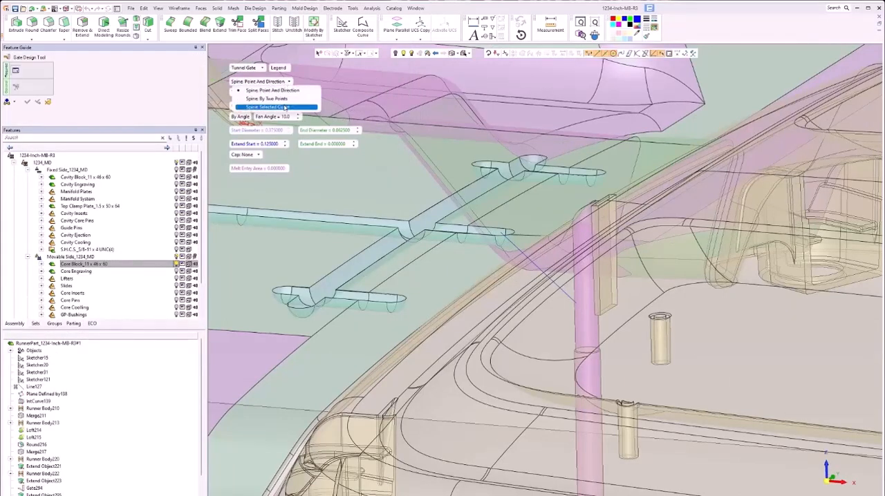
{"action": "left_click", "coordinate": [269, 107]}
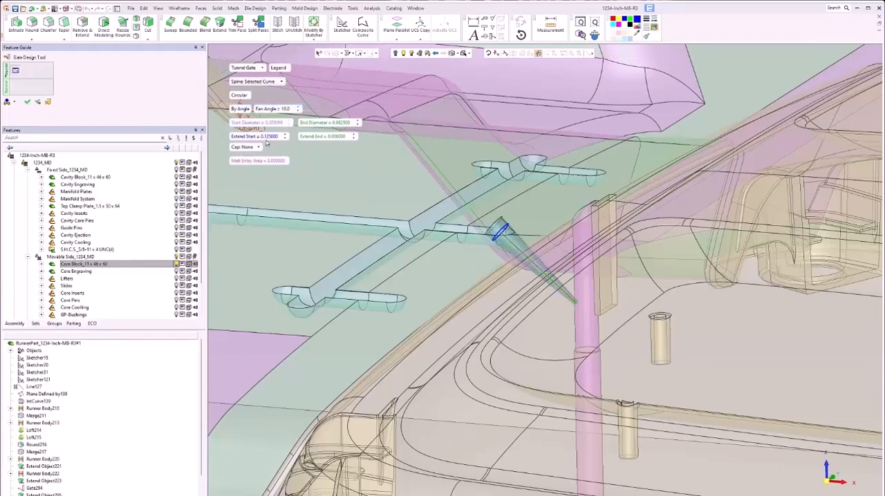
{"action": "left_click", "coordinate": [240, 108]}
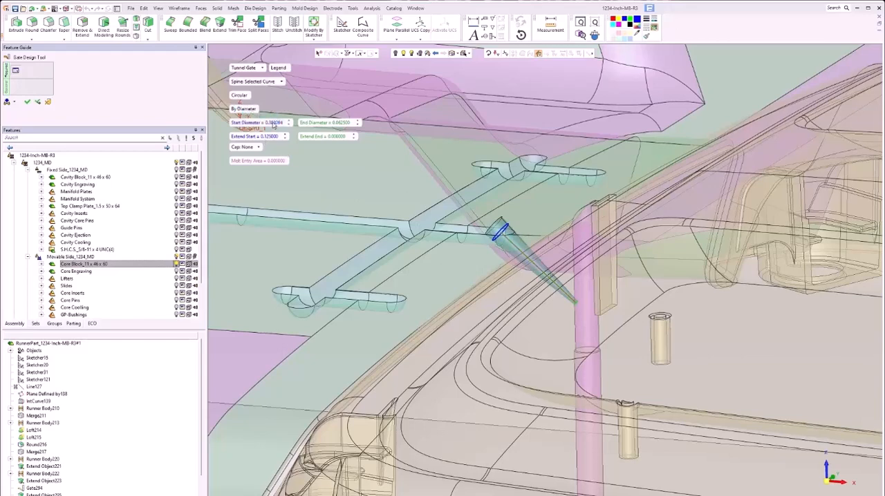
{"action": "left_click", "coordinate": [260, 123]}
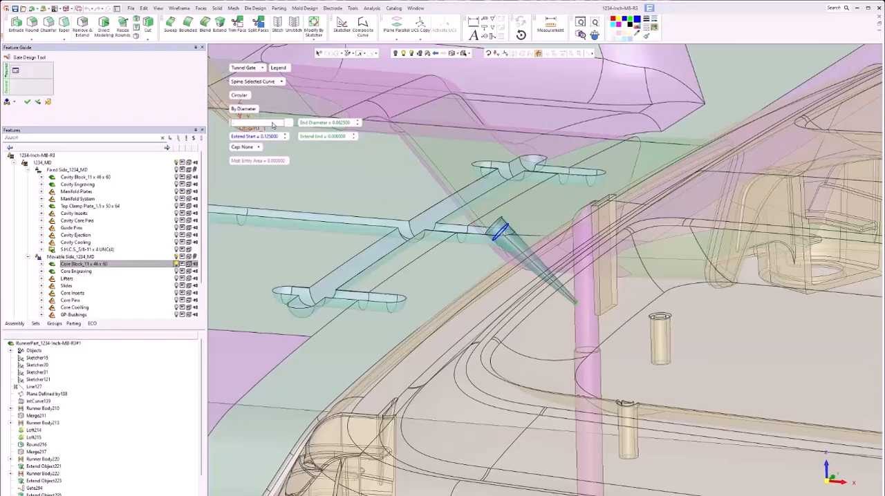
{"action": "left_click", "coordinate": [259, 122]}
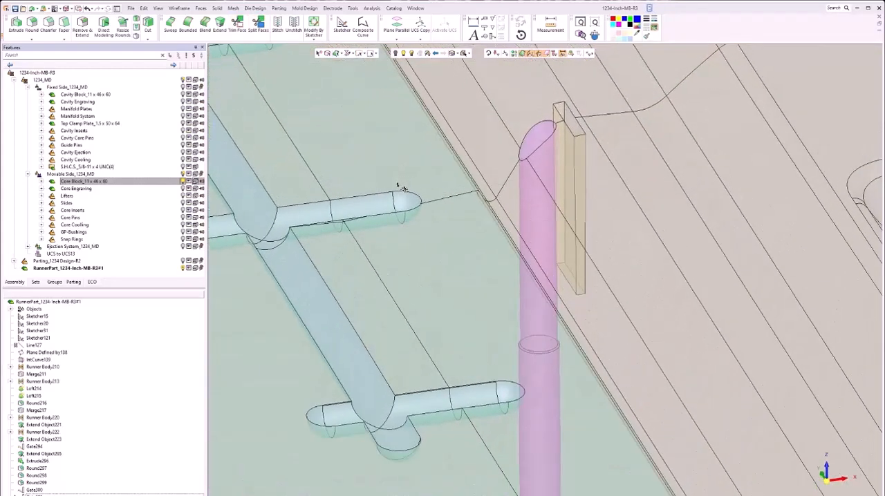
Configure a Curved Tunnel Gate By Diameter: start 0.375, end 0.1, entry angle 25, adjusted Extend End
{"action": "left_click", "coordinate": [332, 7]}
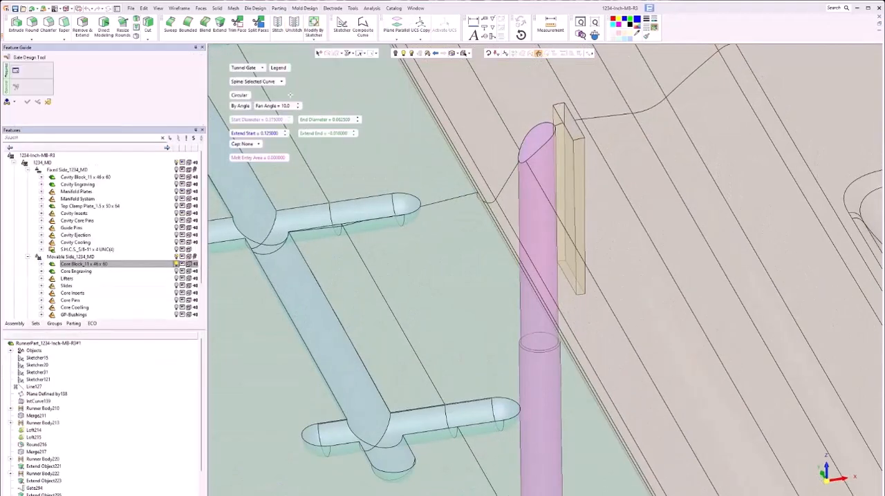
{"action": "left_click", "coordinate": [247, 67]}
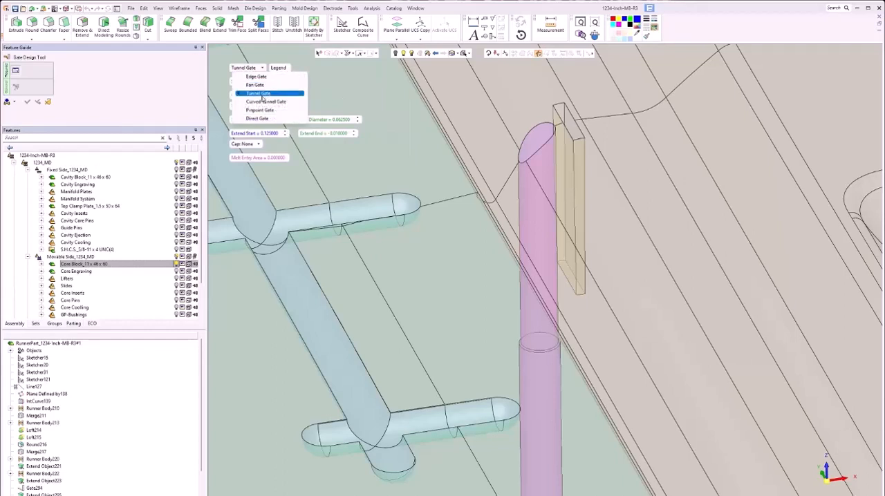
{"action": "left_click", "coordinate": [267, 101]}
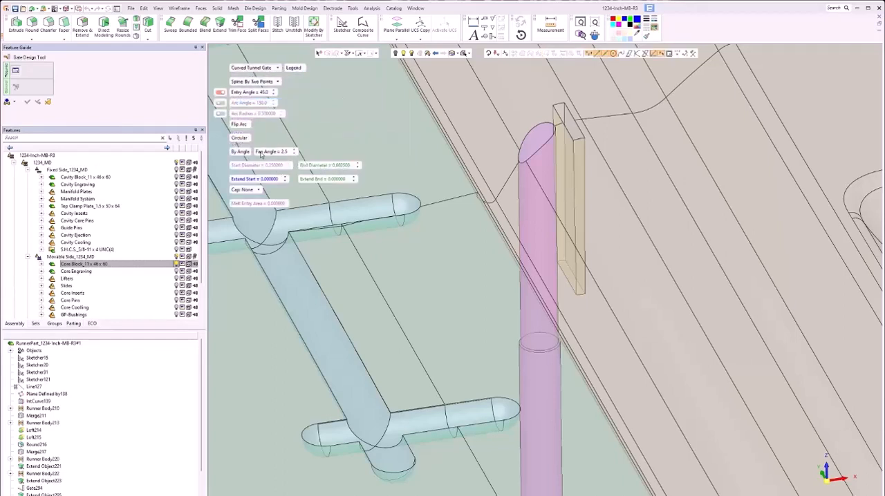
{"action": "left_click", "coordinate": [243, 151]}
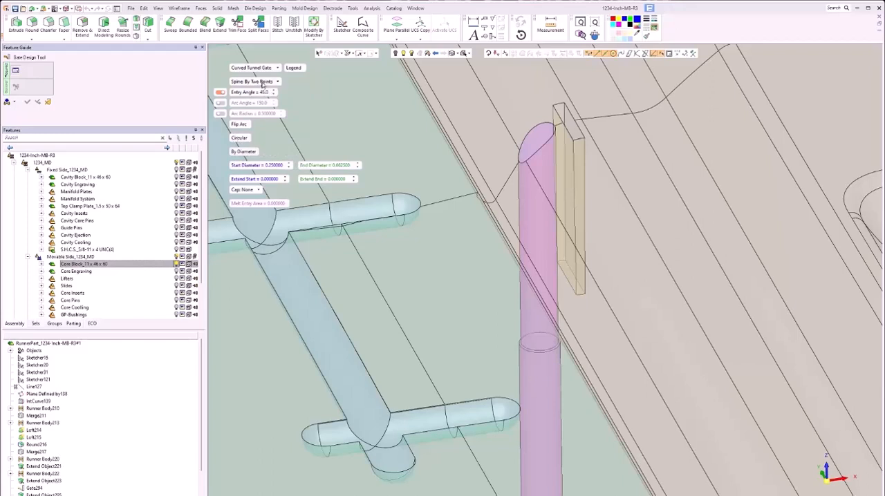
{"action": "mouse_move", "coordinate": [612, 53]}
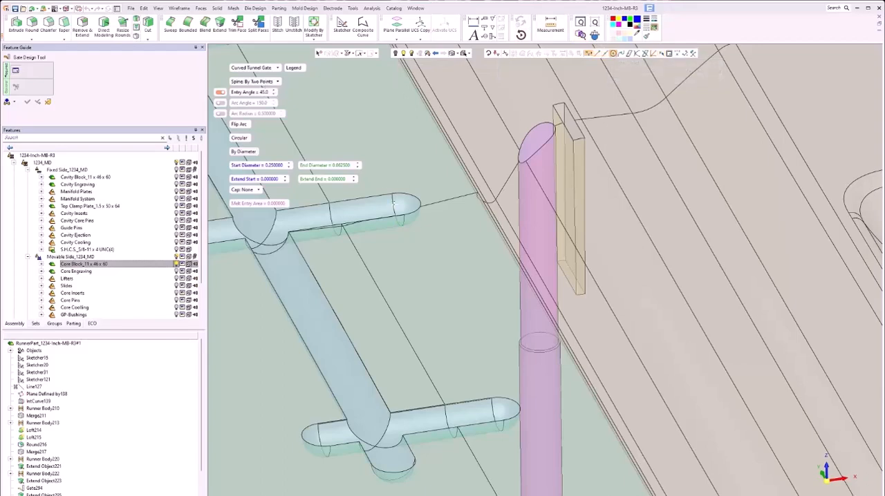
{"action": "mouse_move", "coordinate": [611, 53]}
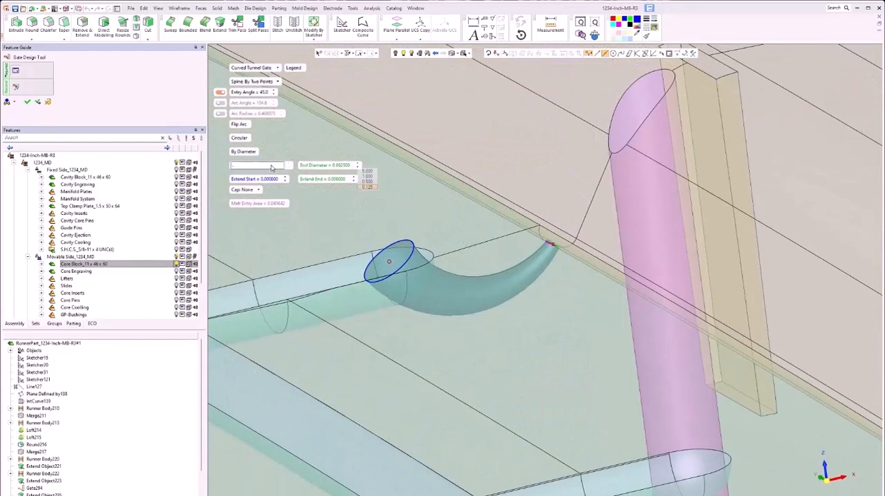
{"action": "left_click", "coordinate": [259, 165]}
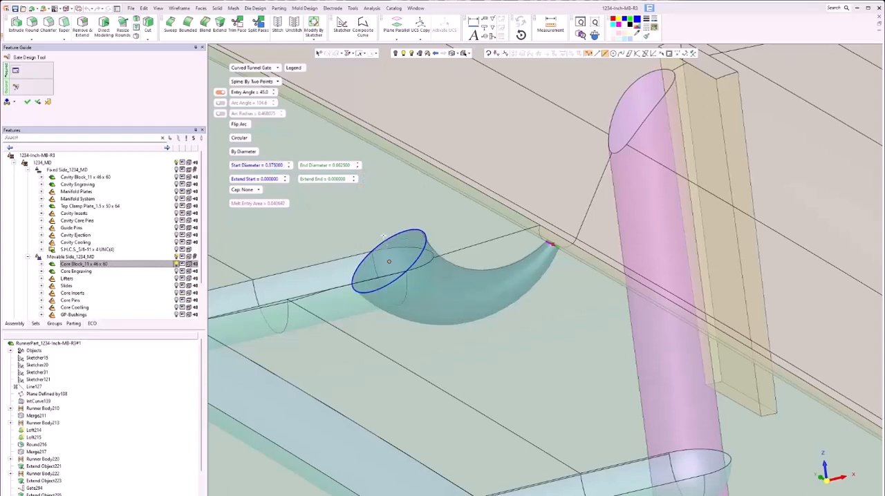
{"action": "left_click", "coordinate": [325, 164]}
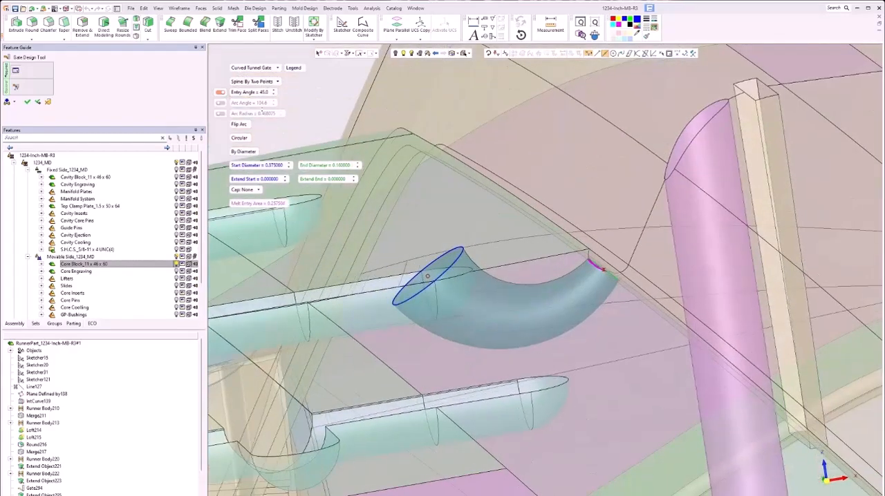
{"action": "triple_click", "coordinate": [249, 92]}
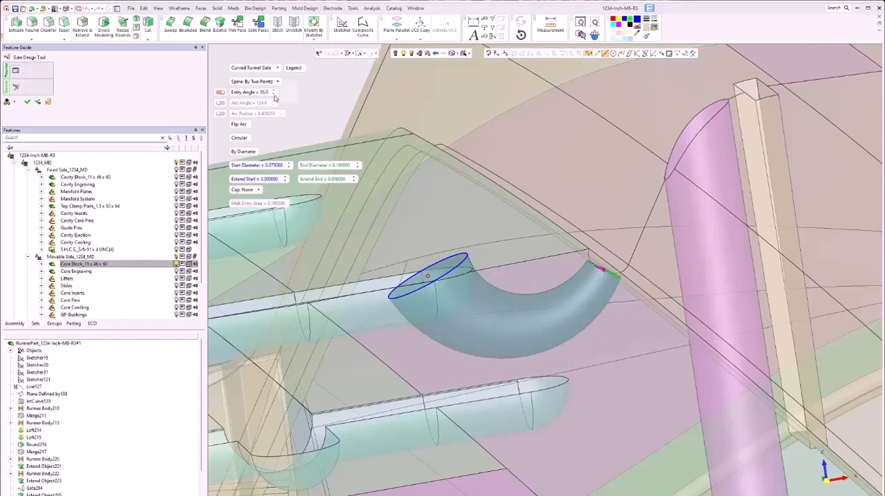
{"action": "triple_click", "coordinate": [252, 92]}
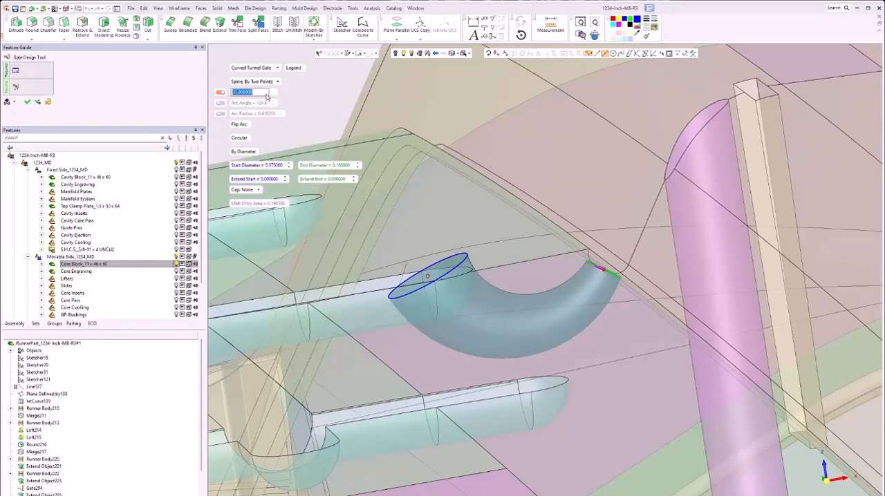
{"action": "left_click", "coordinate": [256, 92]}
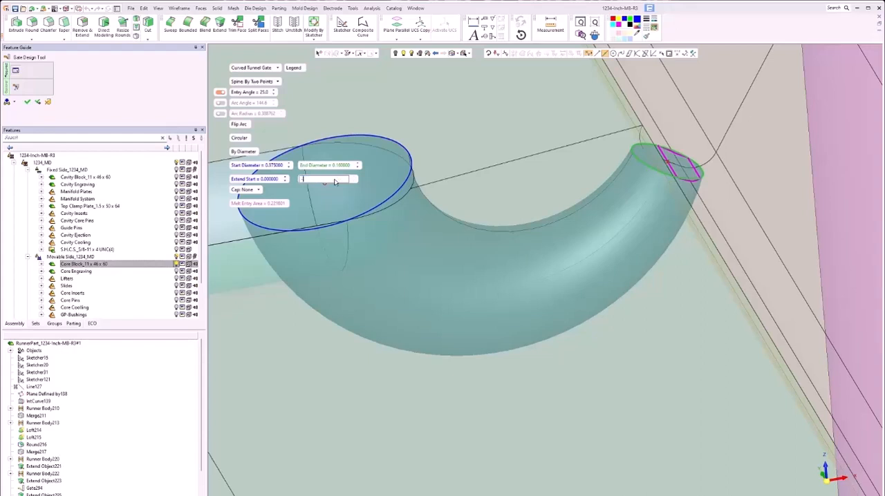
{"action": "left_click", "coordinate": [326, 179]}
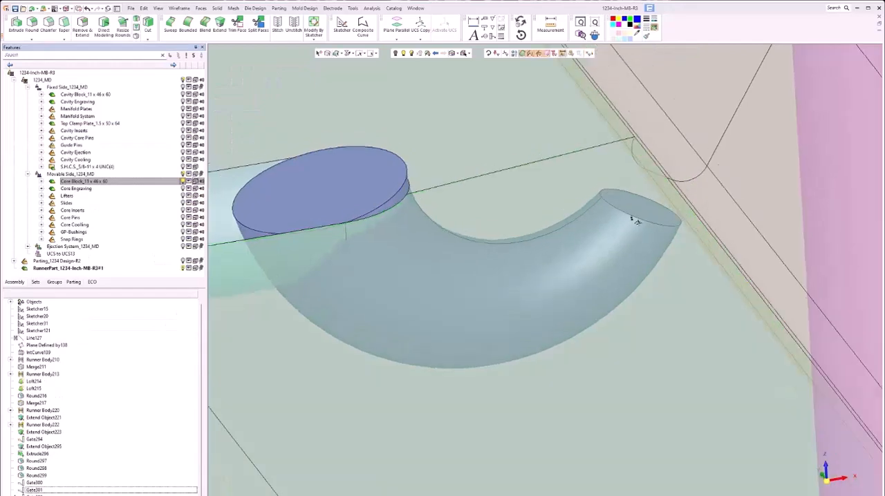
Sketch a D 0.11 circle on the curved gate's end face and extrude it by Delta 0.1
{"action": "right_click", "coordinate": [630, 220]}
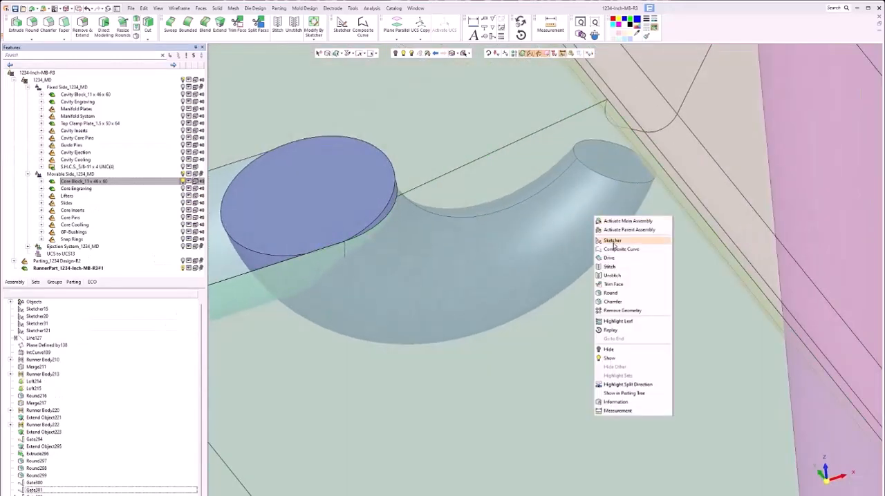
{"action": "left_click", "coordinate": [611, 240]}
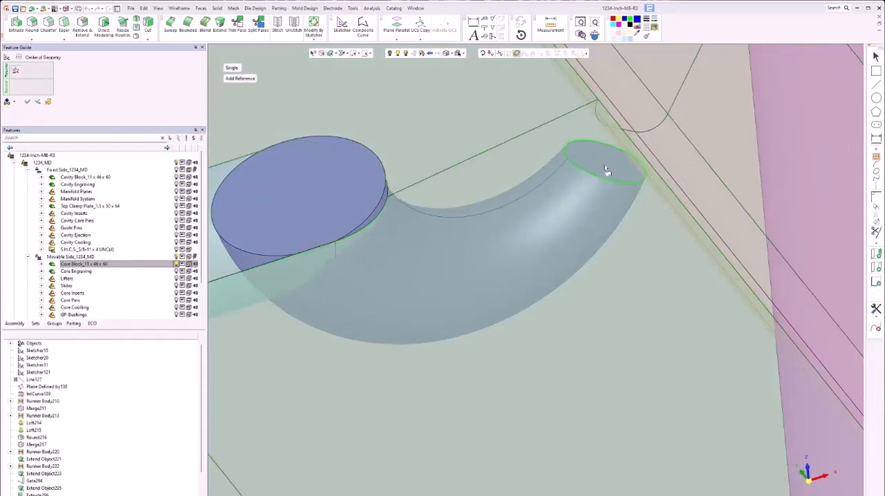
{"action": "left_click", "coordinate": [605, 162]}
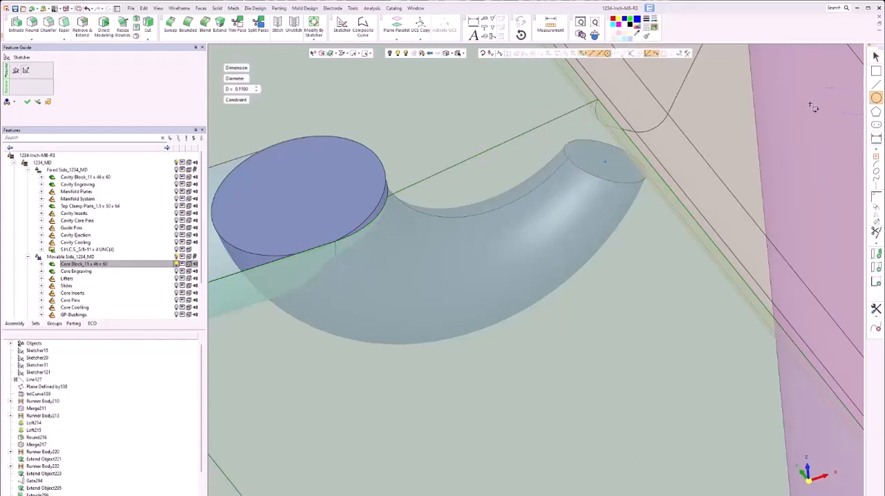
{"action": "left_click", "coordinate": [605, 162]}
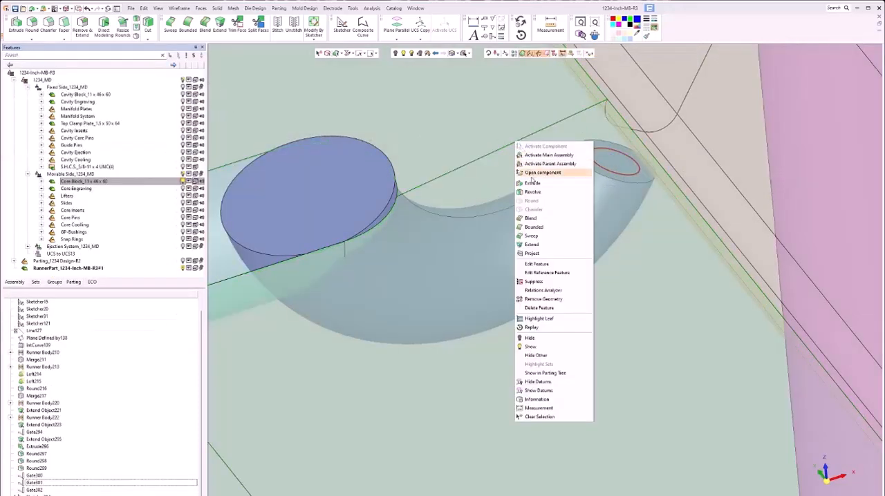
{"action": "left_click", "coordinate": [532, 183]}
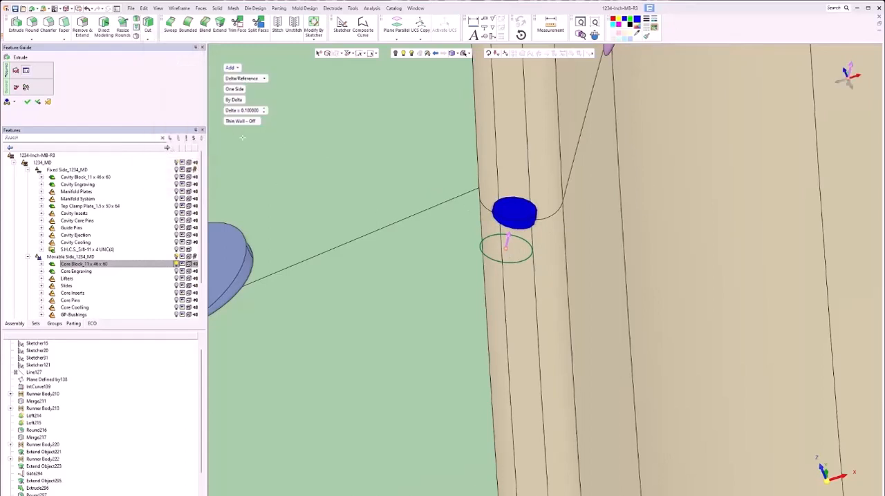
{"action": "mouse_move", "coordinate": [357, 181]}
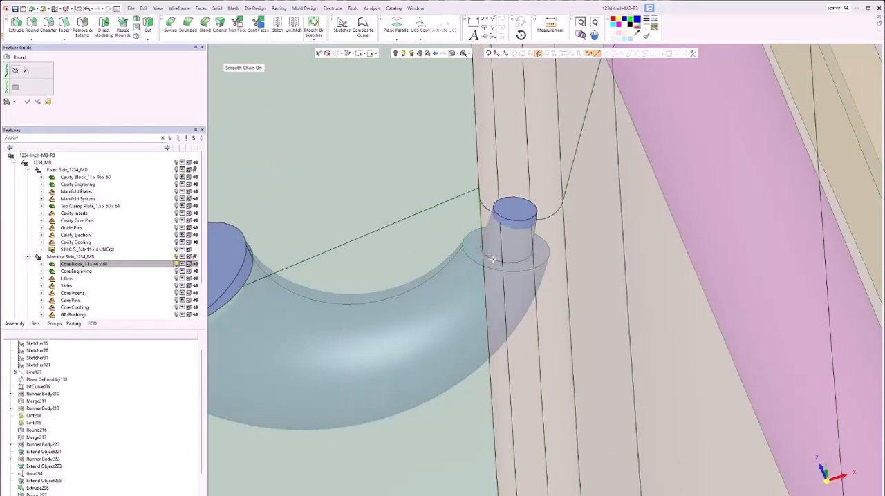
{"action": "mouse_move", "coordinate": [495, 275]}
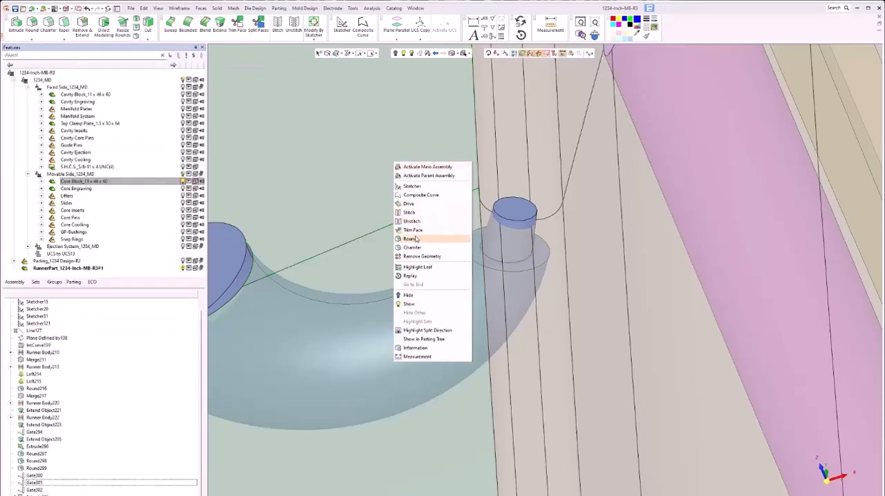
Round the stub-to-gate edge with a Global Radius and apply
{"action": "left_click", "coordinate": [410, 238]}
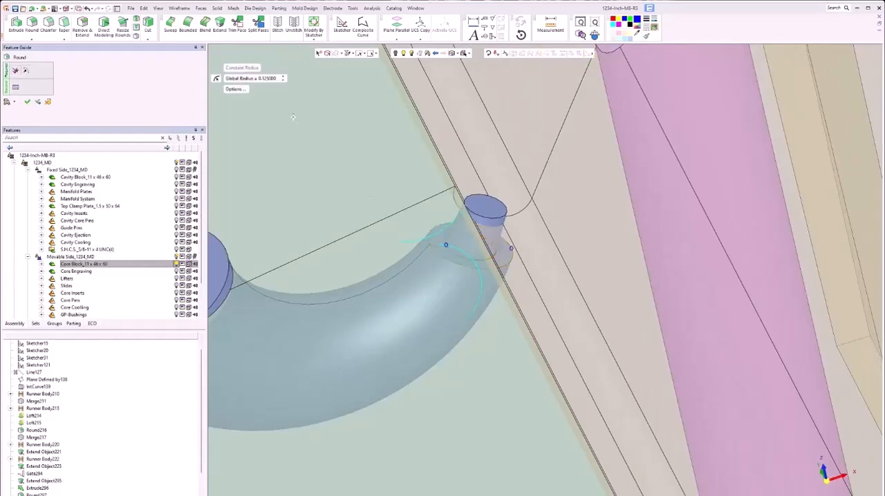
{"action": "triple_click", "coordinate": [253, 78]}
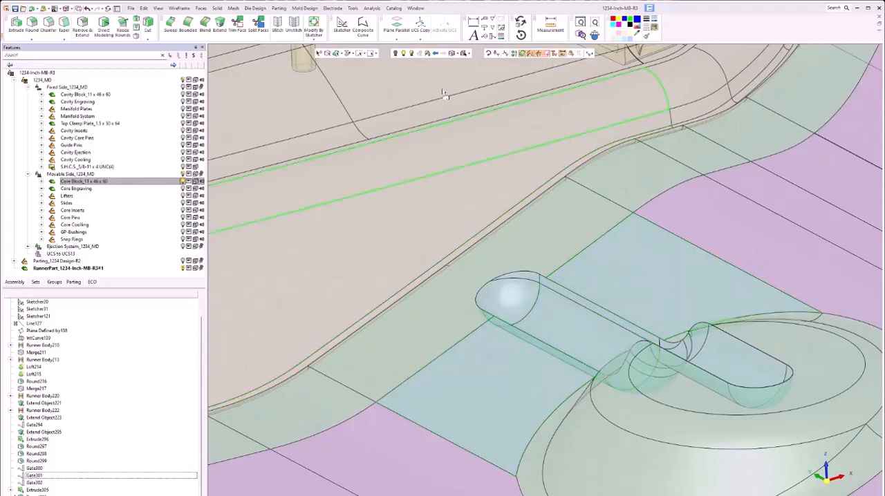
Start a new curved tunnel gate spined by two points from the runner end
{"action": "left_click", "coordinate": [218, 7]}
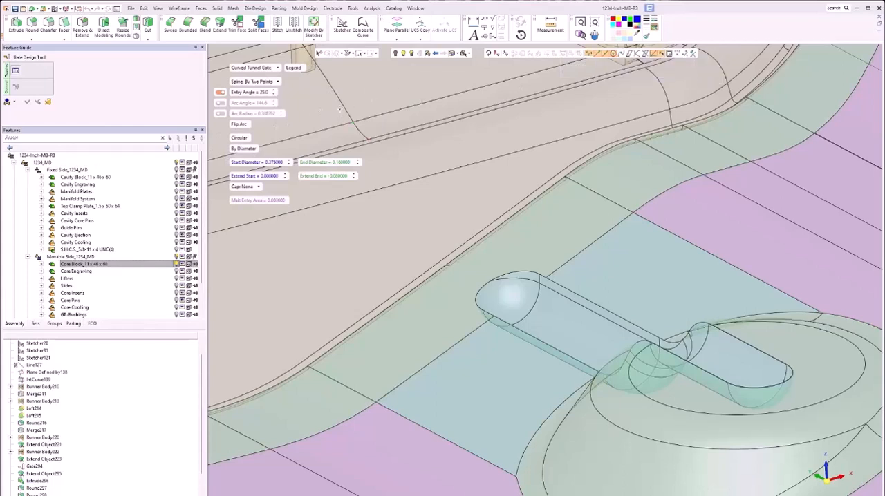
{"action": "mouse_move", "coordinate": [612, 53]}
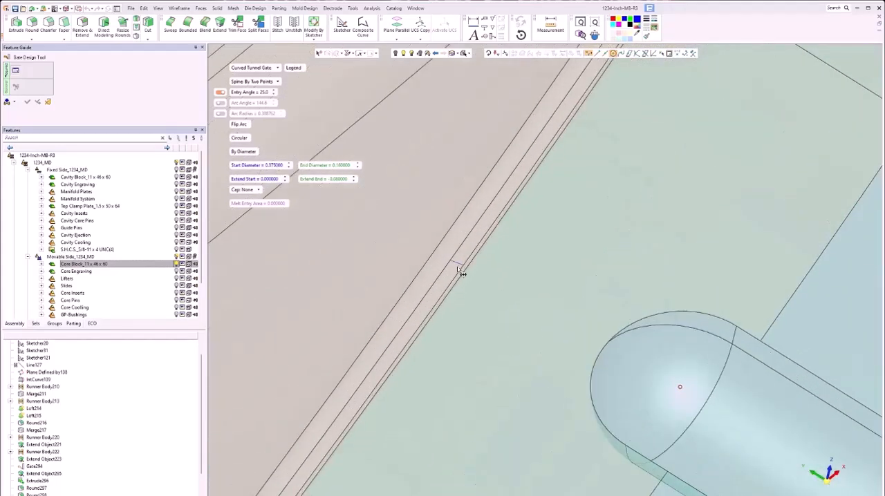
{"action": "mouse_move", "coordinate": [595, 54]}
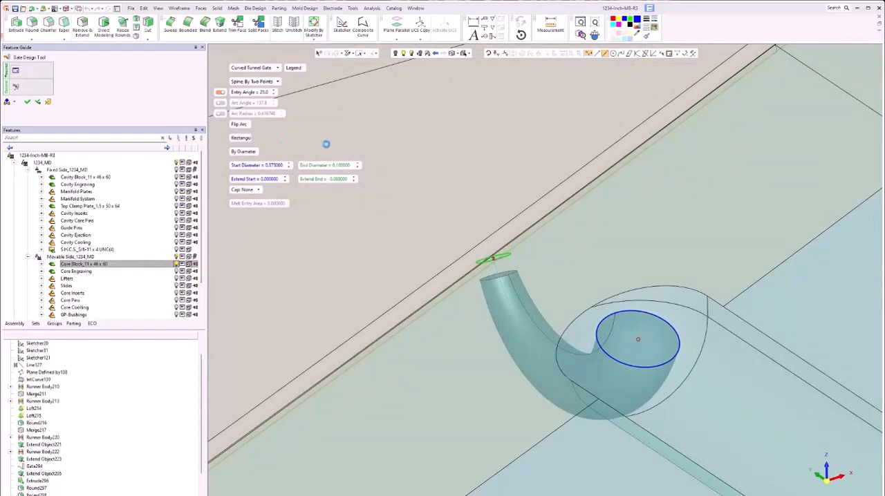
Make the gate section rectangular with flipped arc, 0.55 by 0.75 start and 0.2 by 0.4 end
{"action": "left_click", "coordinate": [259, 137]}
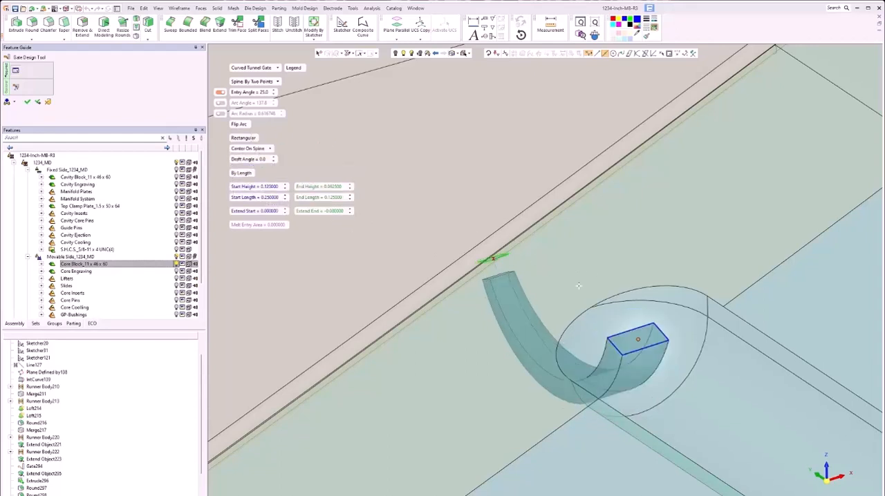
{"action": "mouse_move", "coordinate": [243, 125]}
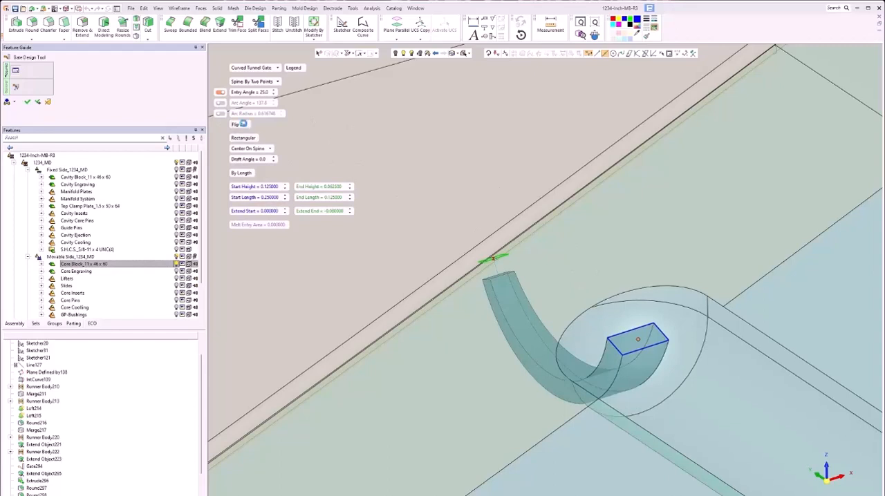
{"action": "left_click", "coordinate": [238, 125]}
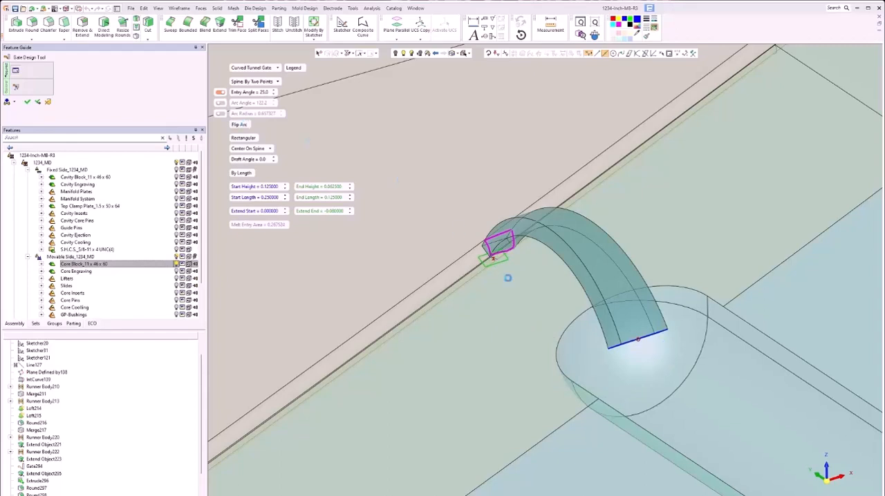
{"action": "mouse_move", "coordinate": [542, 306]}
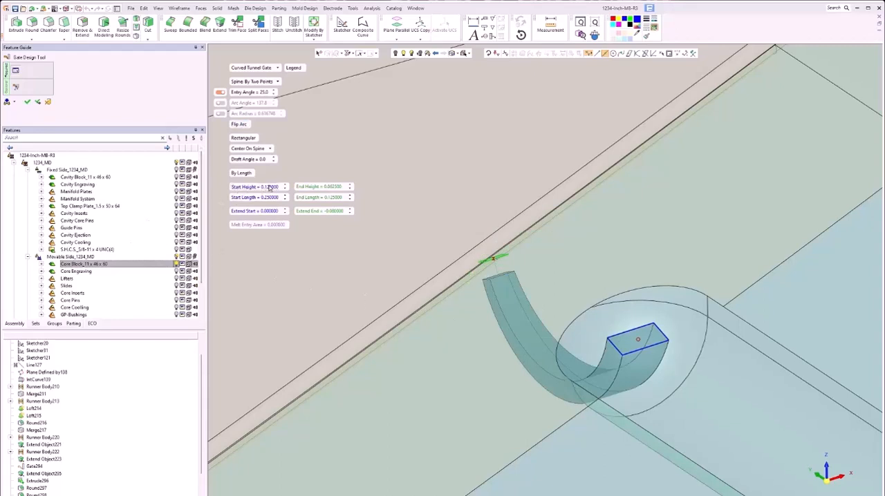
{"action": "triple_click", "coordinate": [256, 186]}
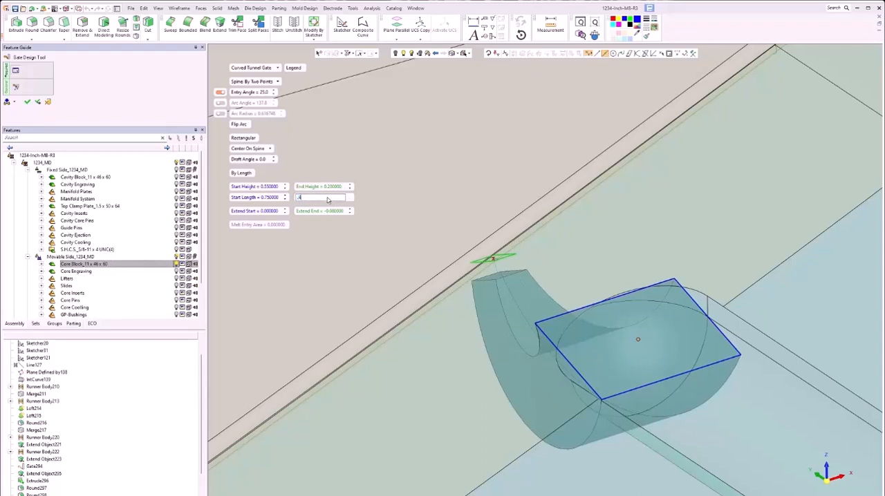
{"action": "triple_click", "coordinate": [325, 197]}
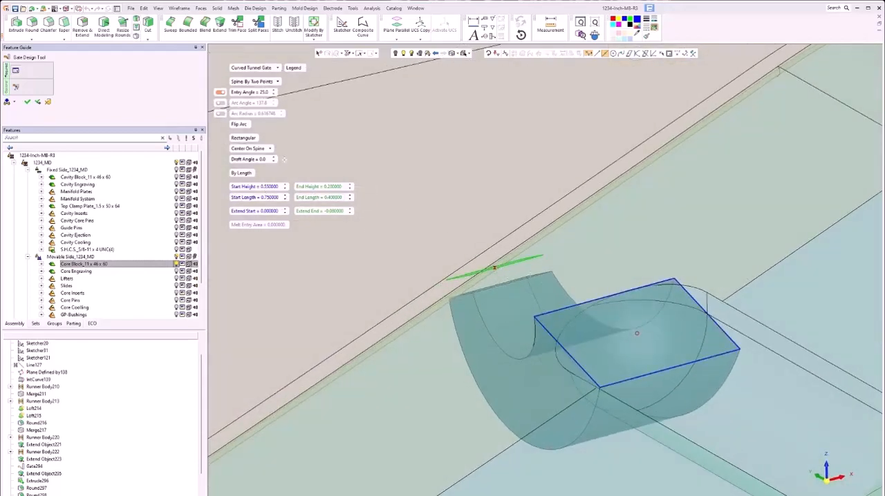
{"action": "left_click_drag", "start_coordinate": [636, 332], "coordinate": [495, 287]}
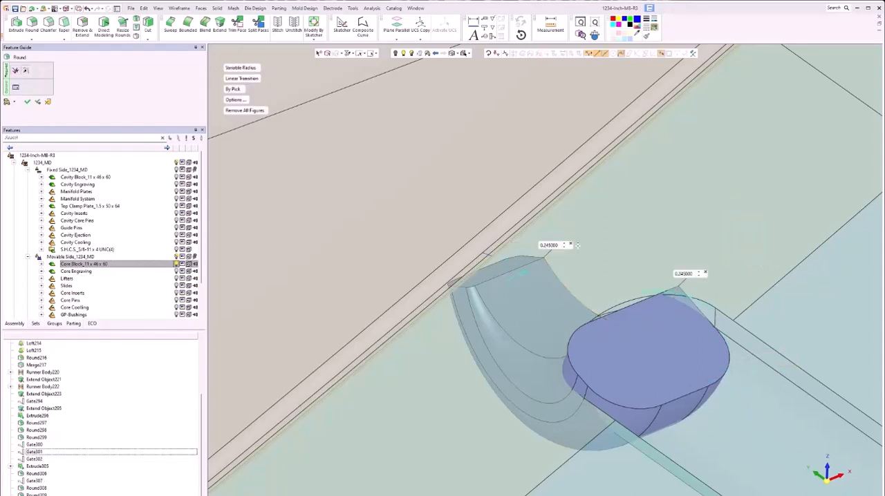
Round the gate's long edge with a variable radius tapering 0.245 to 0.07
{"action": "triple_click", "coordinate": [549, 245]}
{"action": "type", "text": "0.070000"}
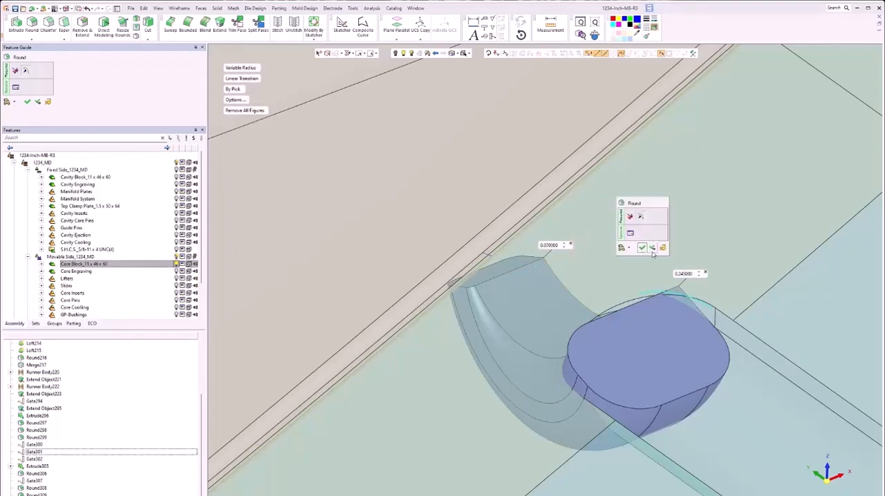
{"action": "left_click", "coordinate": [642, 247]}
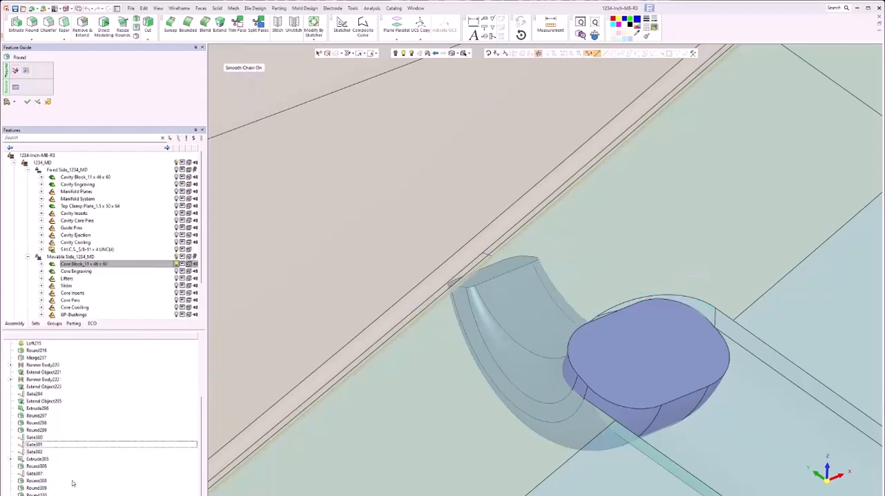
{"action": "left_click", "coordinate": [38, 481]}
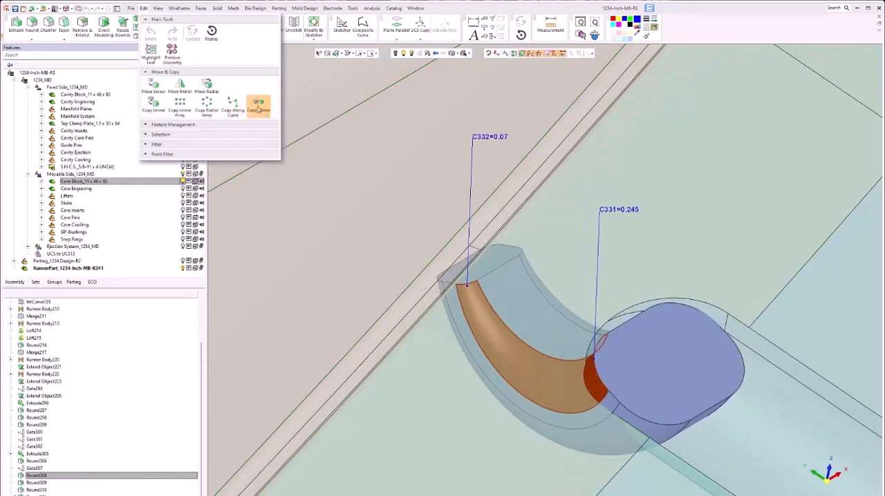
Mirror-copy the tapering round onto the gate's opposite edges
{"action": "left_click", "coordinate": [206, 90]}
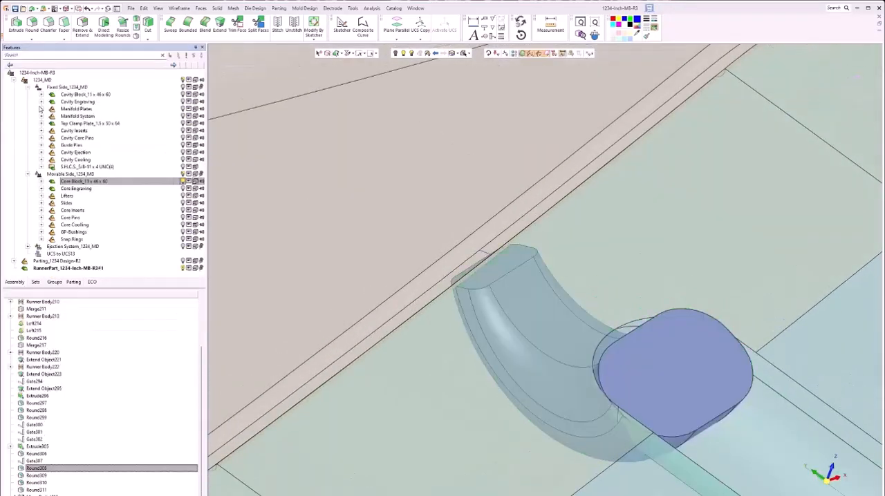
Sketch a small rectangle on the gate's narrow tip face
{"action": "right_click", "coordinate": [498, 297]}
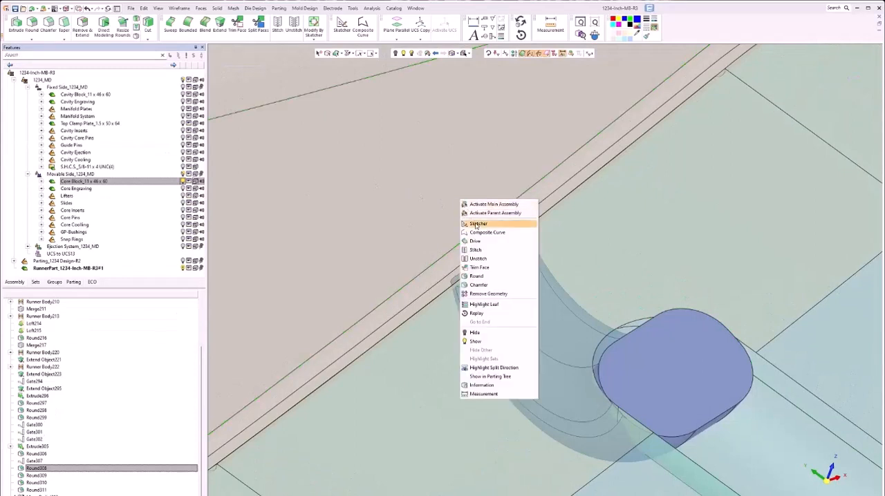
{"action": "left_click", "coordinate": [479, 224]}
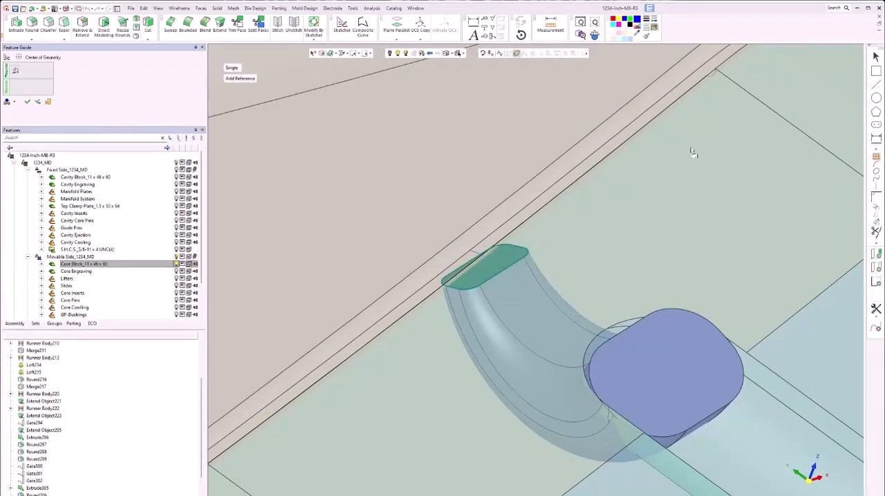
{"action": "left_click", "coordinate": [491, 265]}
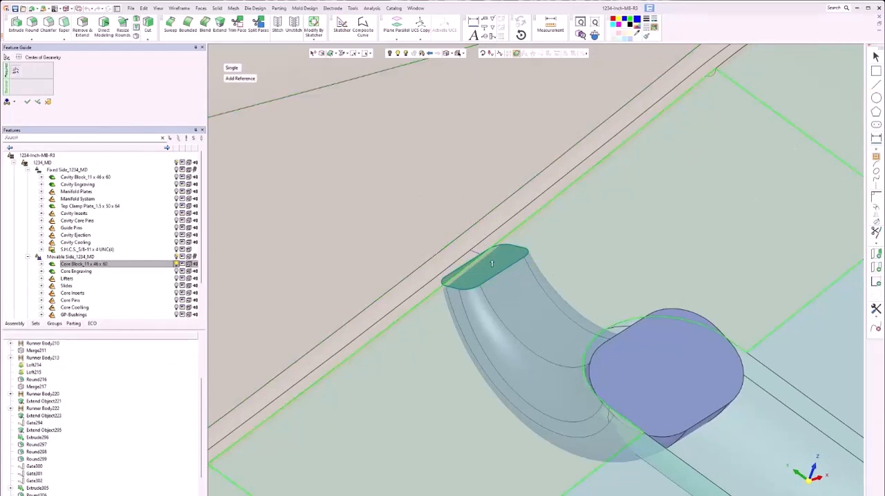
{"action": "left_click", "coordinate": [491, 264]}
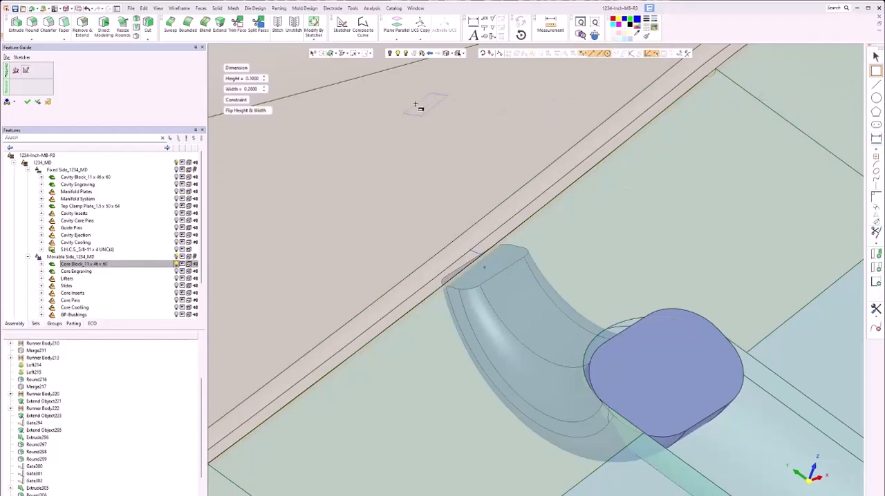
{"action": "mouse_move", "coordinate": [484, 269]}
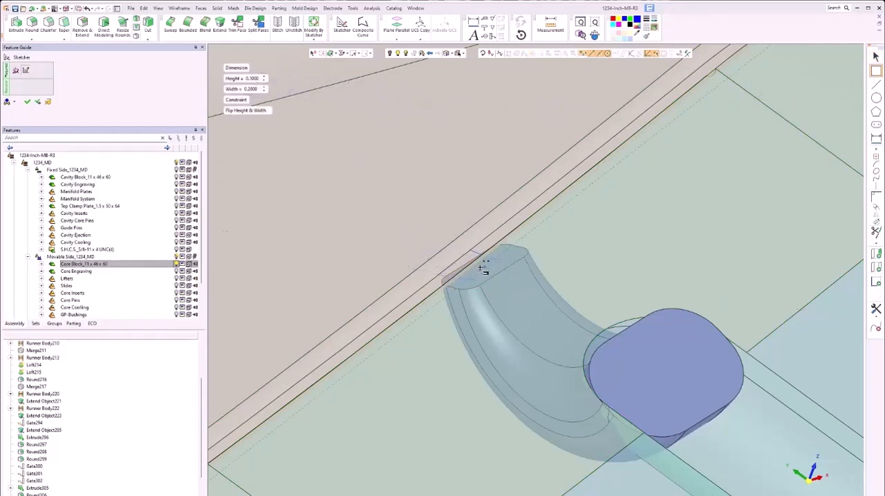
{"action": "mouse_move", "coordinate": [486, 268]}
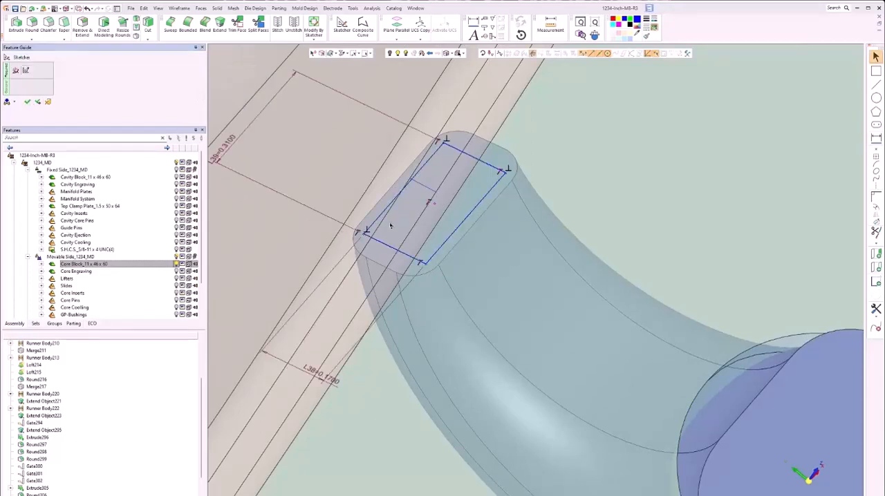
{"action": "right_click", "coordinate": [391, 226]}
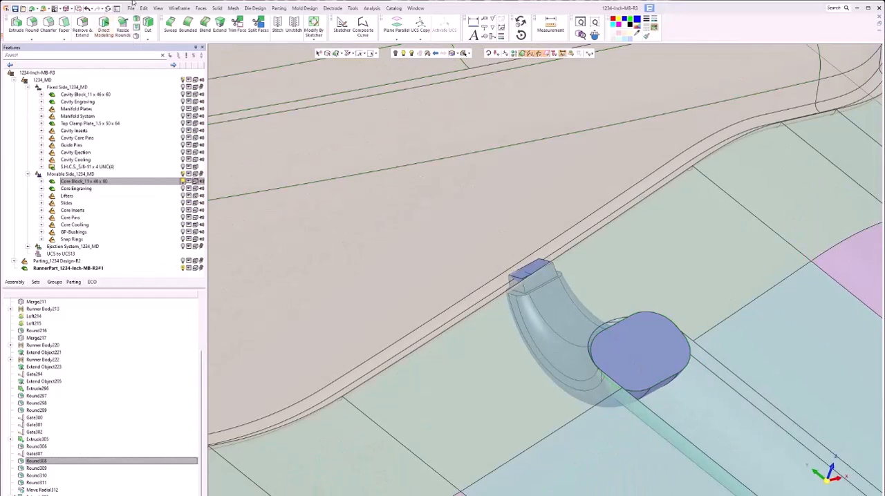
Start a Move Radial to rotate the gate geometry about an axis
{"action": "left_click", "coordinate": [144, 8]}
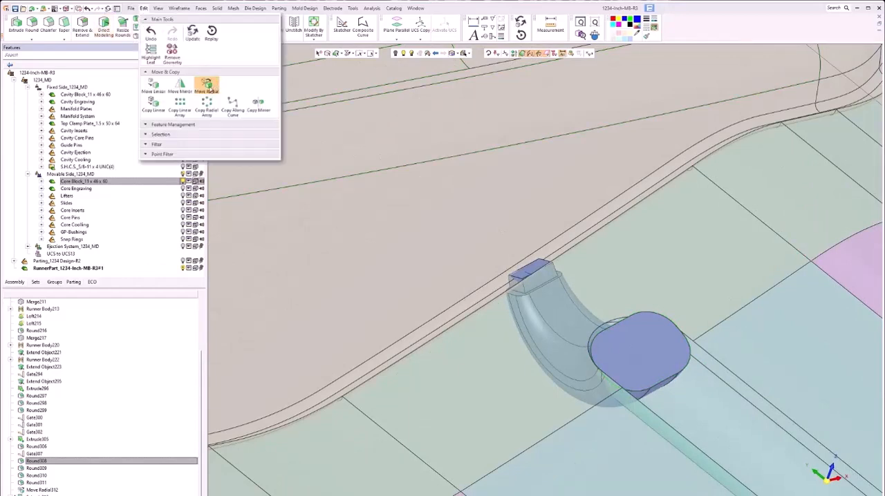
{"action": "left_click", "coordinate": [206, 86]}
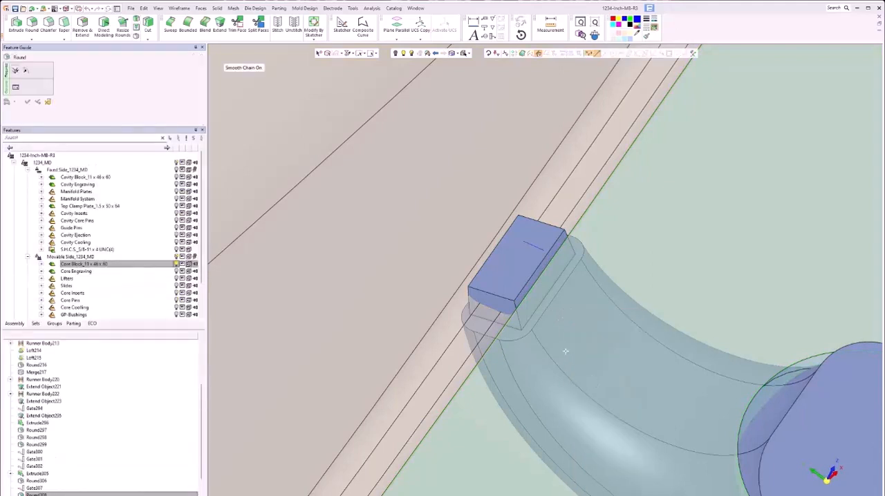
{"action": "mouse_move", "coordinate": [470, 297]}
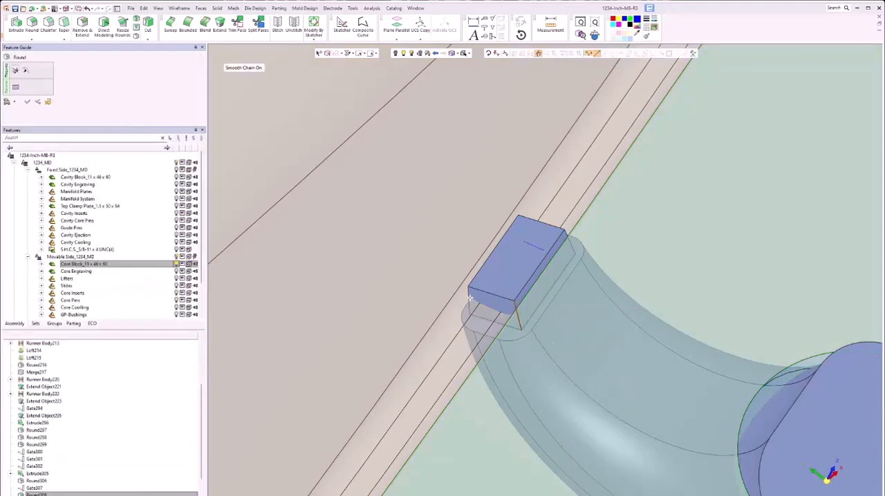
{"action": "mouse_move", "coordinate": [550, 234]}
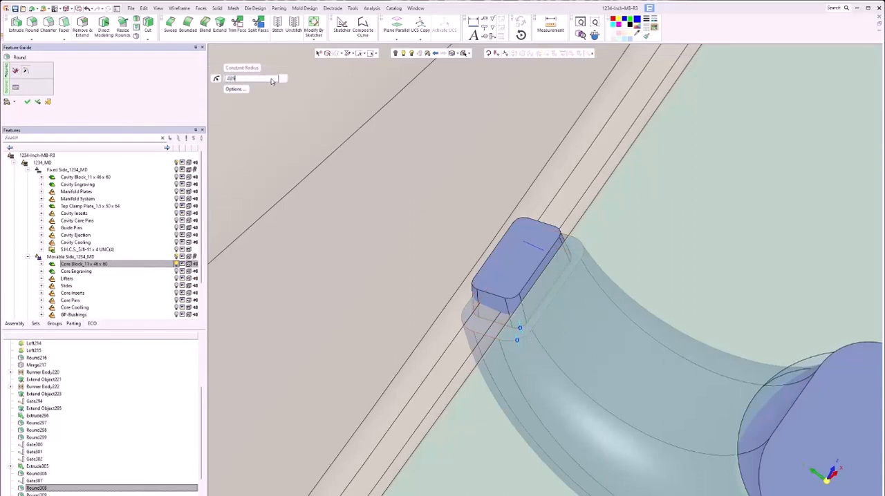
Apply a 0.025 global round to the vestige block's edges
{"action": "key", "text": "Return"}
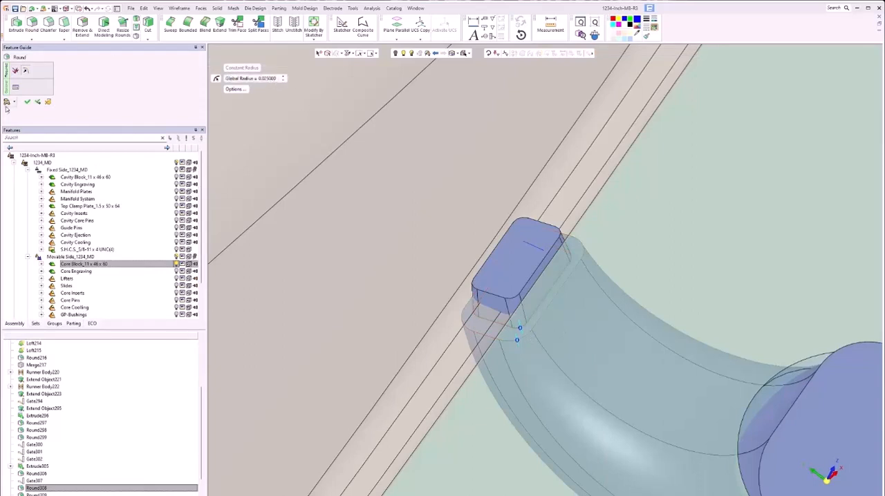
{"action": "left_click", "coordinate": [27, 101]}
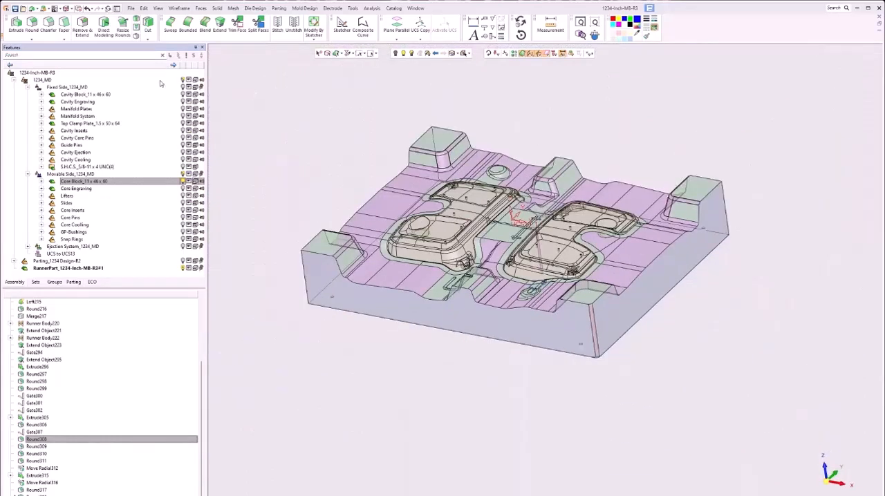
{"action": "mouse_move", "coordinate": [177, 92]}
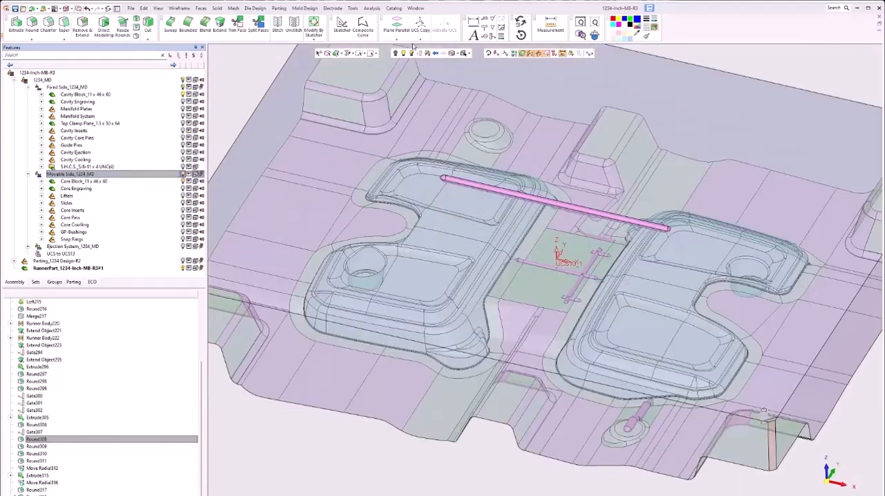
Launch Gate Design from Mold Design and set the gate type to Direct Gate
{"action": "left_click", "coordinate": [305, 8]}
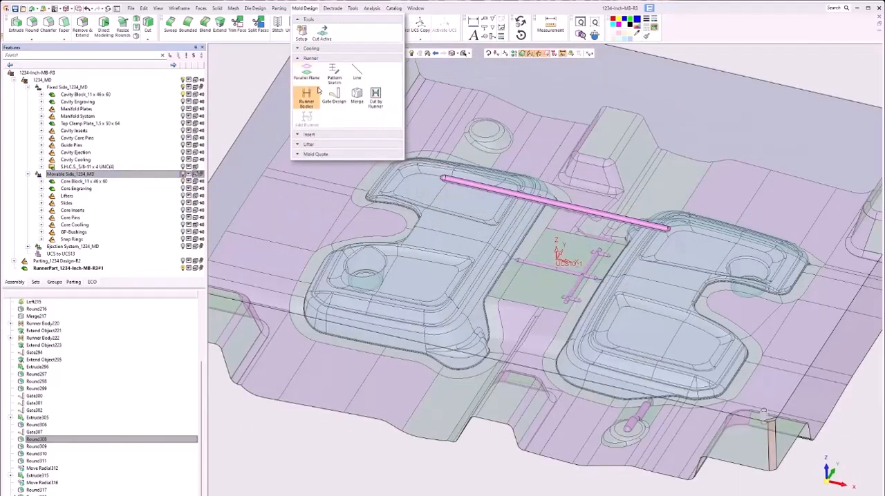
{"action": "left_click", "coordinate": [335, 97]}
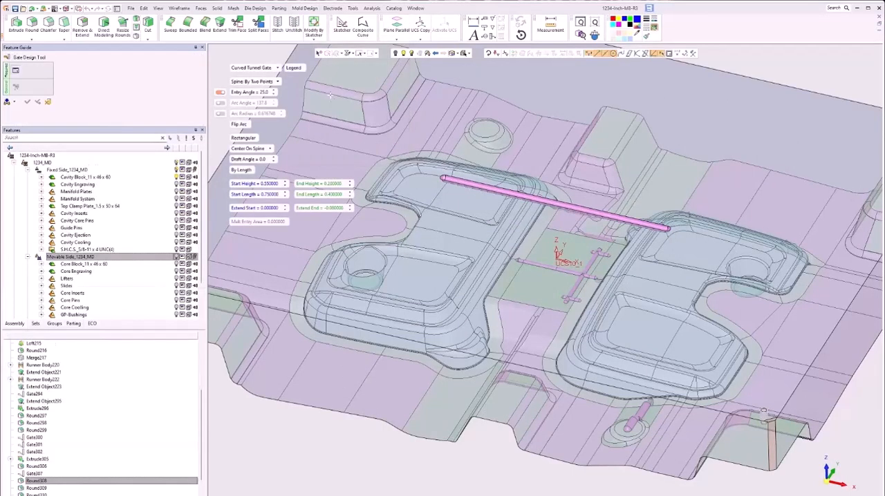
{"action": "left_click", "coordinate": [256, 67]}
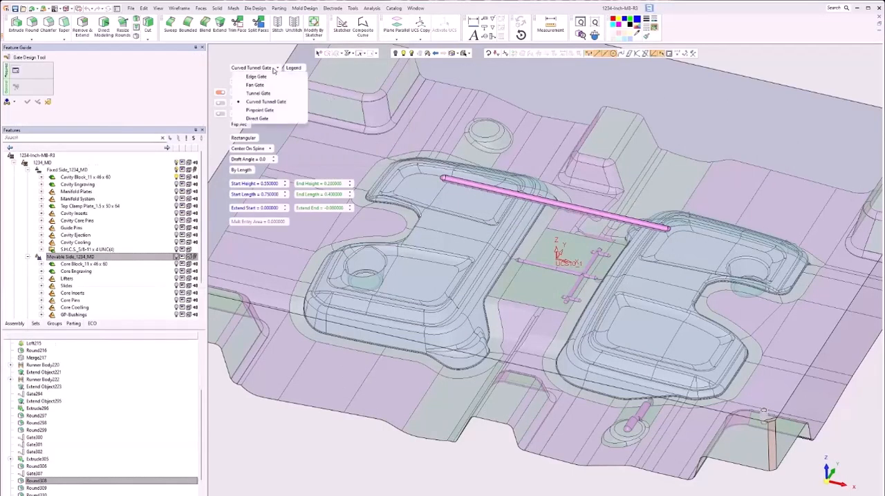
{"action": "left_click", "coordinate": [257, 118]}
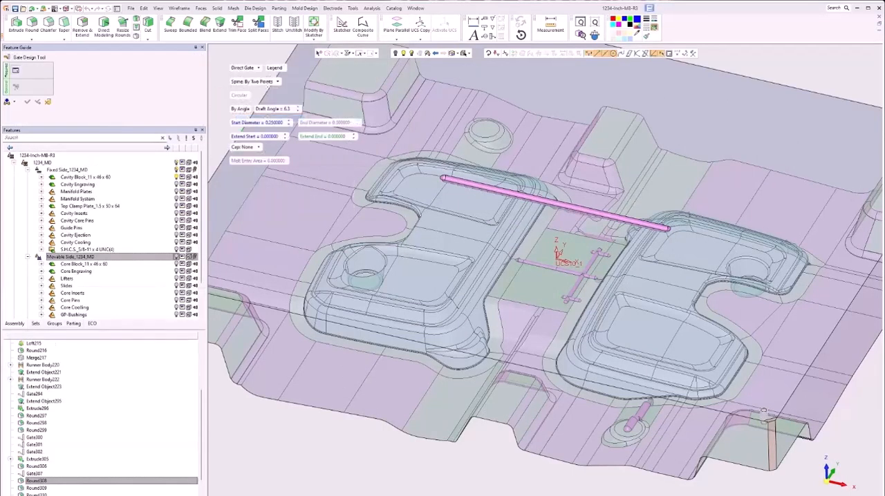
Place the direct gate at the runner end, sized by a 0.75 diameter rather than draft angle
{"action": "left_click", "coordinate": [277, 81]}
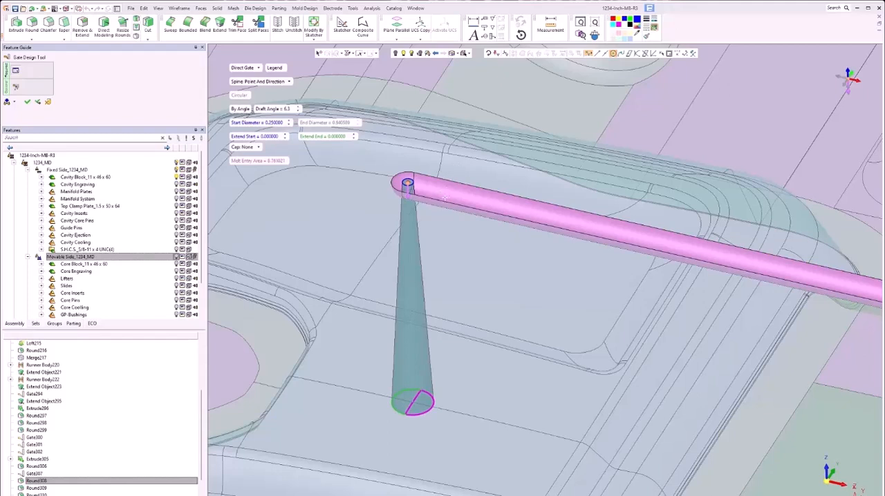
{"action": "mouse_move", "coordinate": [361, 272]}
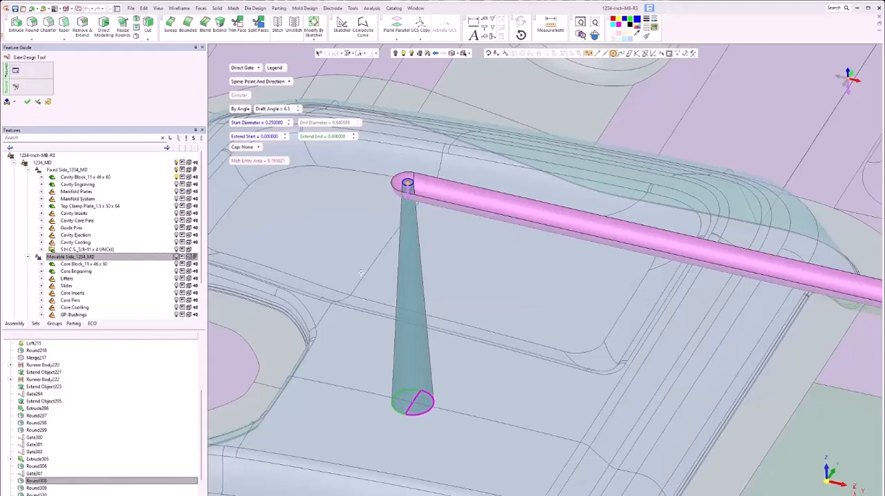
{"action": "mouse_move", "coordinate": [372, 388]}
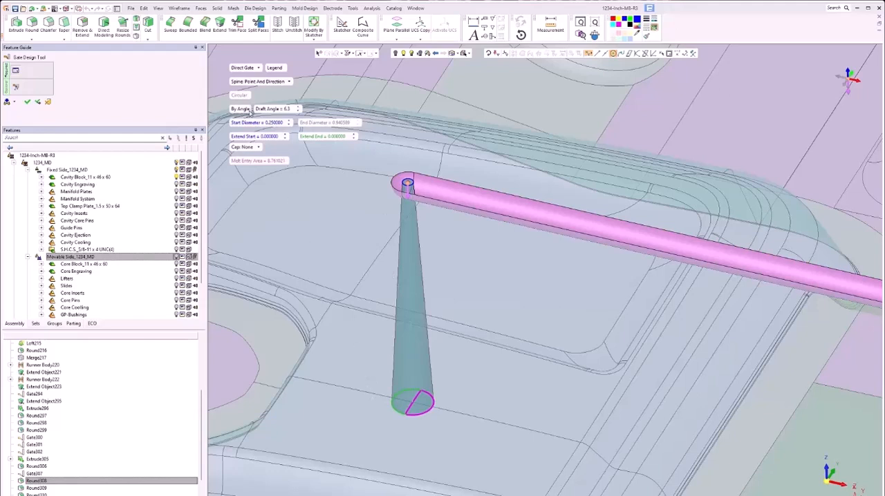
{"action": "left_click", "coordinate": [241, 109]}
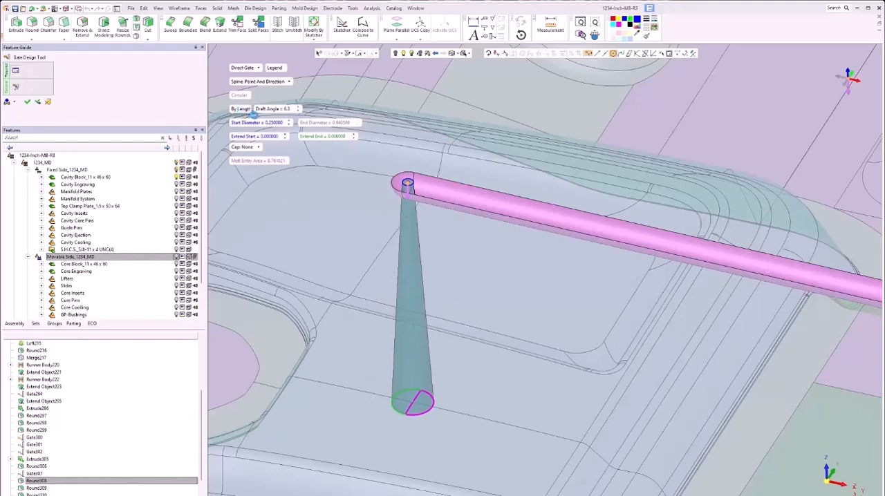
{"action": "left_click", "coordinate": [258, 108]}
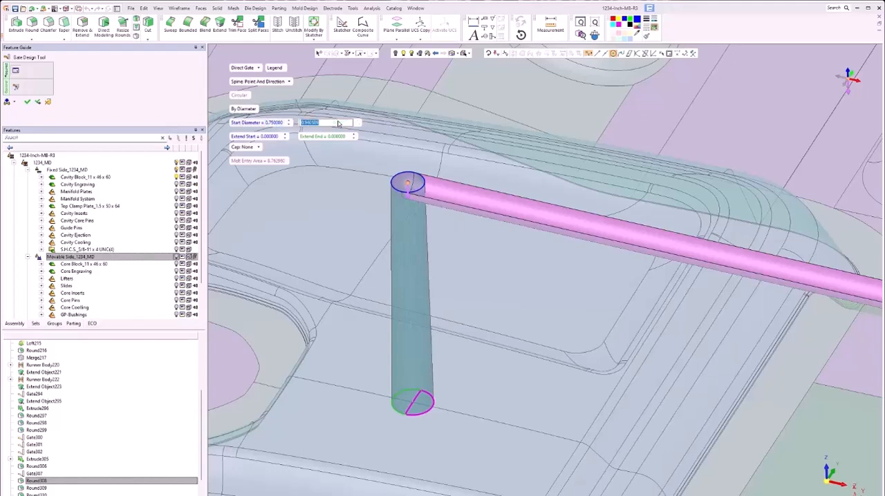
{"action": "left_click", "coordinate": [329, 123]}
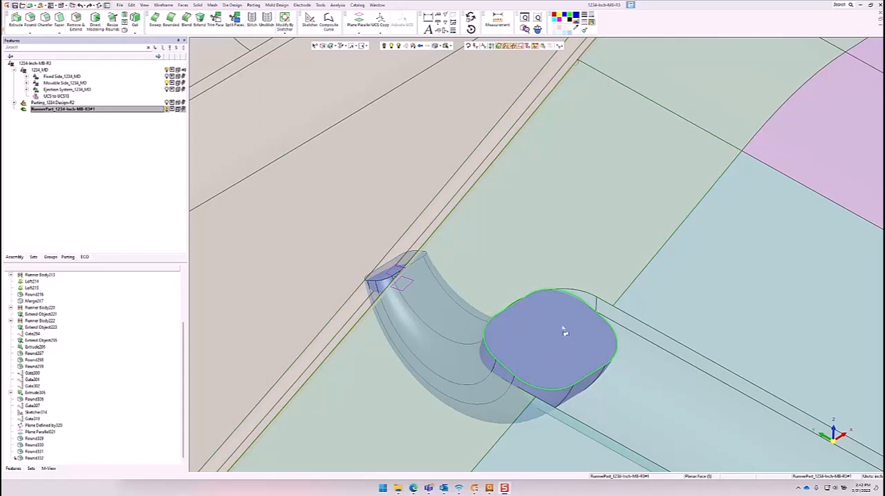
{"action": "mouse_move", "coordinate": [561, 366]}
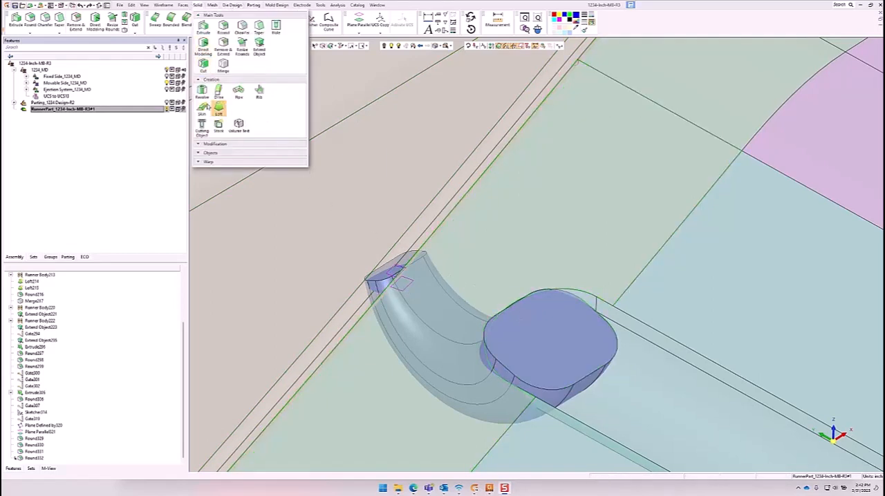
Cut the cashew gate body and remove the unwanted face with Remove & Extend
{"action": "left_click", "coordinate": [203, 66]}
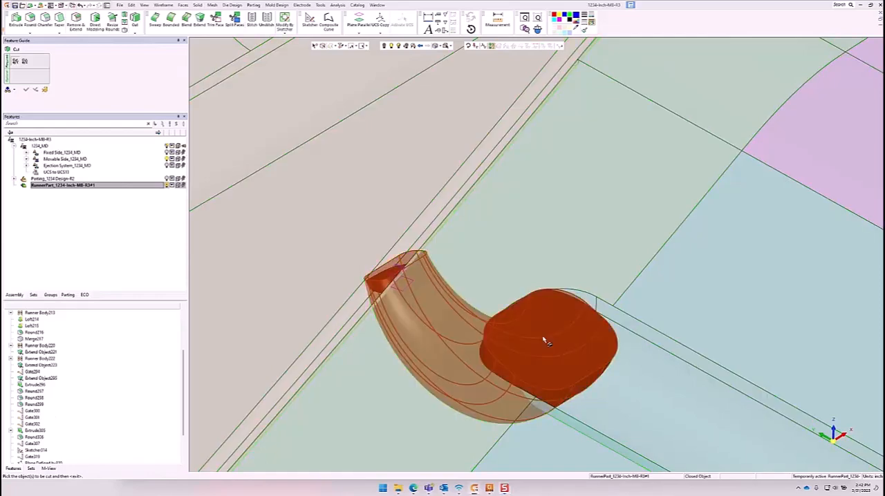
{"action": "left_click", "coordinate": [546, 339]}
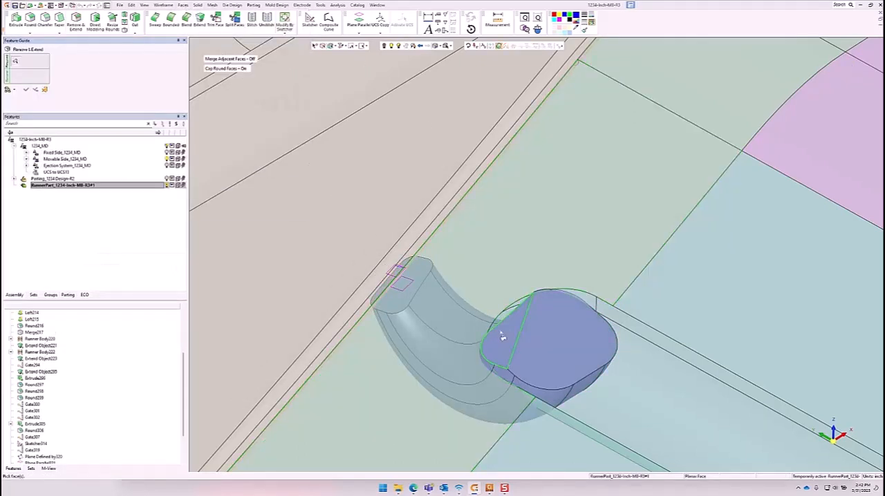
{"action": "left_click", "coordinate": [508, 332]}
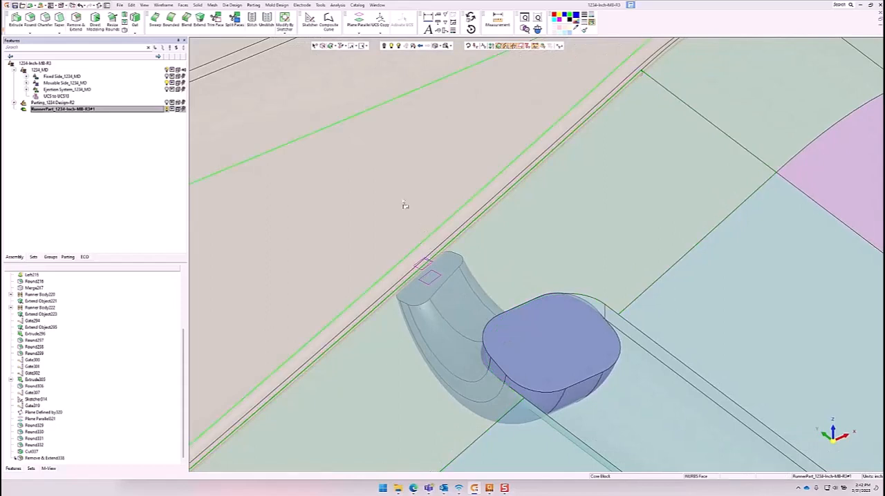
Begin a sketch on the cashew gate's narrow tip face for the 0.125 by 0.25 rectangle
{"action": "left_click", "coordinate": [310, 19]}
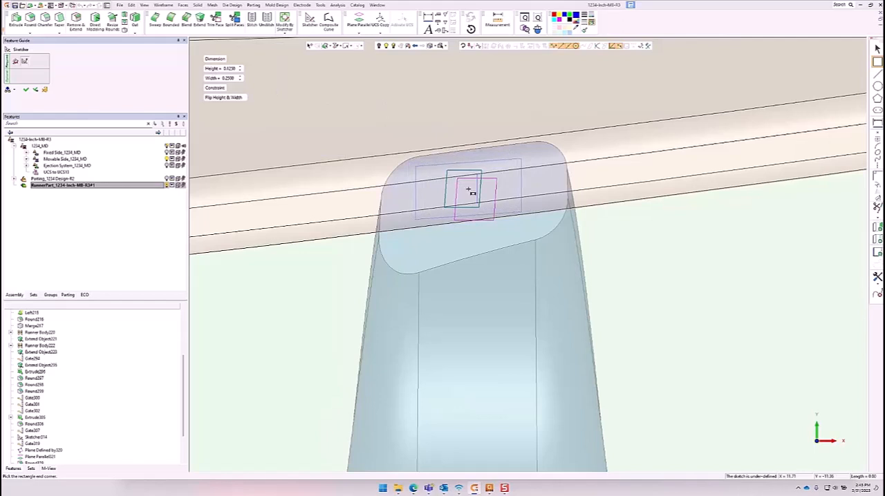
{"action": "mouse_move", "coordinate": [470, 192]}
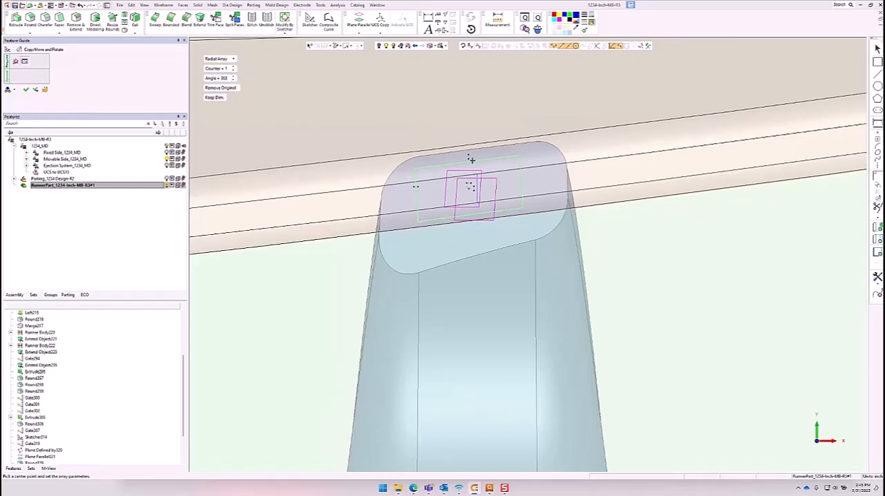
{"action": "mouse_move", "coordinate": [455, 213]}
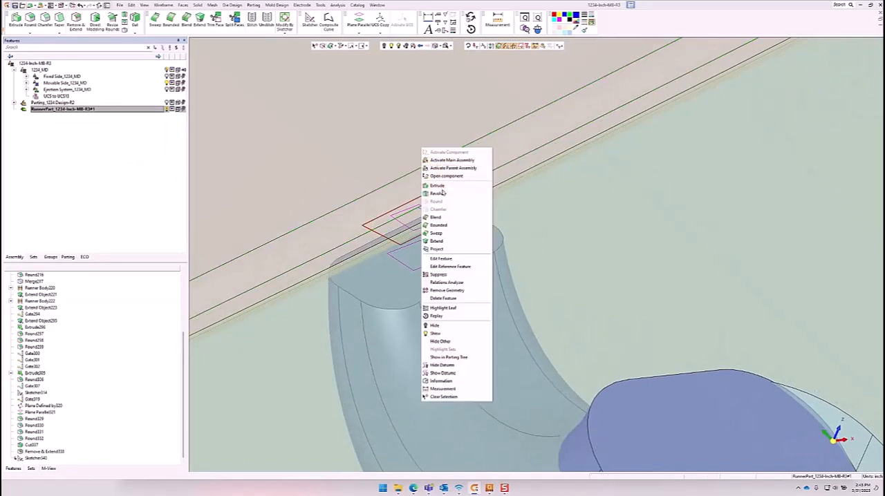
Extrude the small rectangle profile from the gate tip using a By UCS & Angles direction
{"action": "left_click", "coordinate": [437, 186]}
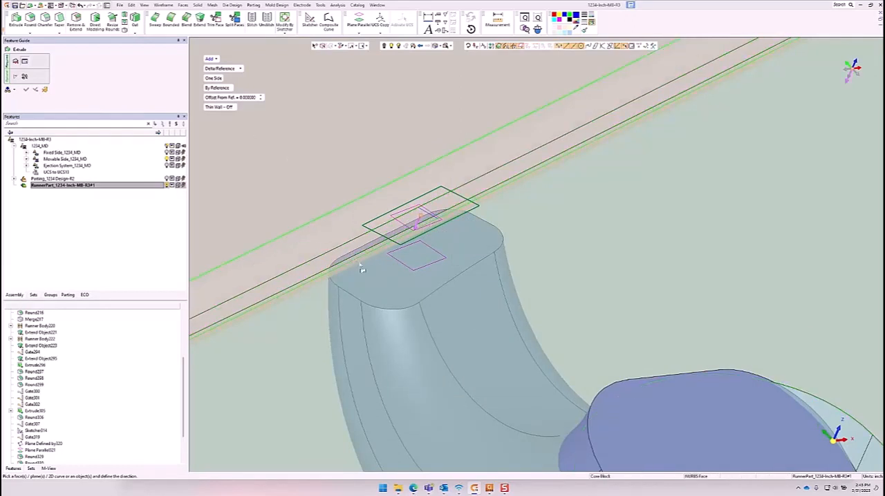
{"action": "left_click", "coordinate": [377, 285]}
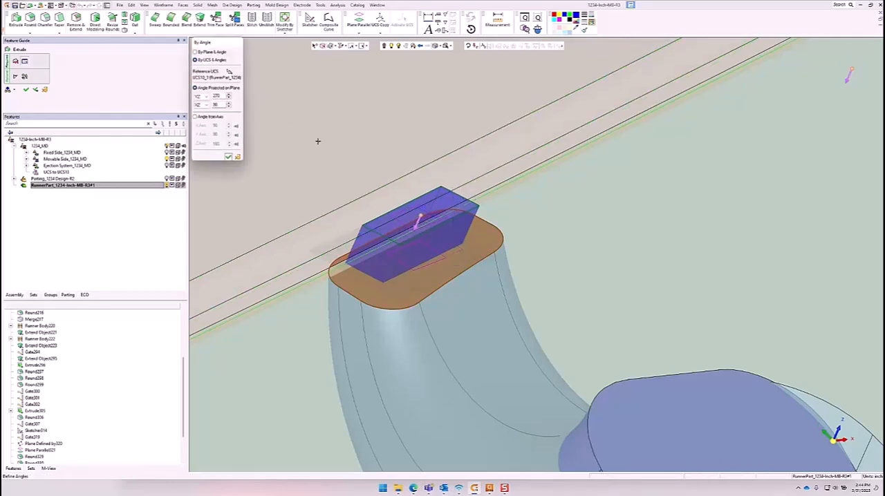
{"action": "left_click", "coordinate": [197, 88]}
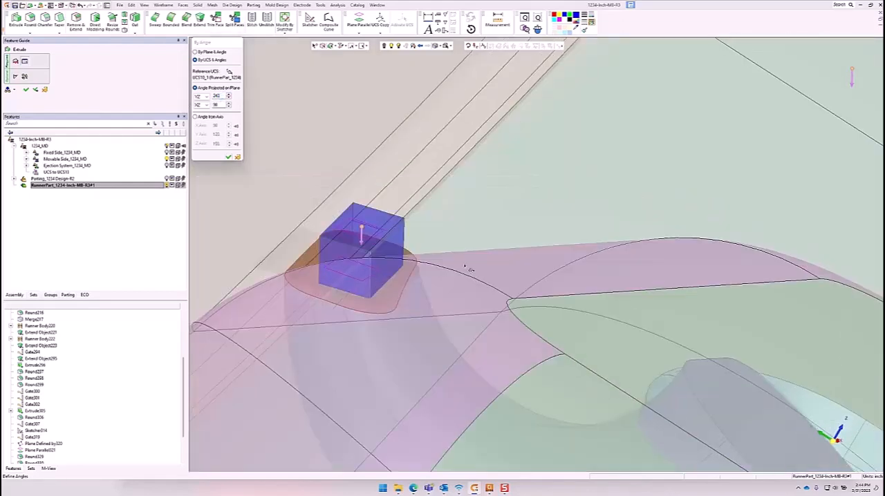
{"action": "left_click_drag", "start_coordinate": [470, 269], "coordinate": [415, 222]}
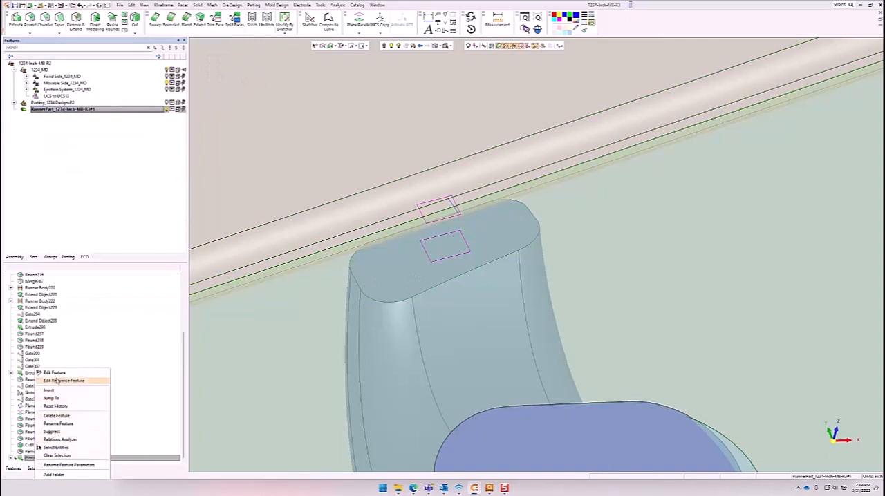
Apply a Round to the vestige block's edges and inspect the finished cashew gate
{"action": "left_click", "coordinate": [54, 373]}
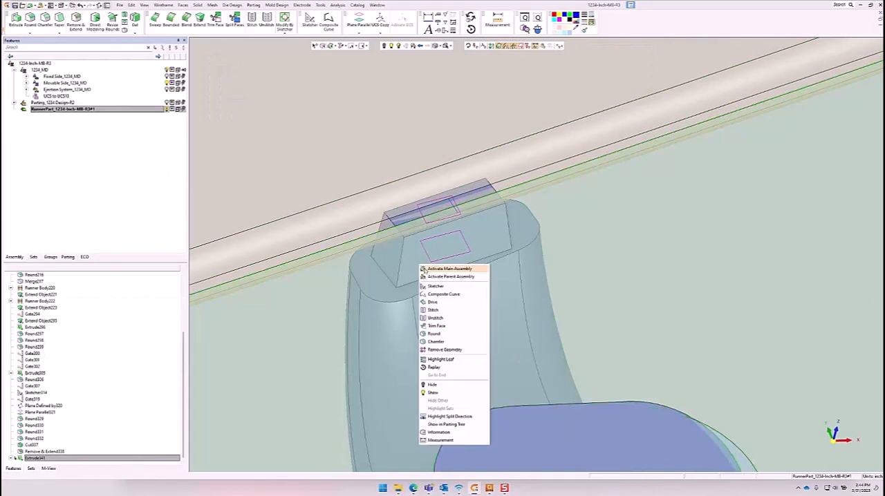
{"action": "left_click", "coordinate": [433, 334]}
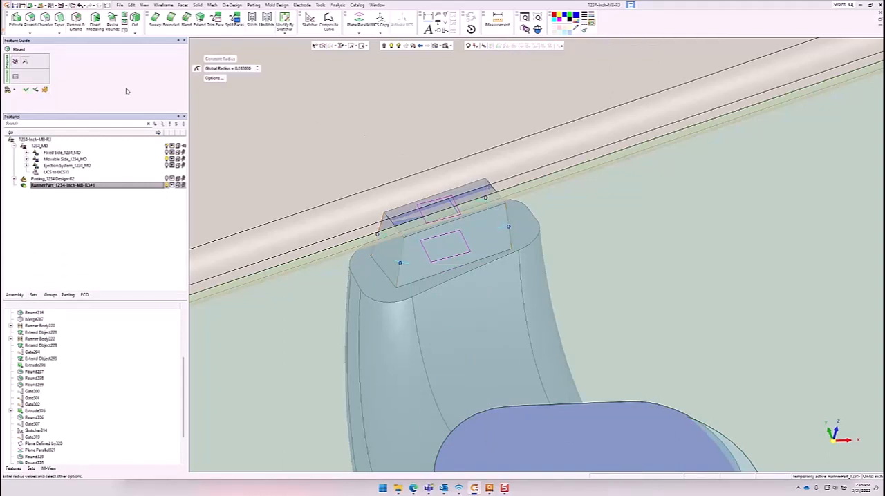
{"action": "left_click", "coordinate": [35, 90]}
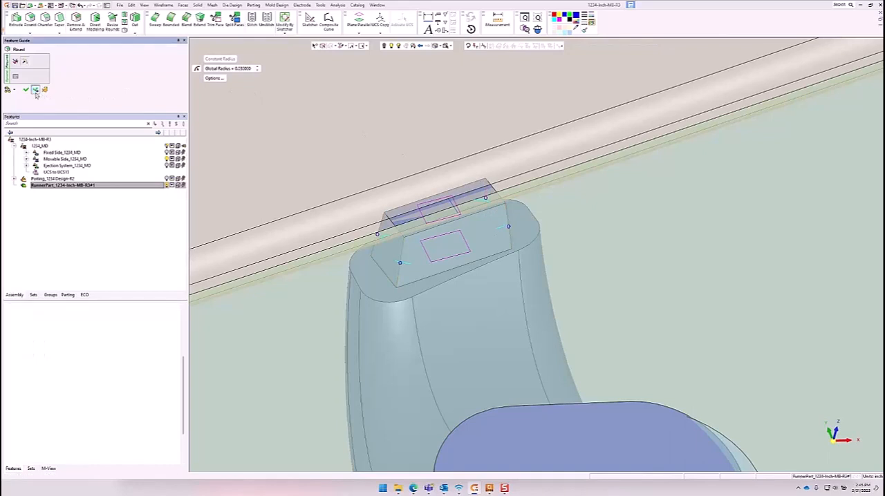
{"action": "left_click", "coordinate": [26, 89]}
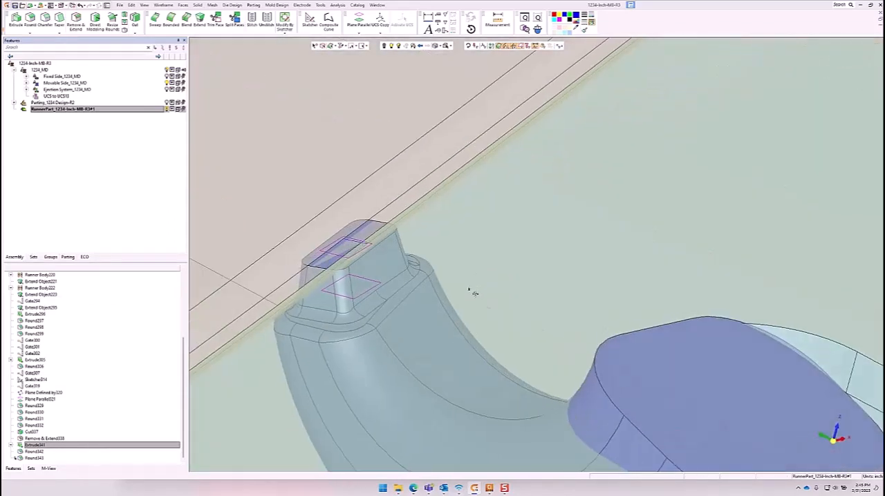
{"action": "left_click_drag", "start_coordinate": [468, 289], "coordinate": [529, 332]}
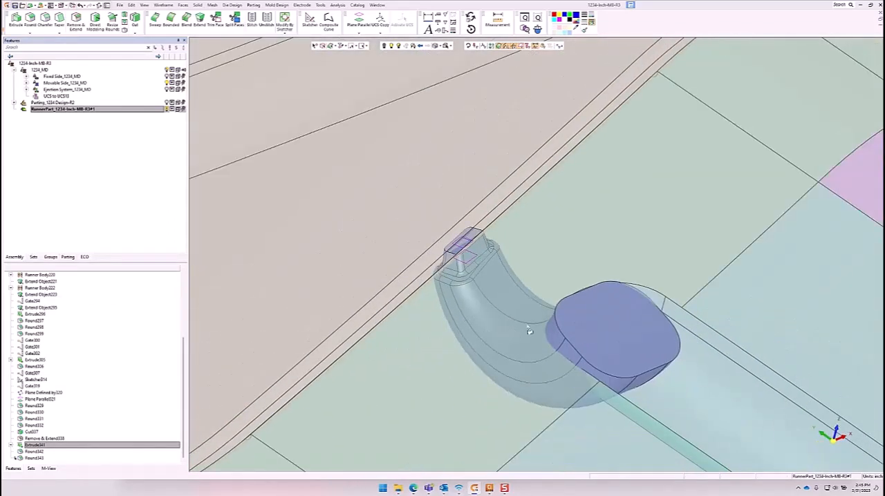
{"action": "left_click_drag", "start_coordinate": [529, 332], "coordinate": [550, 325]}
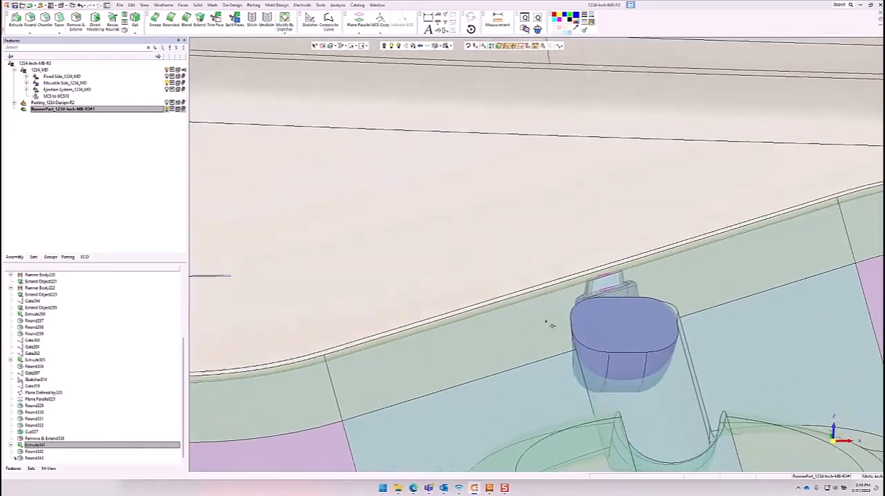